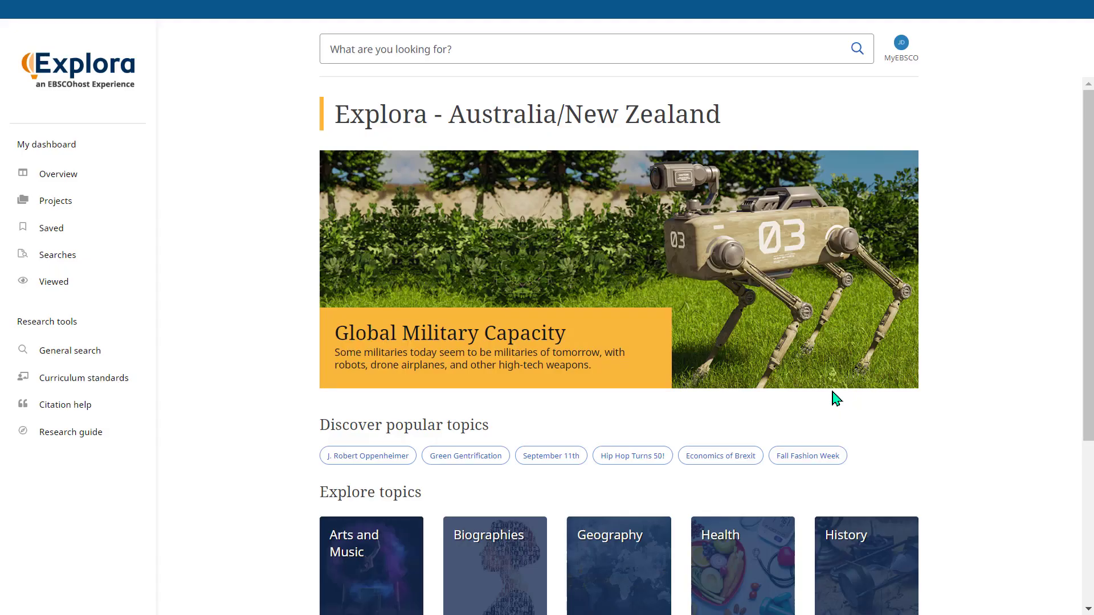
{"action": "mouse_move", "coordinate": [446, 30]}
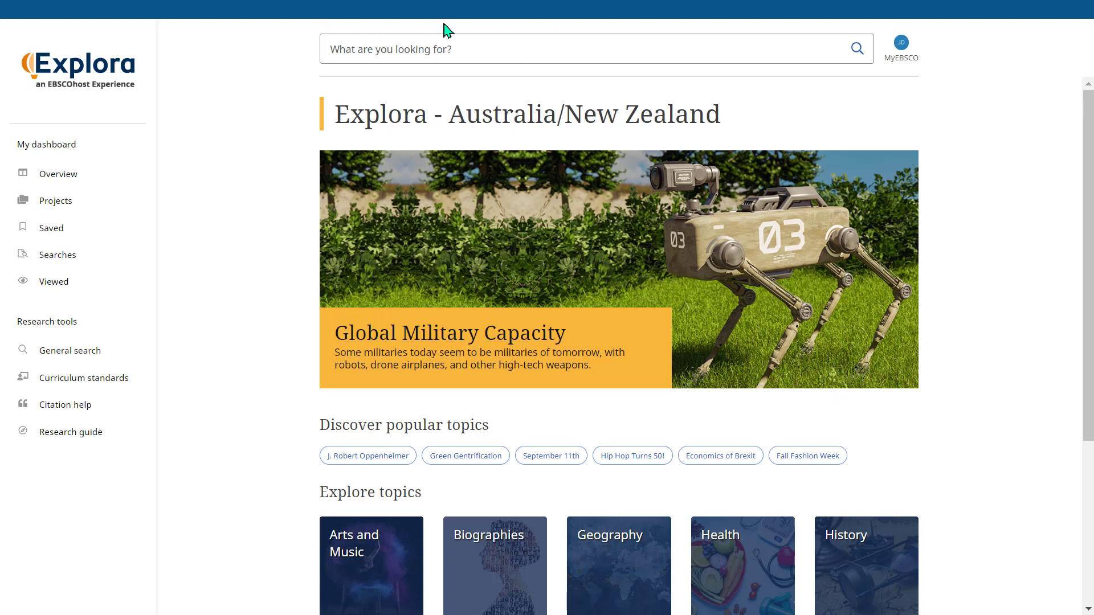
{"action": "mouse_move", "coordinate": [931, 105]}
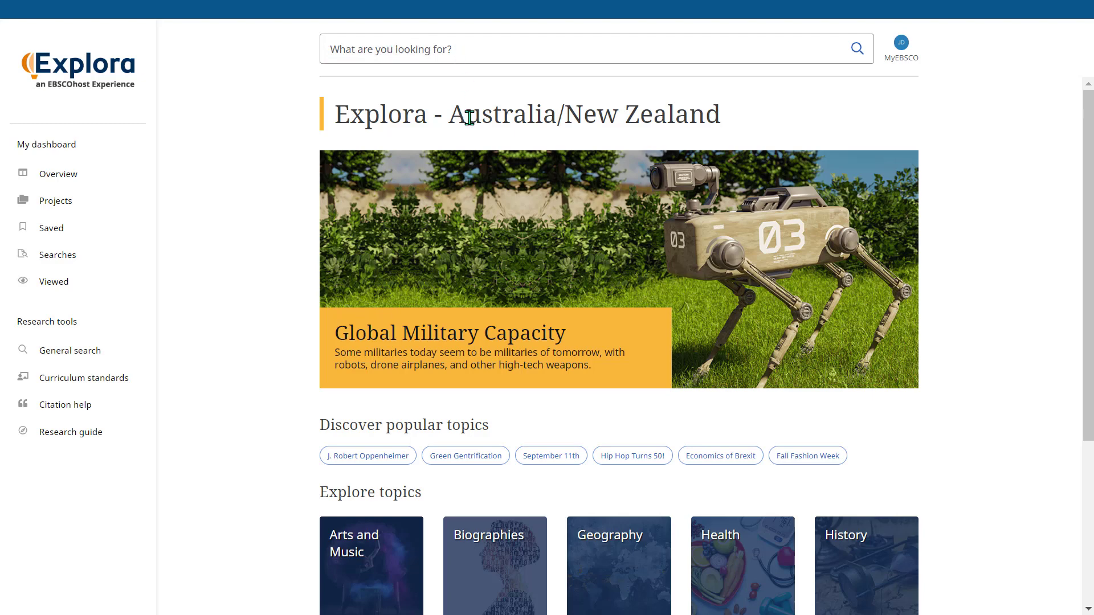
Go into the Social Science topic category from the Explora browse tiles.
{"action": "scroll", "scroll_direction": "down", "scroll_amount": 3}
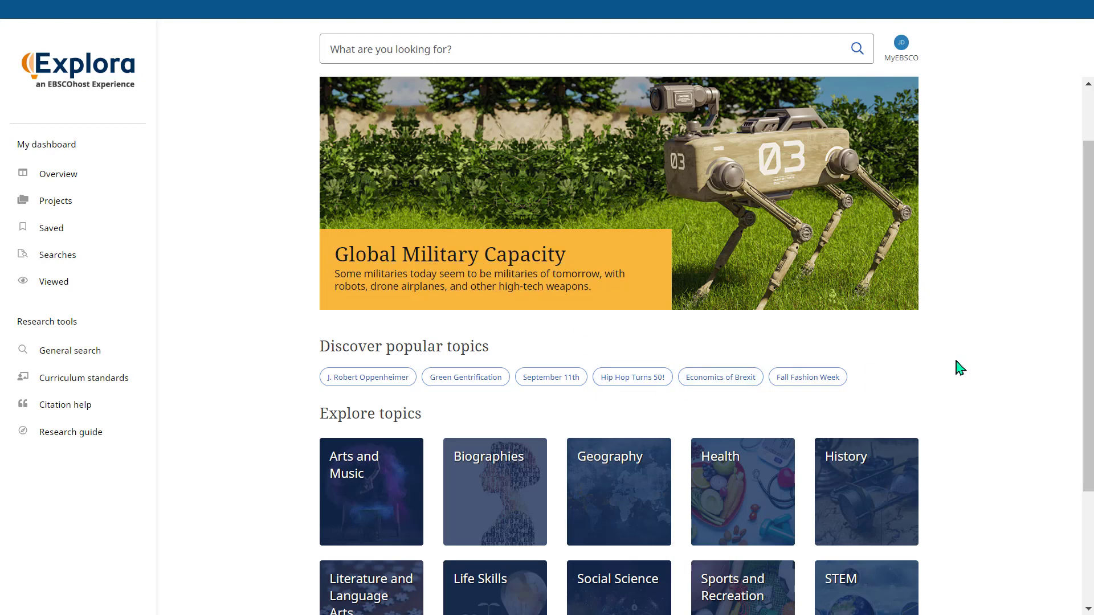
{"action": "mouse_move", "coordinate": [1079, 323]}
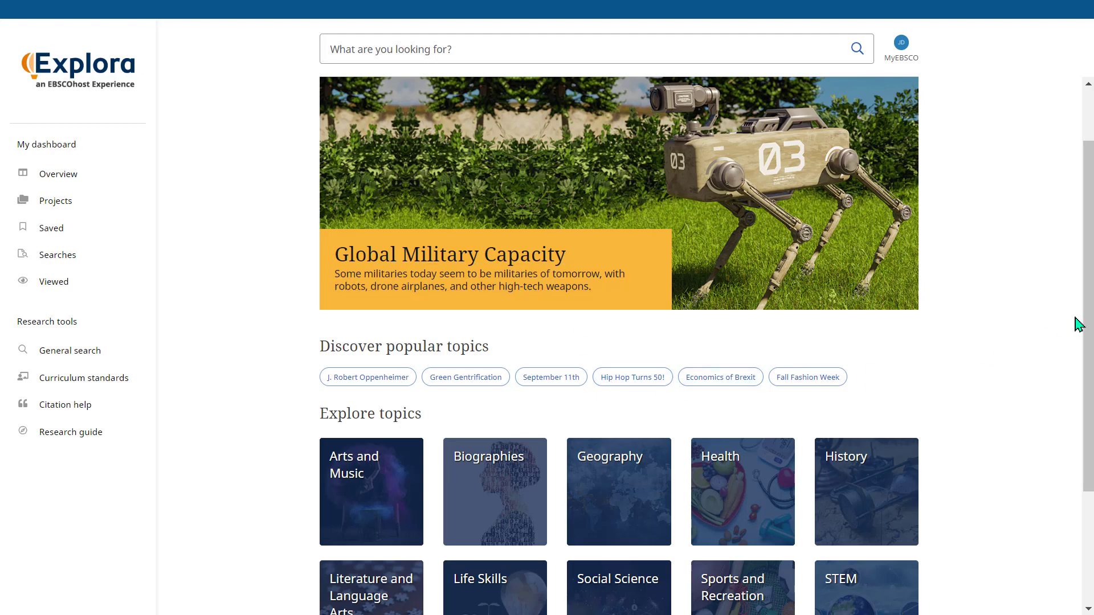
{"action": "scroll", "scroll_direction": "down", "scroll_amount": 3}
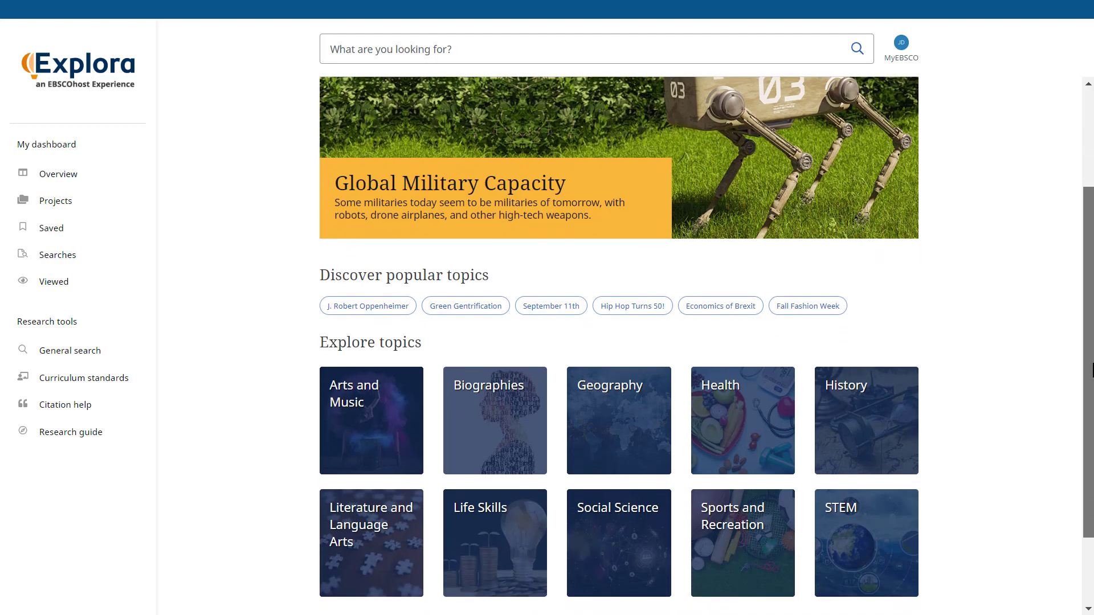
{"action": "scroll", "scroll_direction": "down", "scroll_amount": 3}
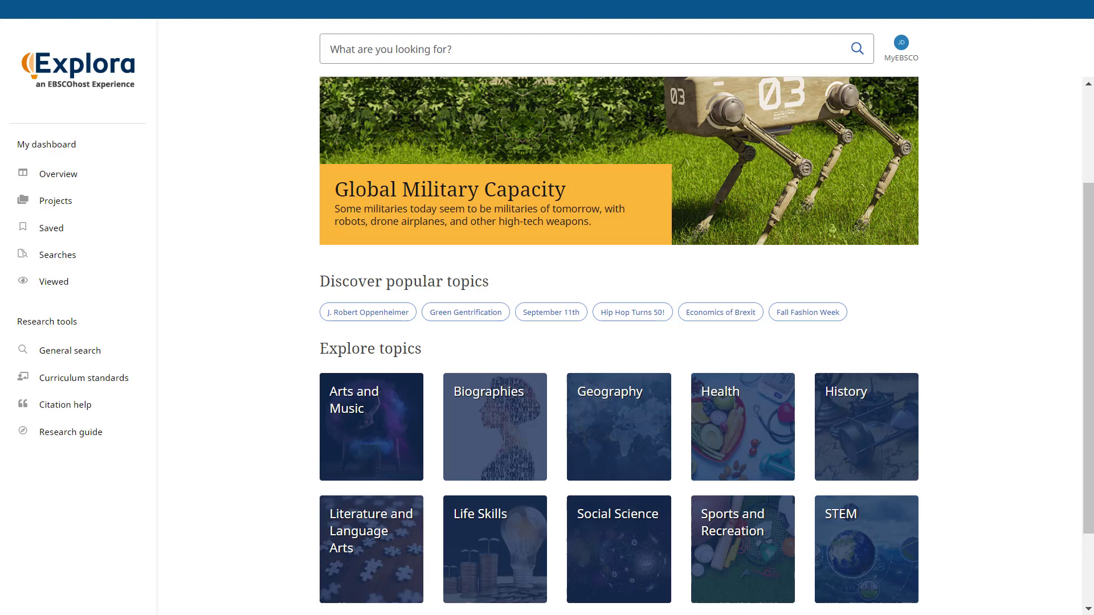
{"action": "mouse_move", "coordinate": [589, 588]}
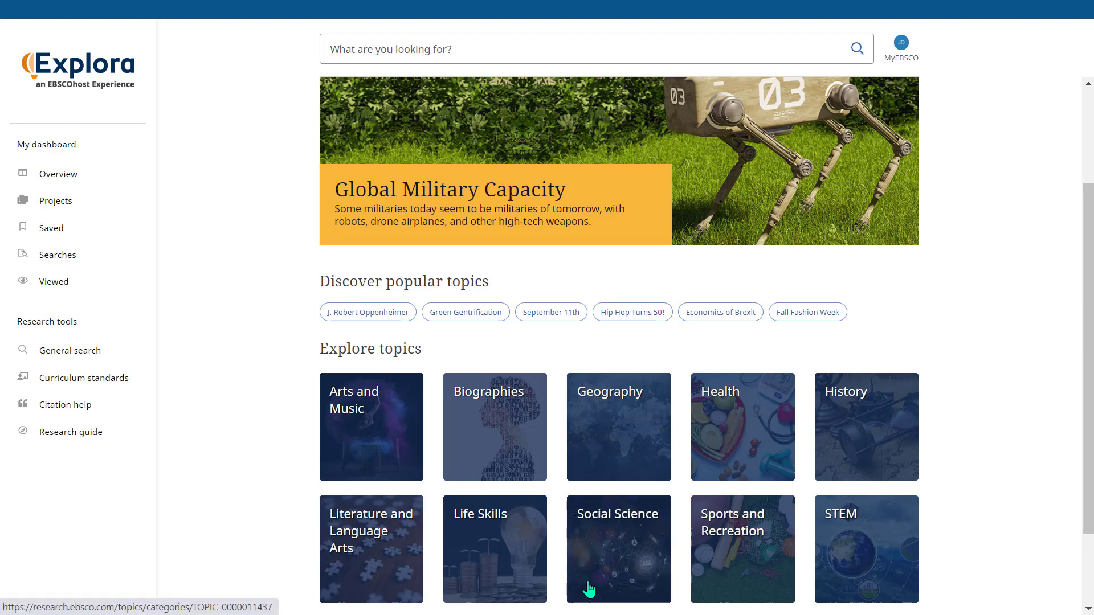
{"action": "left_click", "coordinate": [617, 549]}
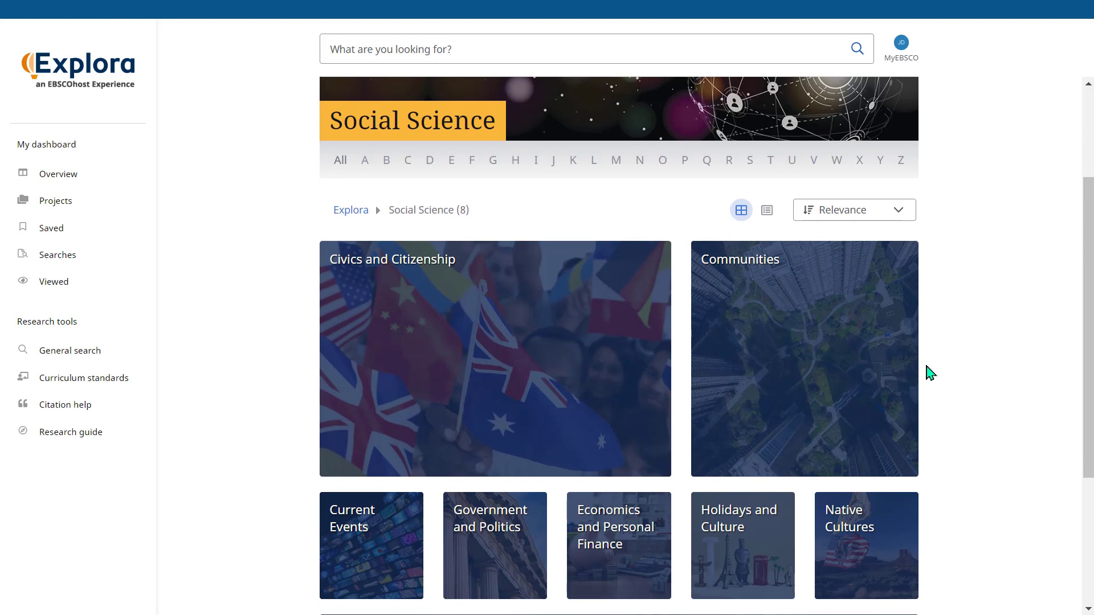
Browse down to the Communities topic and through its twenty subtopic tiles.
{"action": "scroll", "scroll_direction": "down", "scroll_amount": 3}
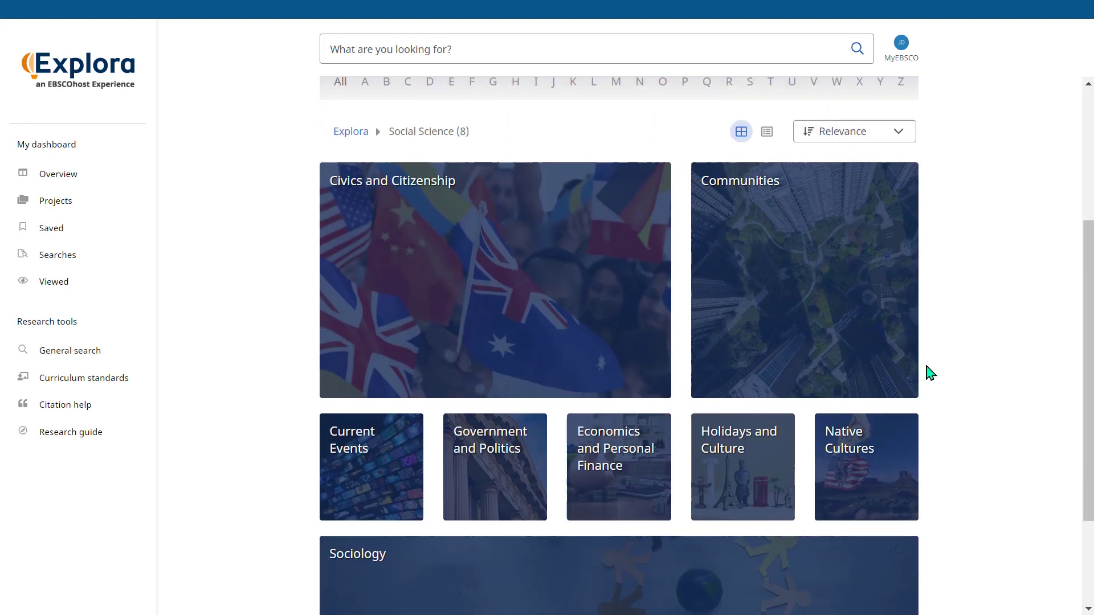
{"action": "scroll", "scroll_direction": "down", "scroll_amount": 3}
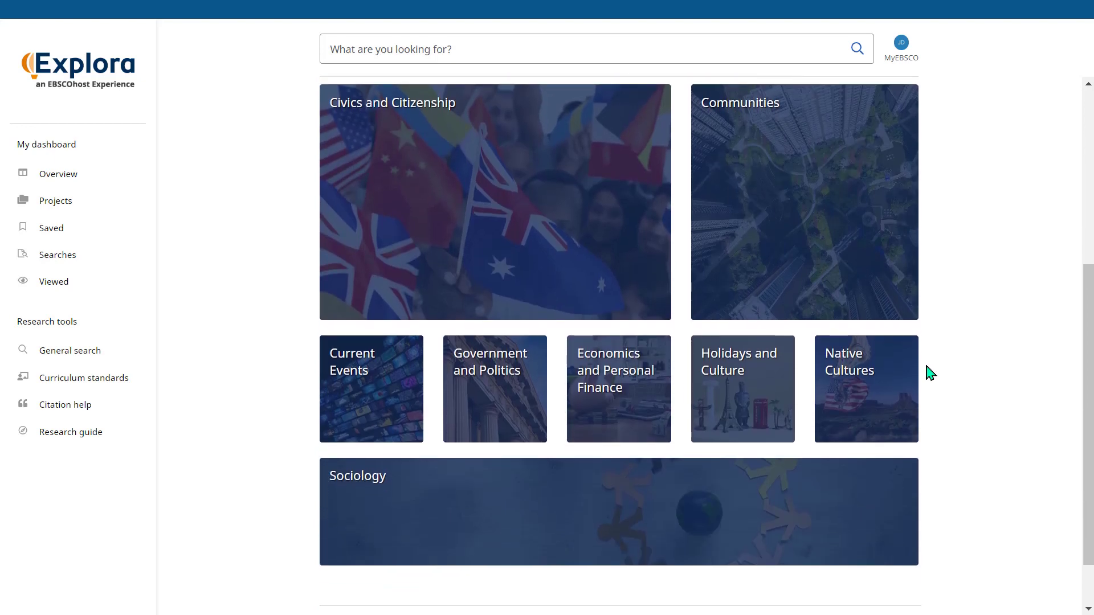
{"action": "mouse_move", "coordinate": [324, 233]}
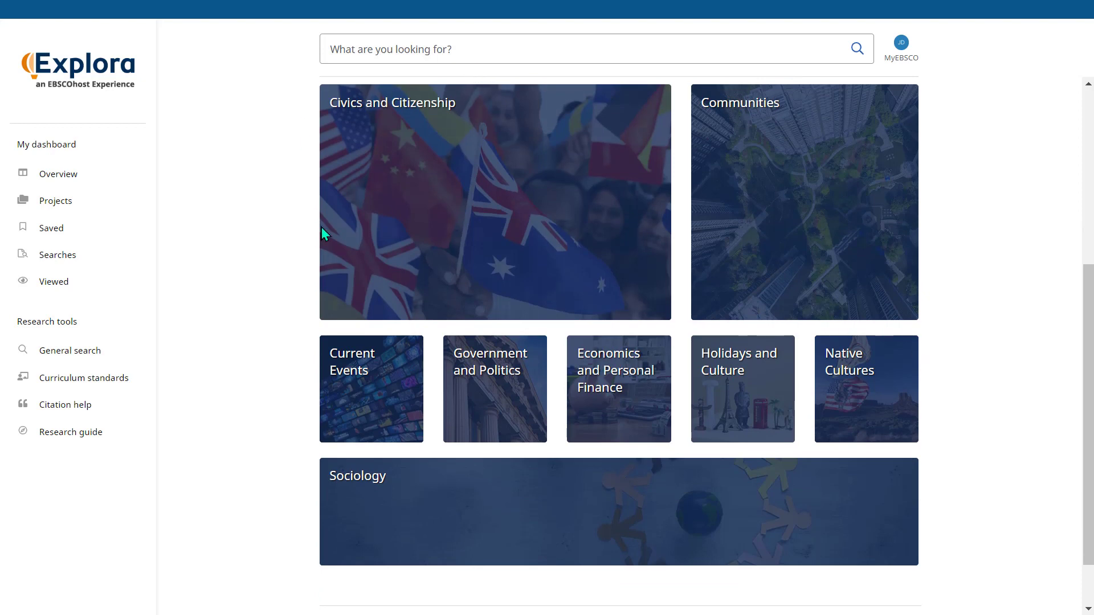
{"action": "mouse_move", "coordinate": [401, 332]}
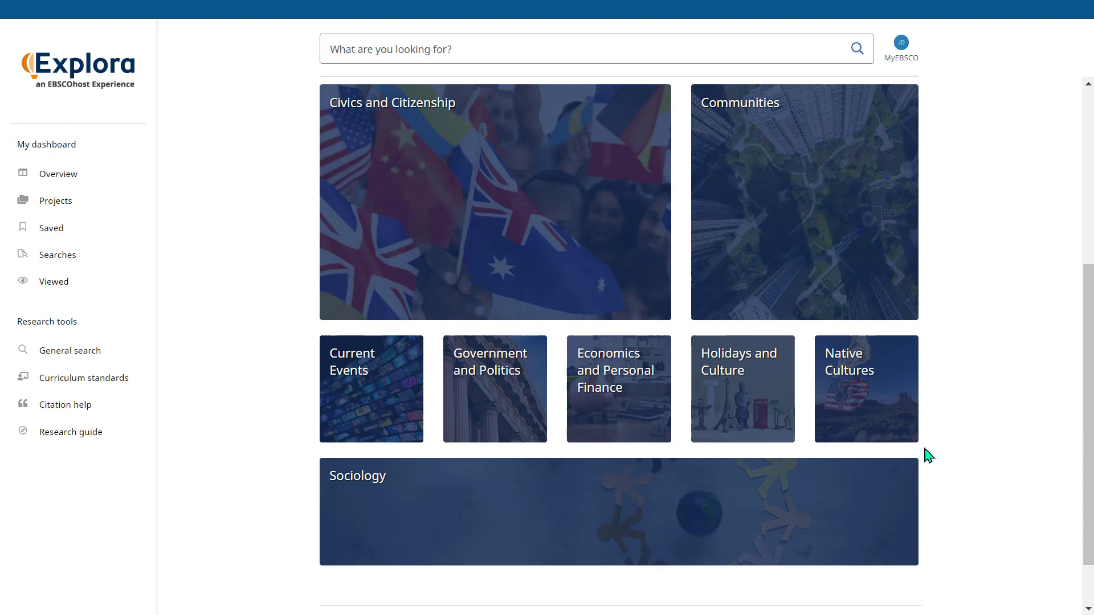
{"action": "mouse_move", "coordinate": [953, 544]}
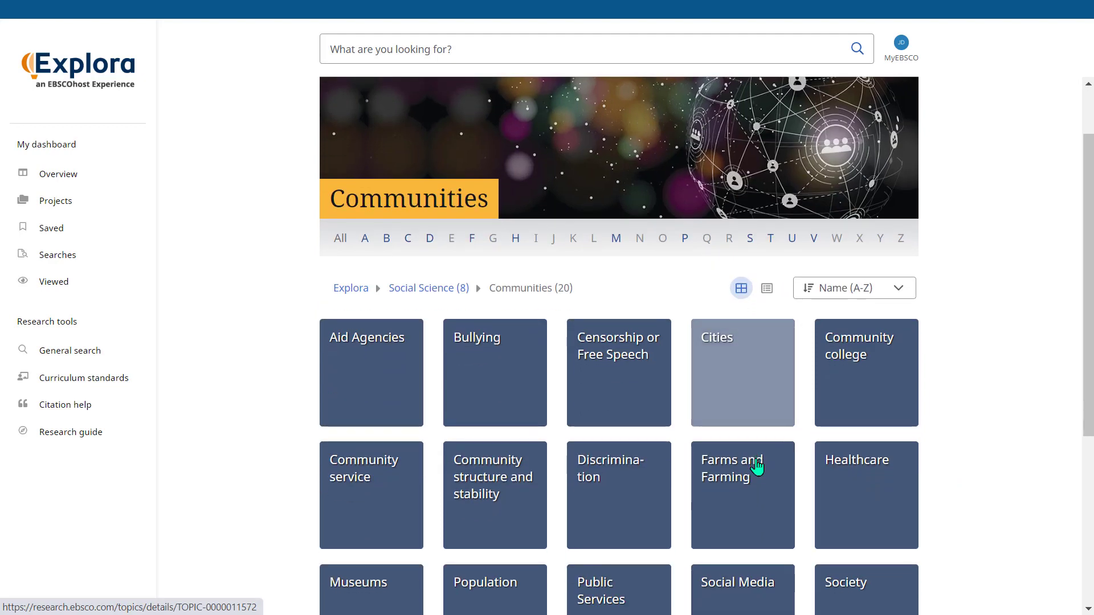
{"action": "scroll", "scroll_direction": "down", "scroll_amount": 3}
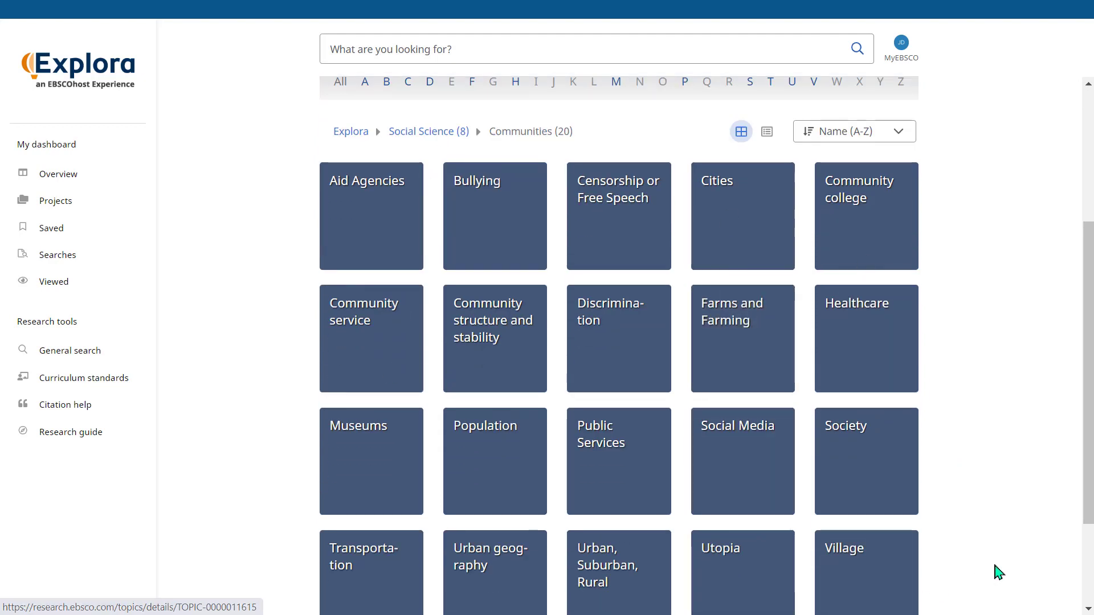
{"action": "scroll", "scroll_direction": "down", "scroll_amount": 3}
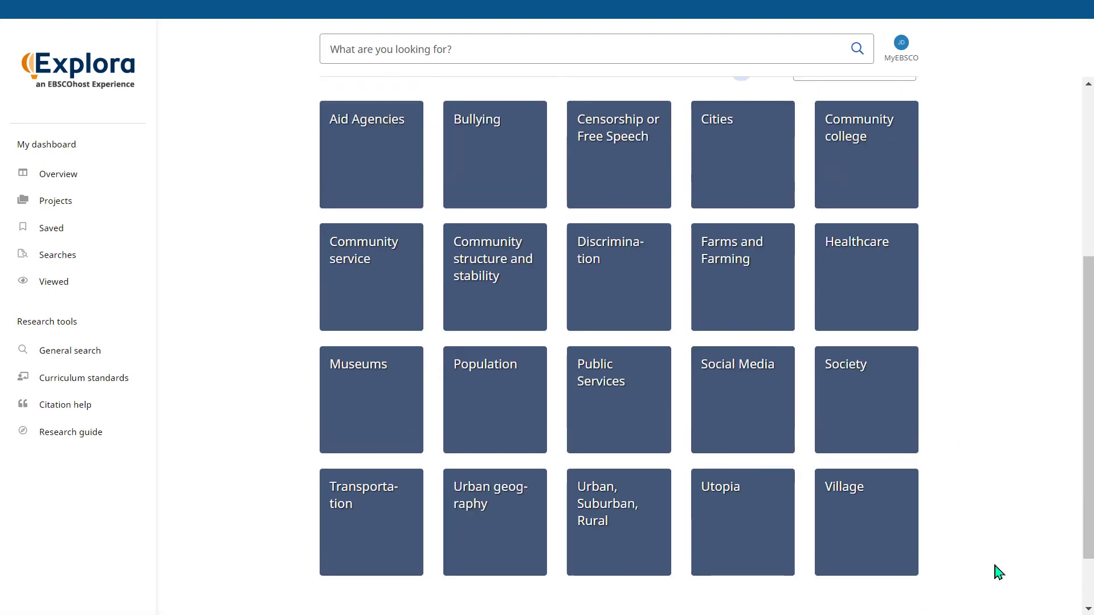
{"action": "scroll", "scroll_direction": "down", "scroll_amount": 3}
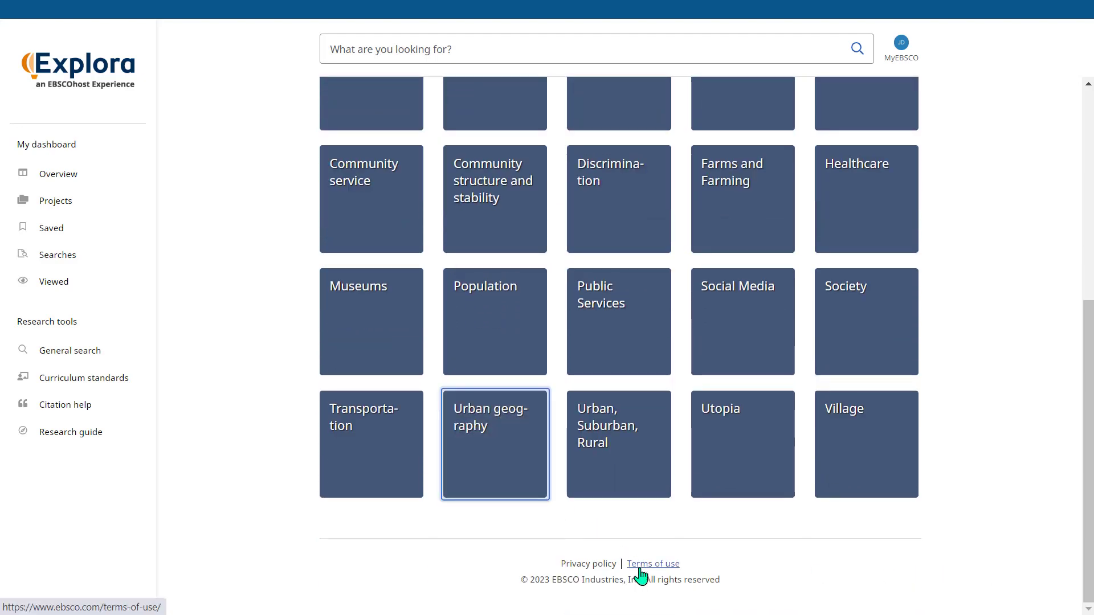
Open the Urban geography topic and read more on its encyclopedia overview.
{"action": "left_click", "coordinate": [494, 445]}
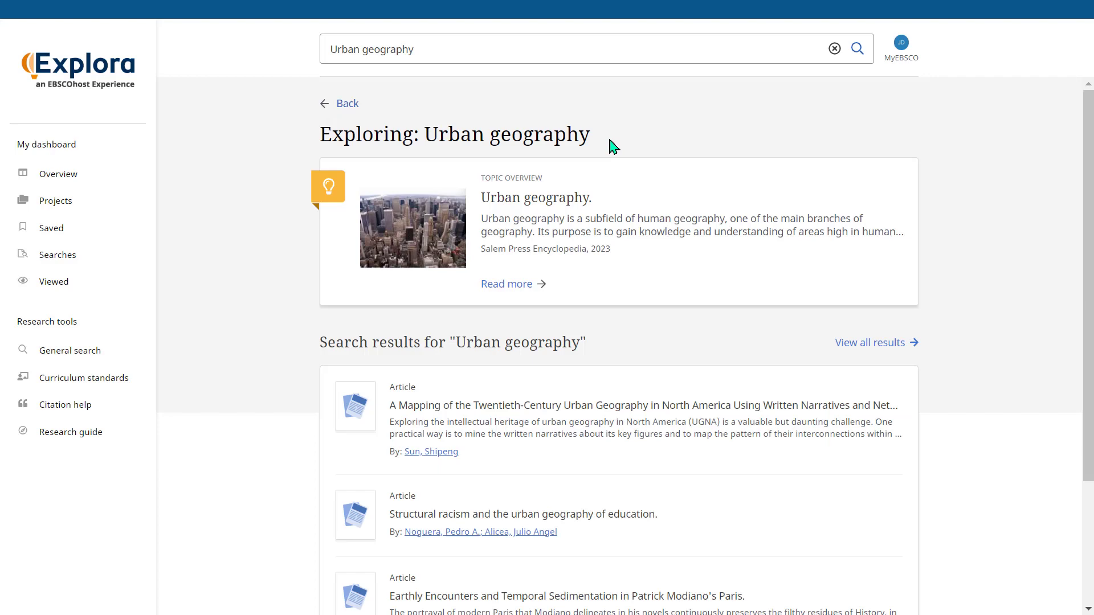
{"action": "mouse_move", "coordinate": [605, 138]}
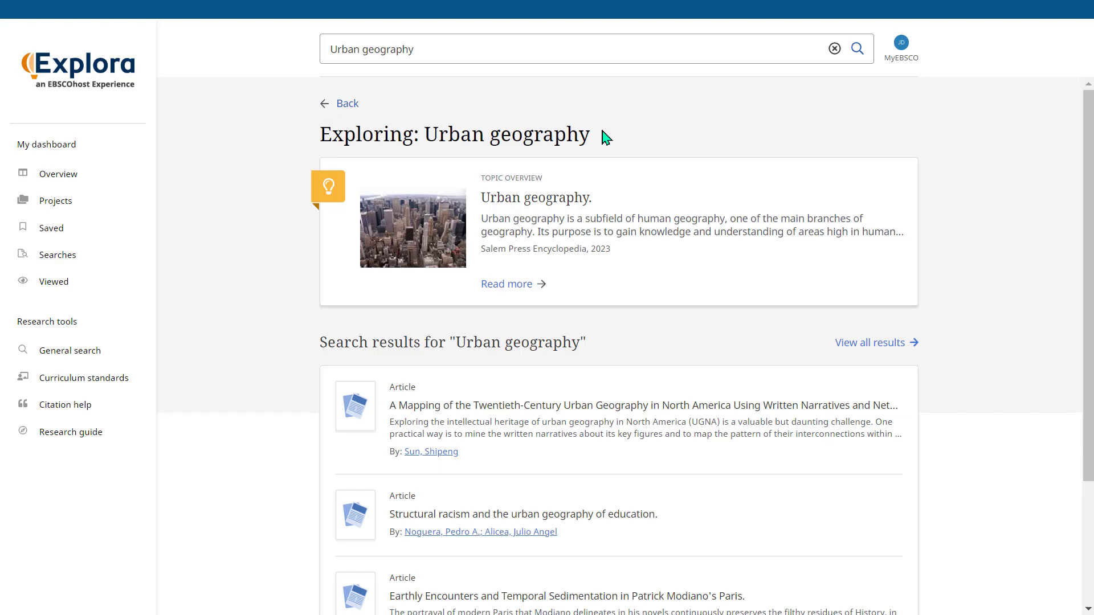
{"action": "mouse_move", "coordinate": [543, 179]}
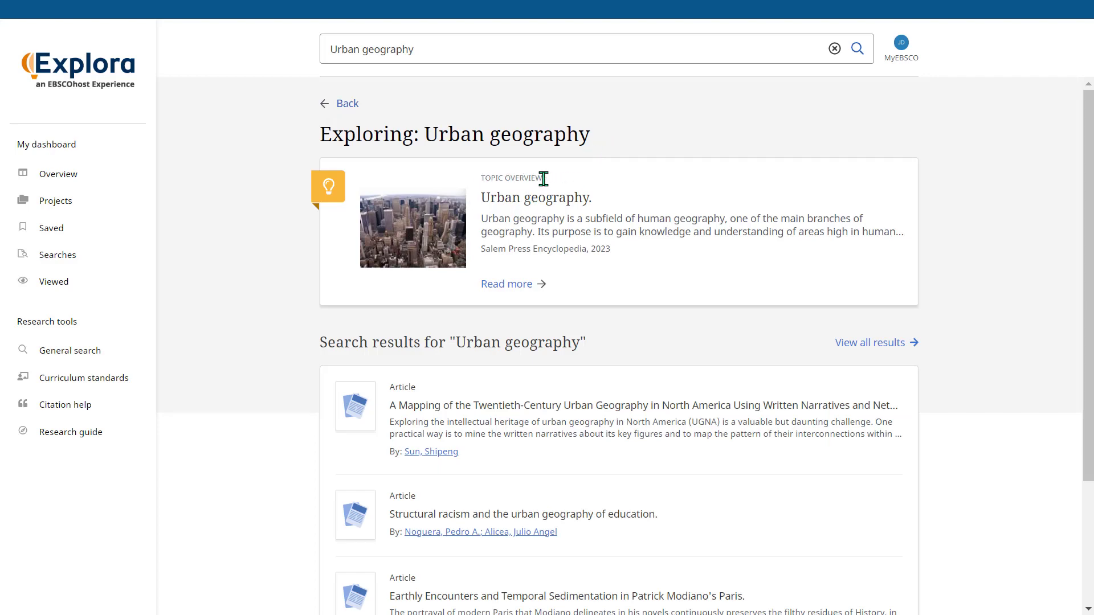
{"action": "mouse_move", "coordinate": [515, 305]}
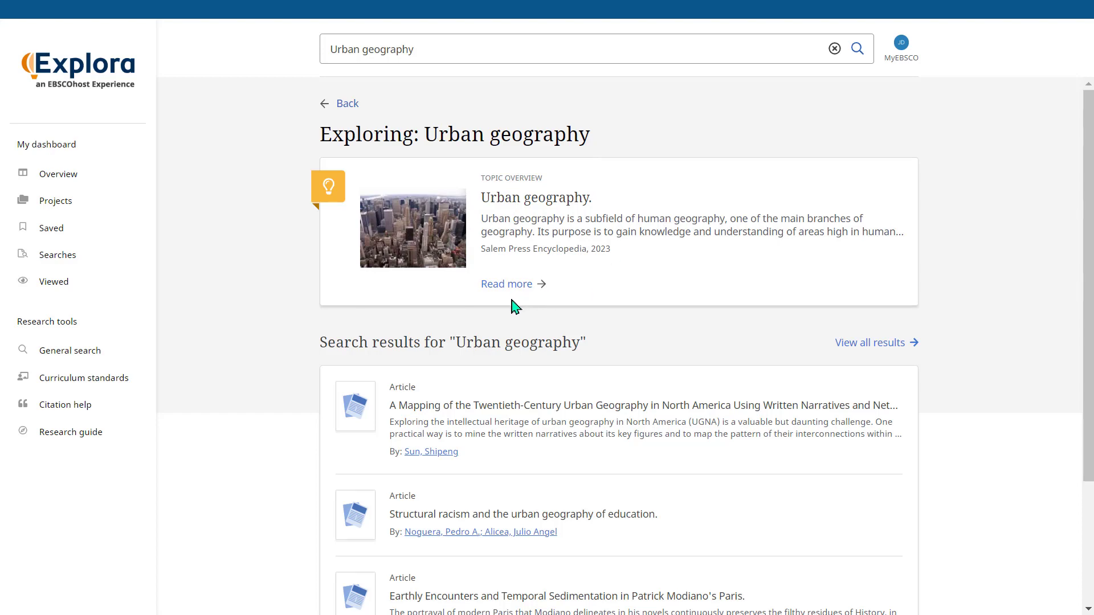
{"action": "scroll", "scroll_direction": "down", "scroll_amount": 3}
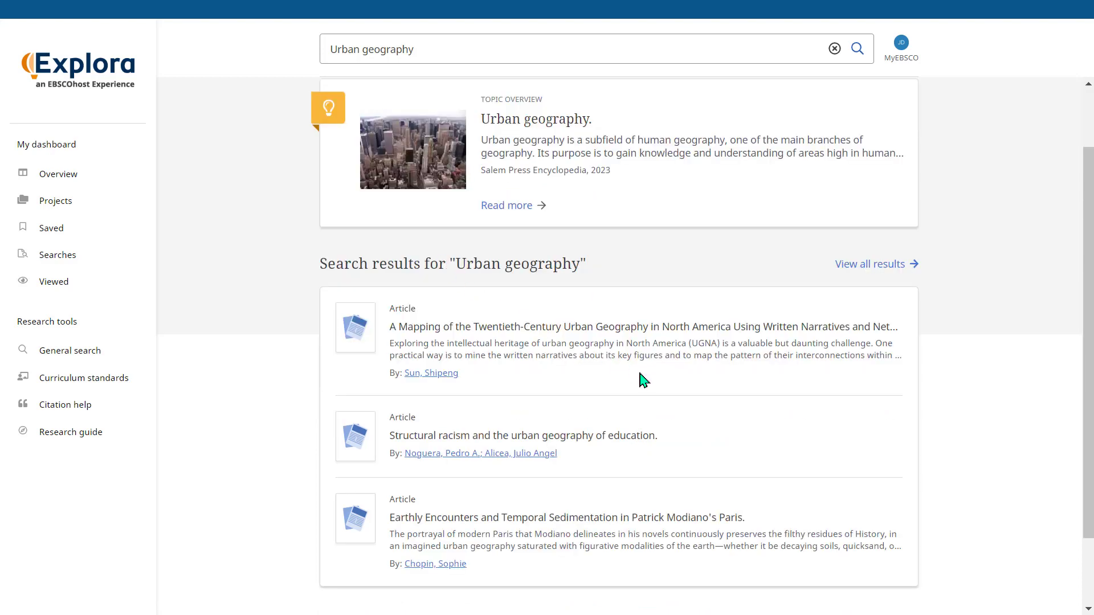
{"action": "mouse_move", "coordinate": [870, 263]}
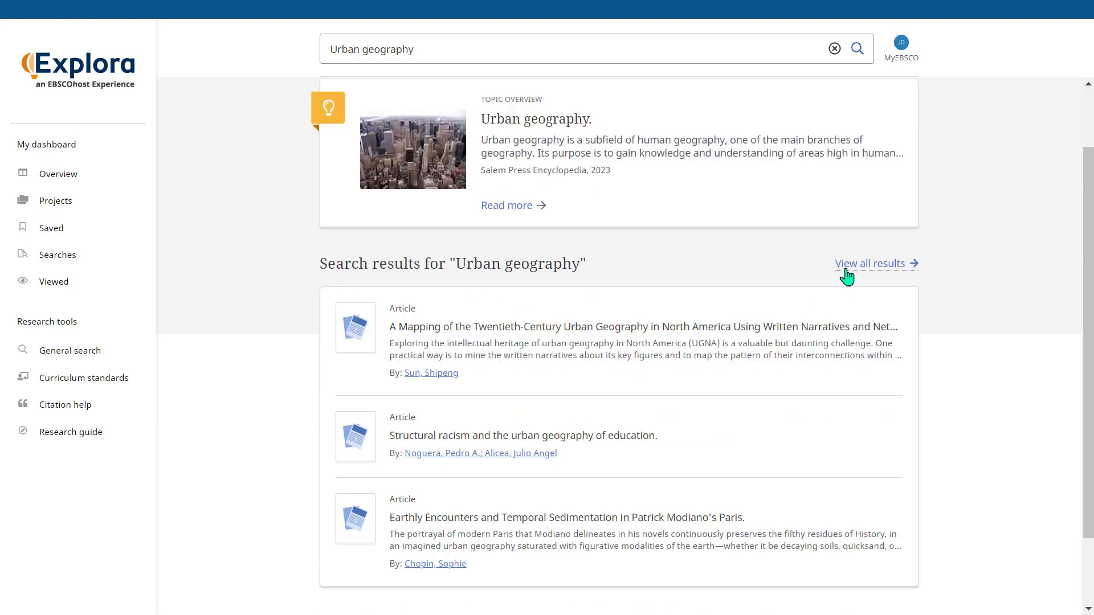
{"action": "left_click", "coordinate": [871, 263]}
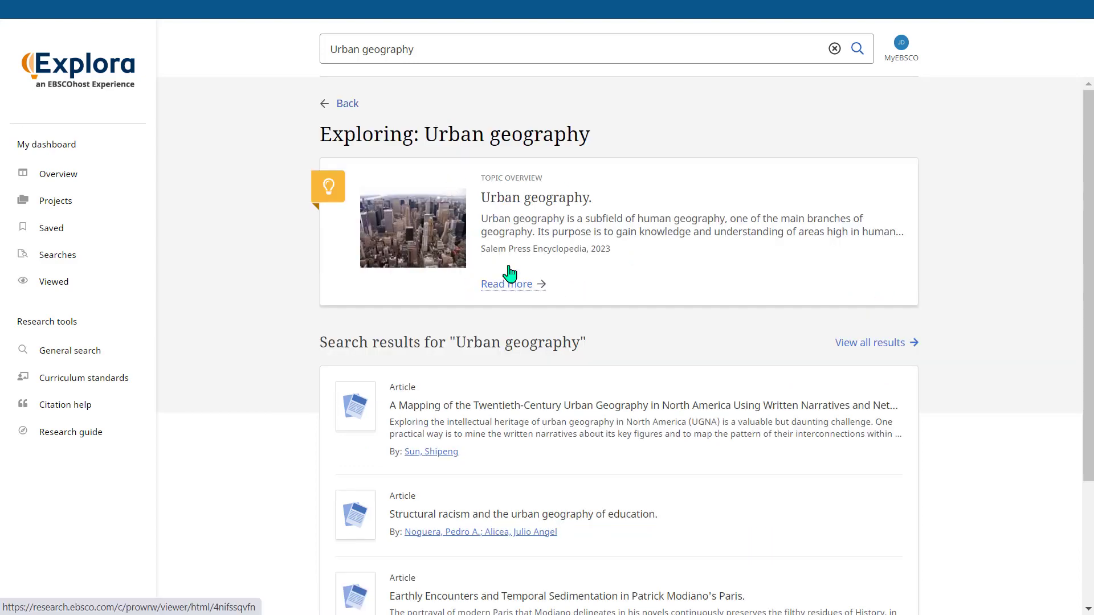
{"action": "left_click", "coordinate": [507, 283]}
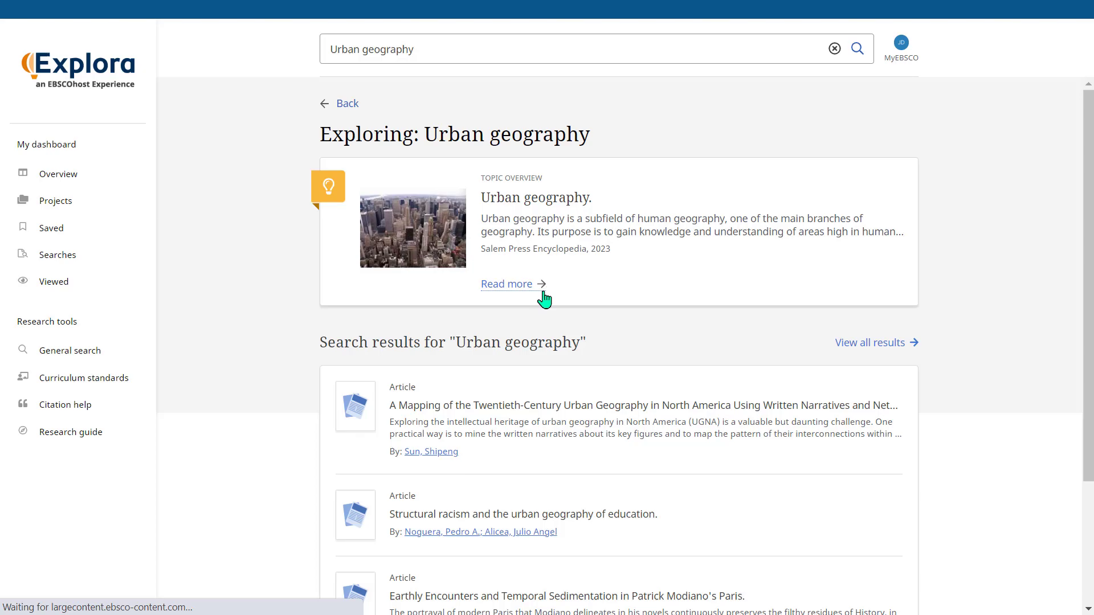
Open the full Urban geography article, visit its linked Geography article and come back.
{"action": "left_click", "coordinate": [507, 284]}
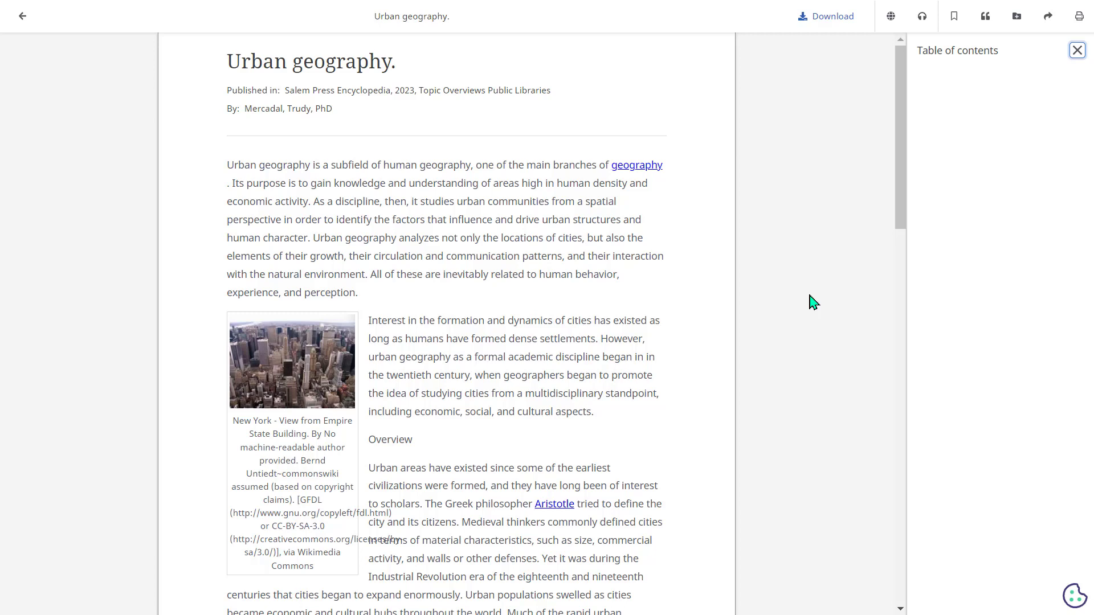
{"action": "mouse_move", "coordinate": [804, 296]}
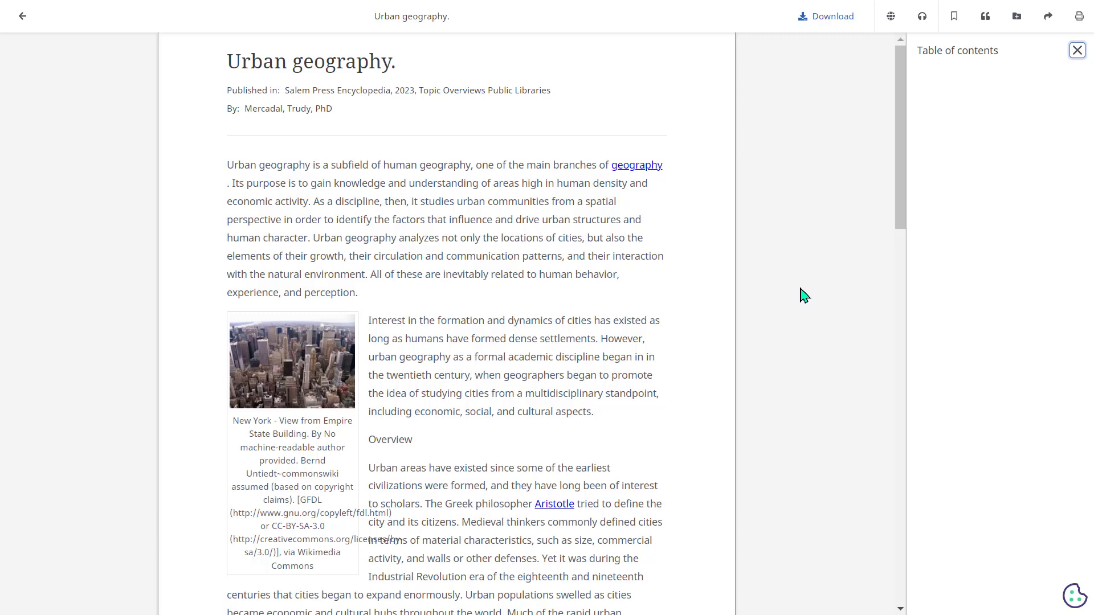
{"action": "mouse_move", "coordinate": [638, 187]}
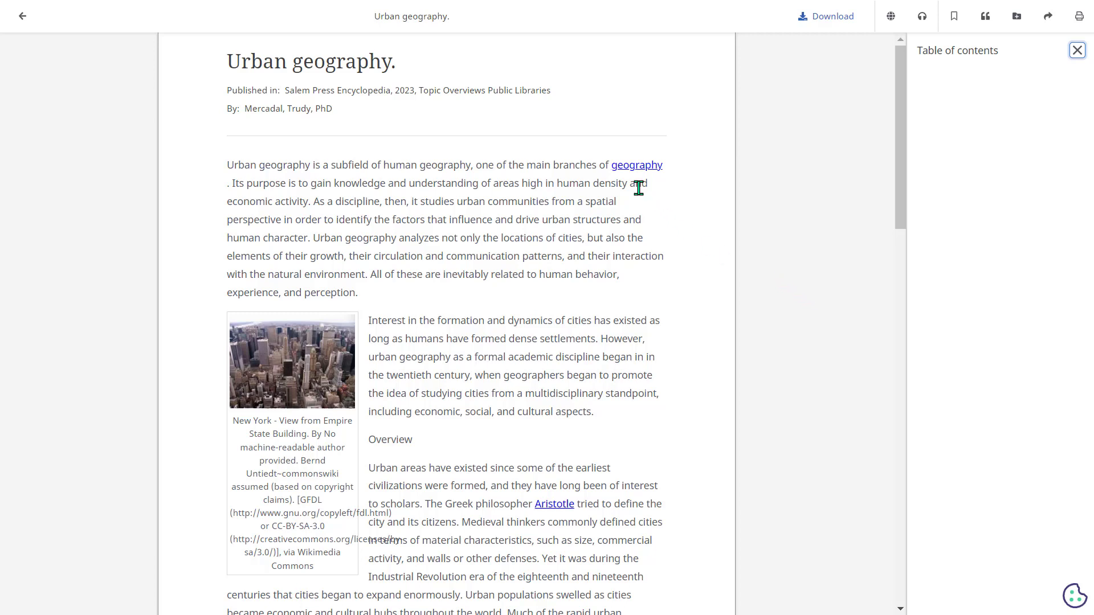
{"action": "mouse_move", "coordinate": [636, 165]}
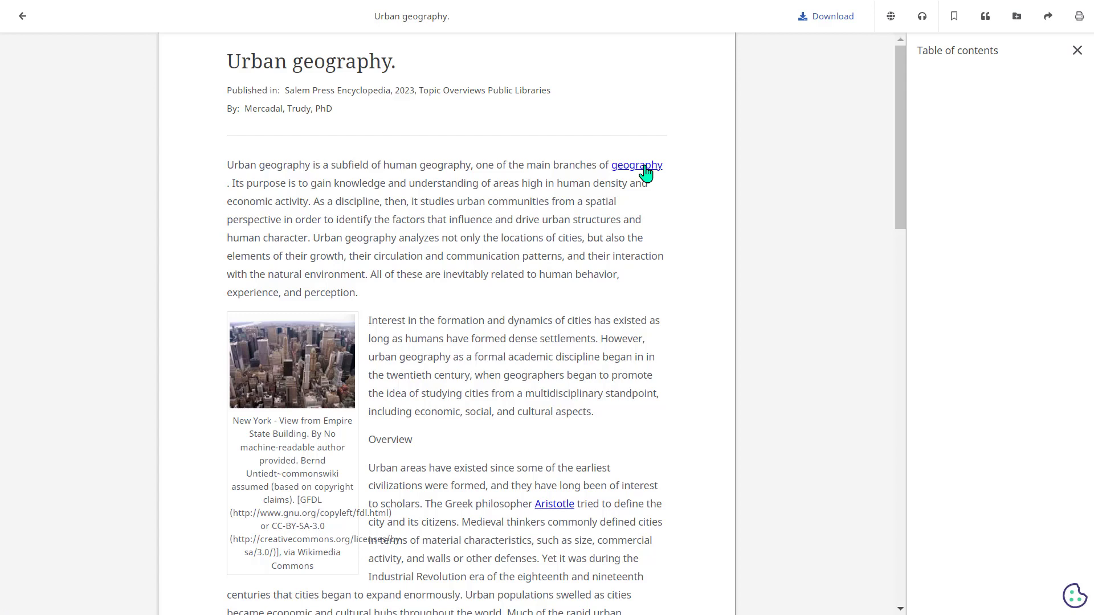
{"action": "left_click", "coordinate": [634, 165]}
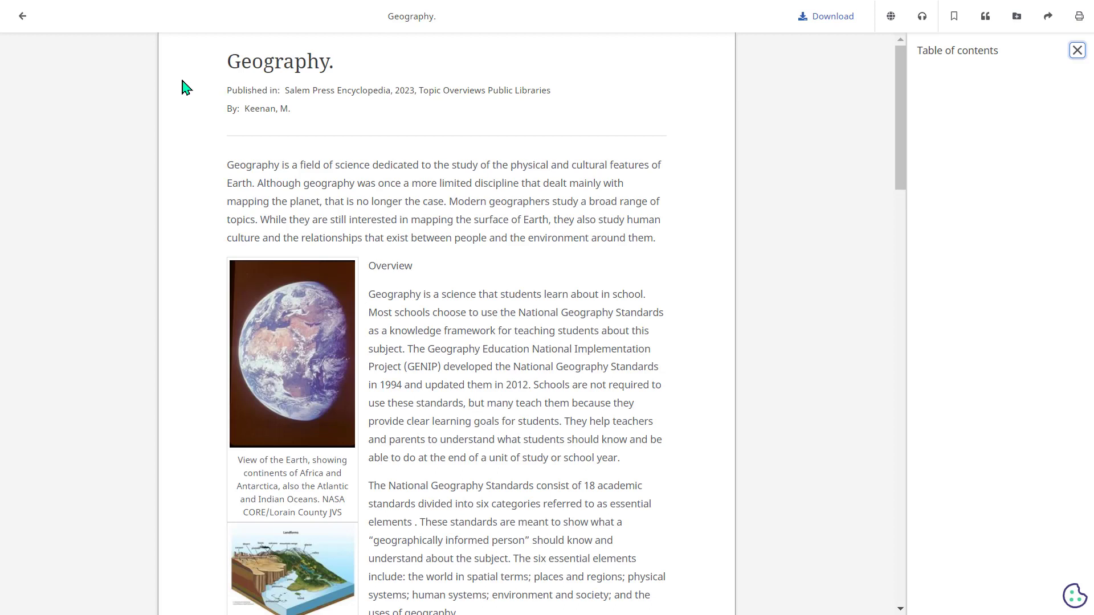
{"action": "left_click", "coordinate": [23, 16]}
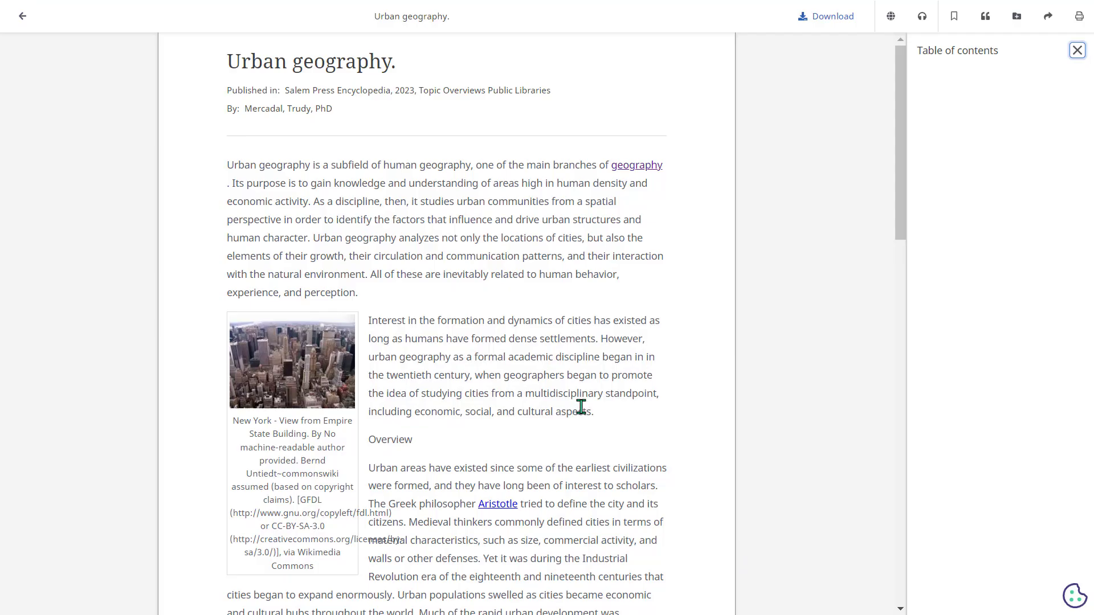
Read down to the Bibliography and copyright notice, then leave the article.
{"action": "scroll", "scroll_direction": "down", "scroll_amount": 3}
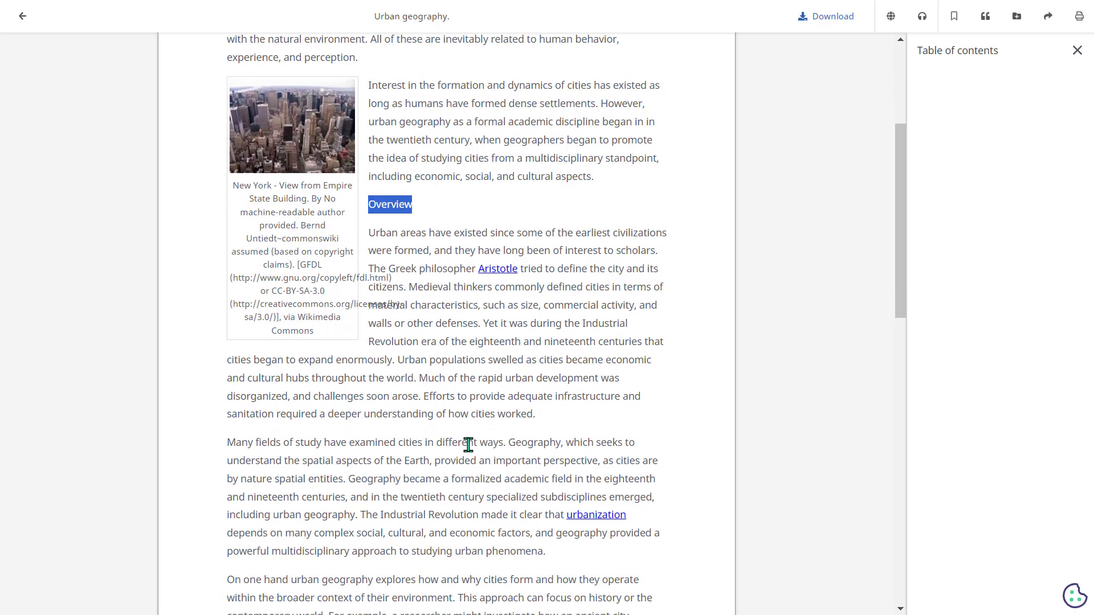
{"action": "scroll", "scroll_direction": "down", "scroll_amount": 3}
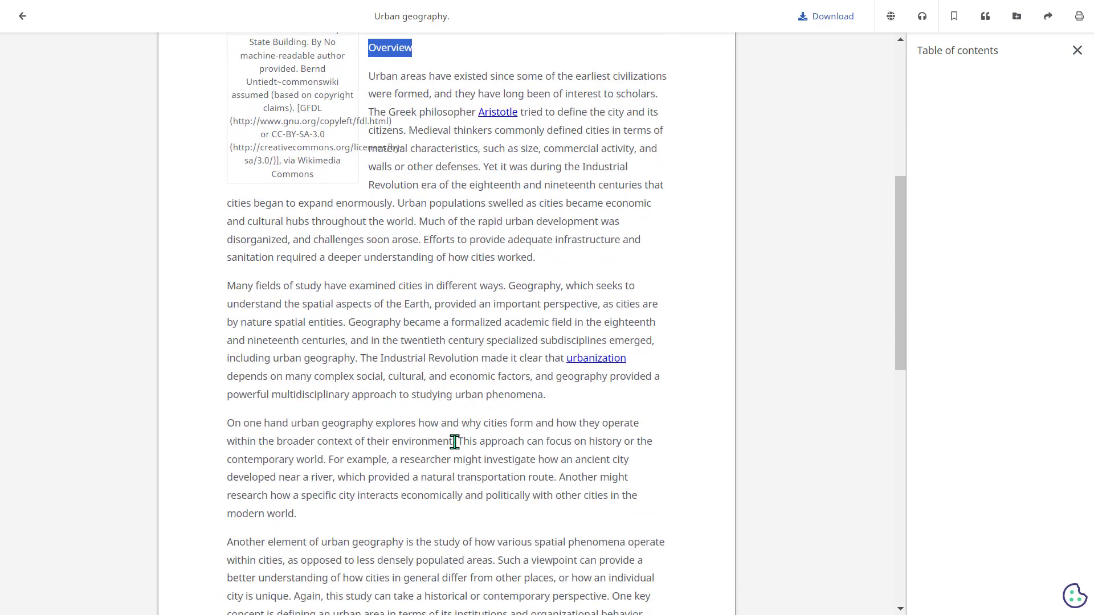
{"action": "scroll", "scroll_direction": "down", "scroll_amount": 3}
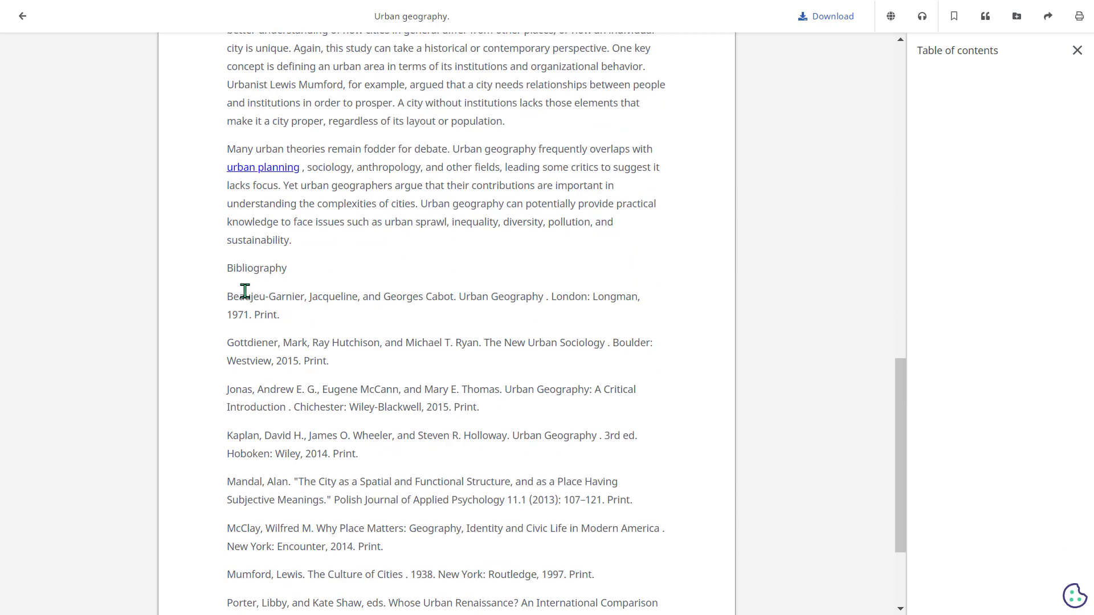
{"action": "double_click", "coordinate": [257, 268]}
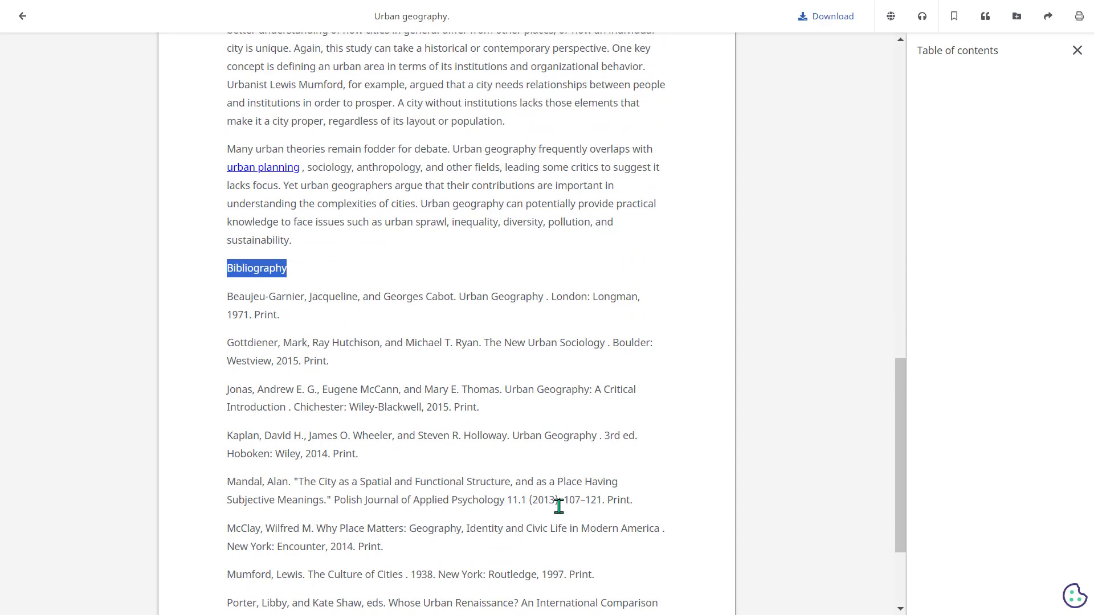
{"action": "scroll", "scroll_direction": "down", "scroll_amount": 3}
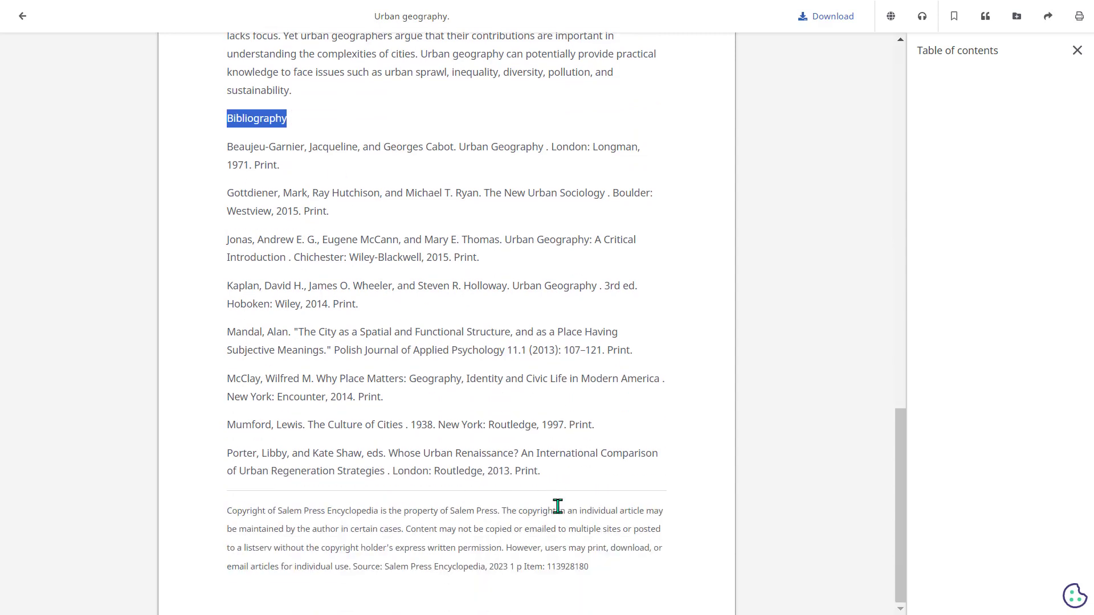
{"action": "left_click", "coordinate": [23, 15]}
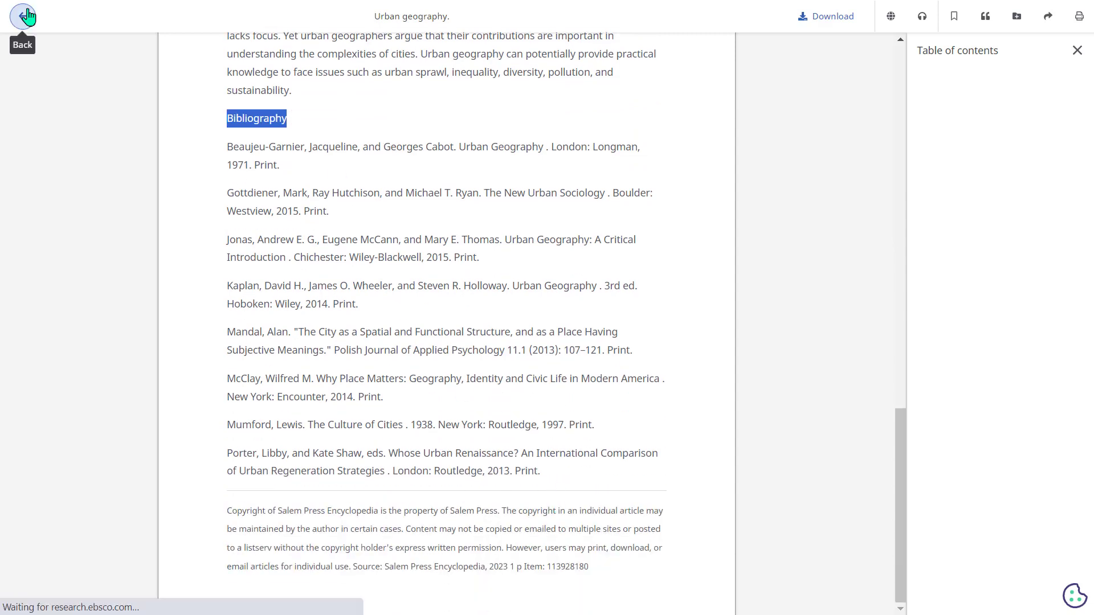
Go back to the Explora home page and activate the empty search box.
{"action": "left_click", "coordinate": [21, 16]}
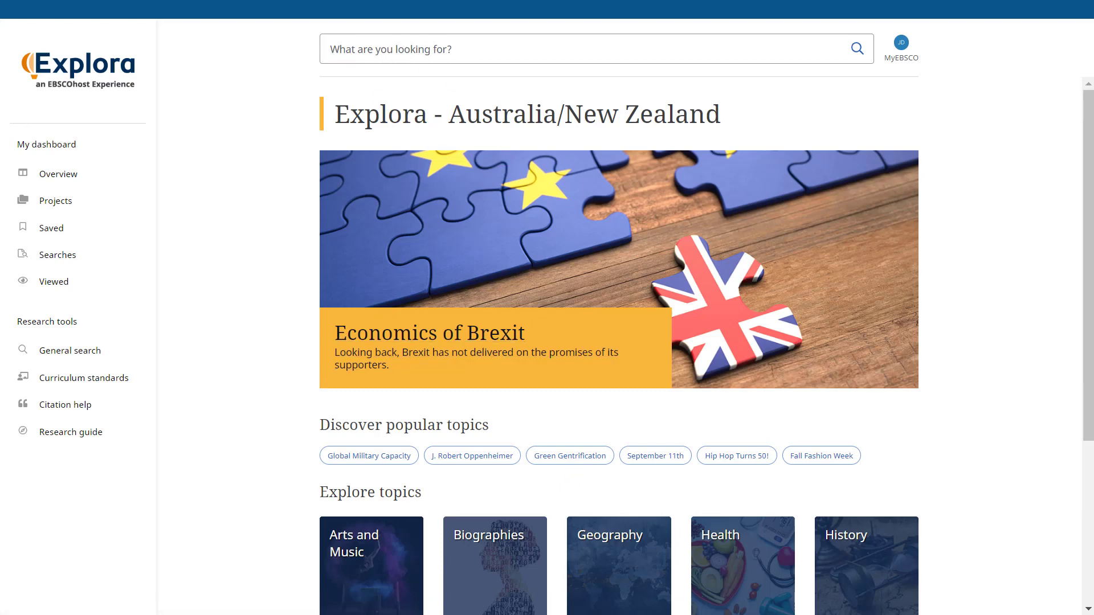
{"action": "mouse_move", "coordinate": [182, 328]}
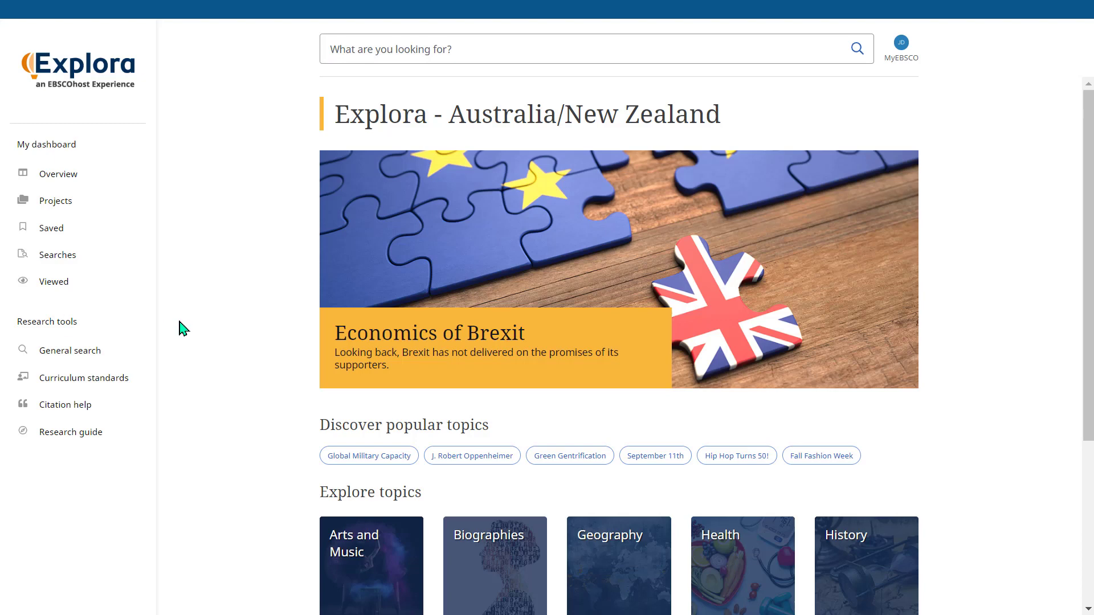
{"action": "left_click", "coordinate": [489, 49]}
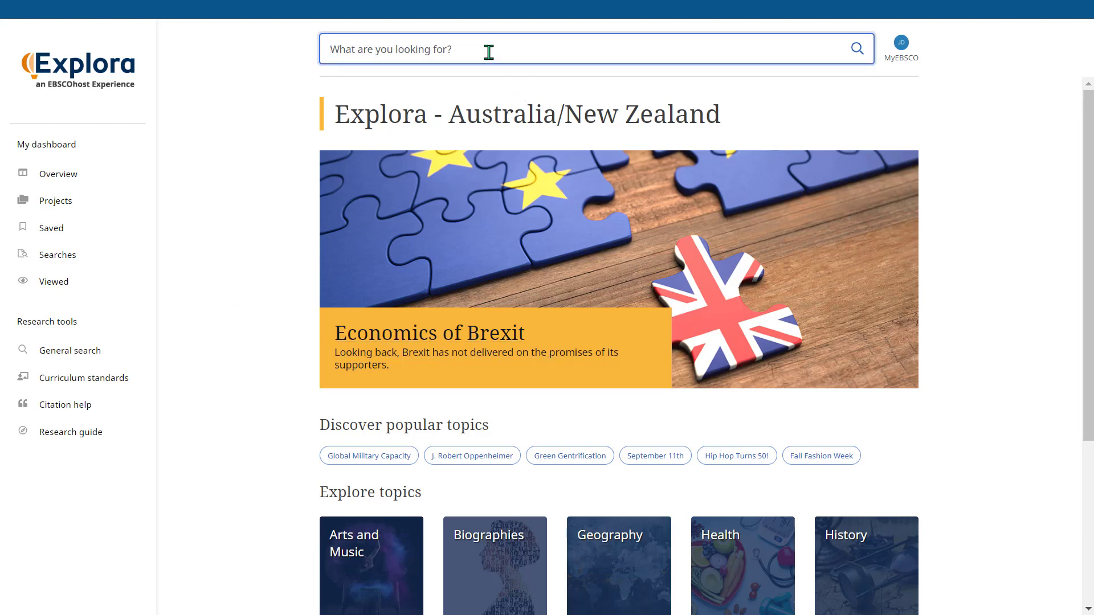
Search for 'outlaw motorcycle gangs', returning 1,231 results.
{"action": "type", "text": "outlaw motorcycle gangs"}
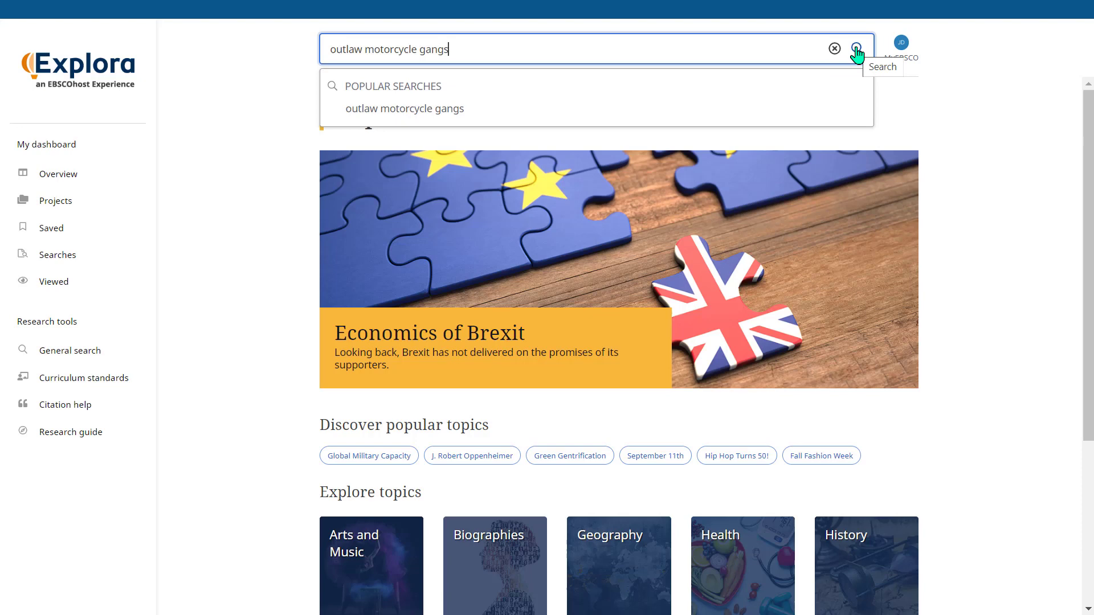
{"action": "left_click", "coordinate": [857, 49]}
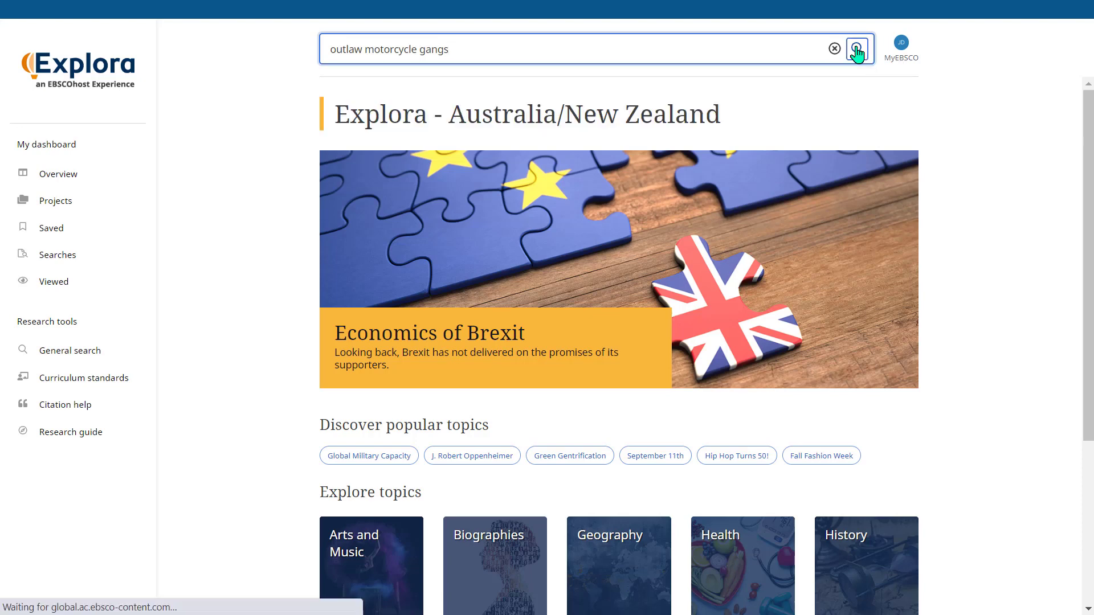
{"action": "left_click", "coordinate": [857, 49]}
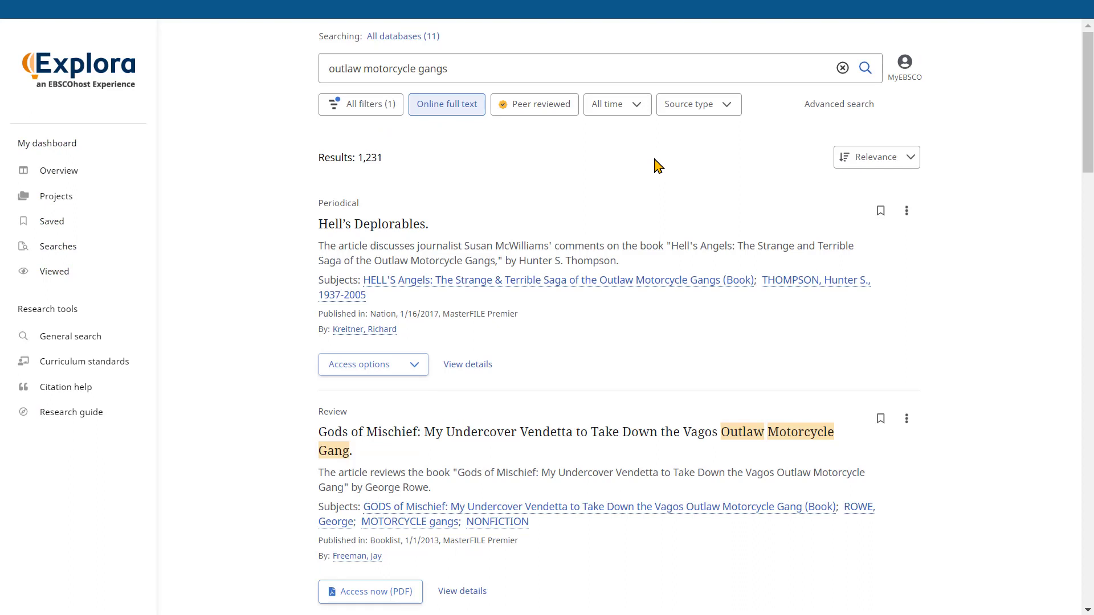
{"action": "left_click", "coordinate": [875, 156]}
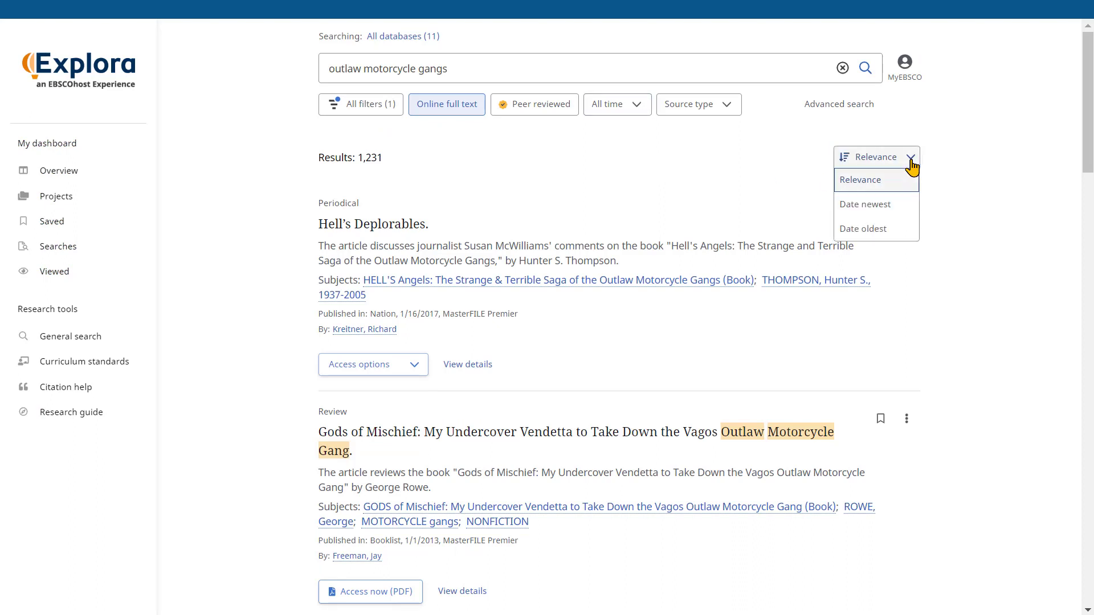
{"action": "mouse_move", "coordinate": [865, 204]}
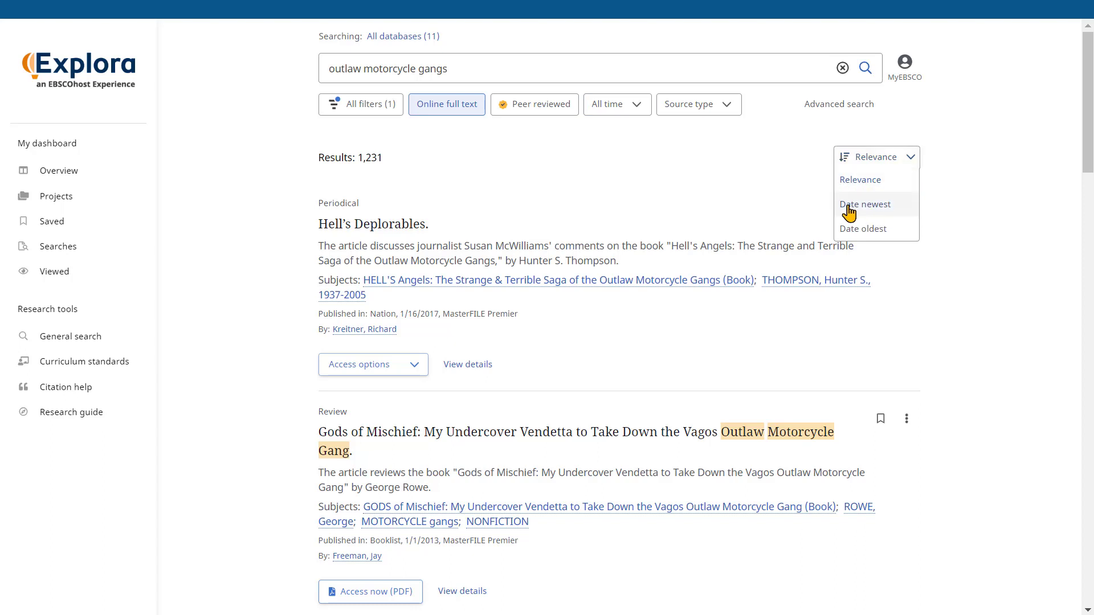
{"action": "mouse_move", "coordinate": [981, 236]}
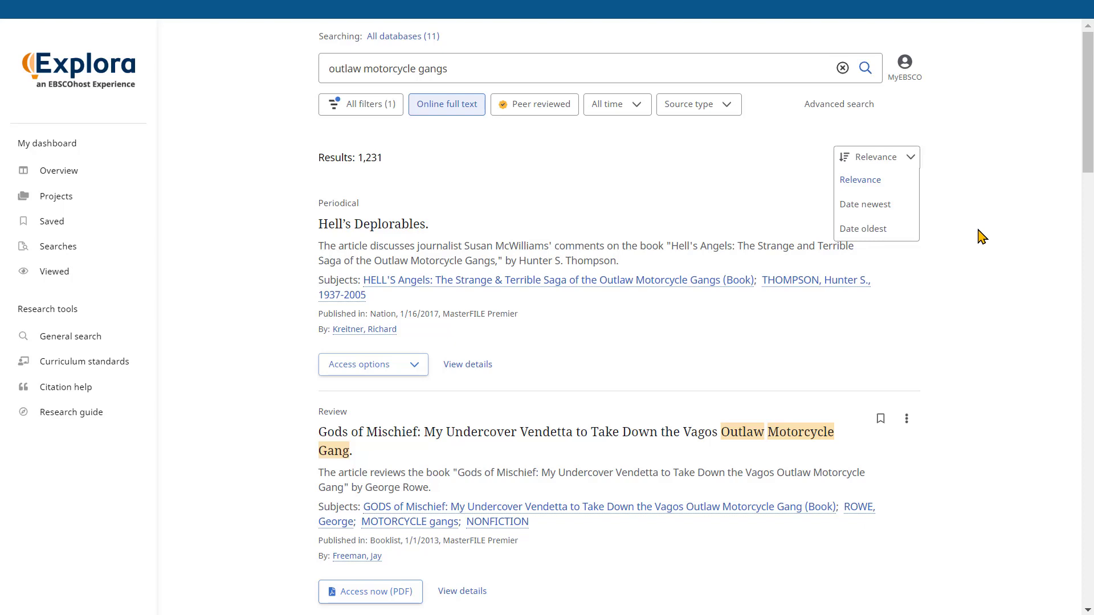
{"action": "left_click", "coordinate": [395, 171]}
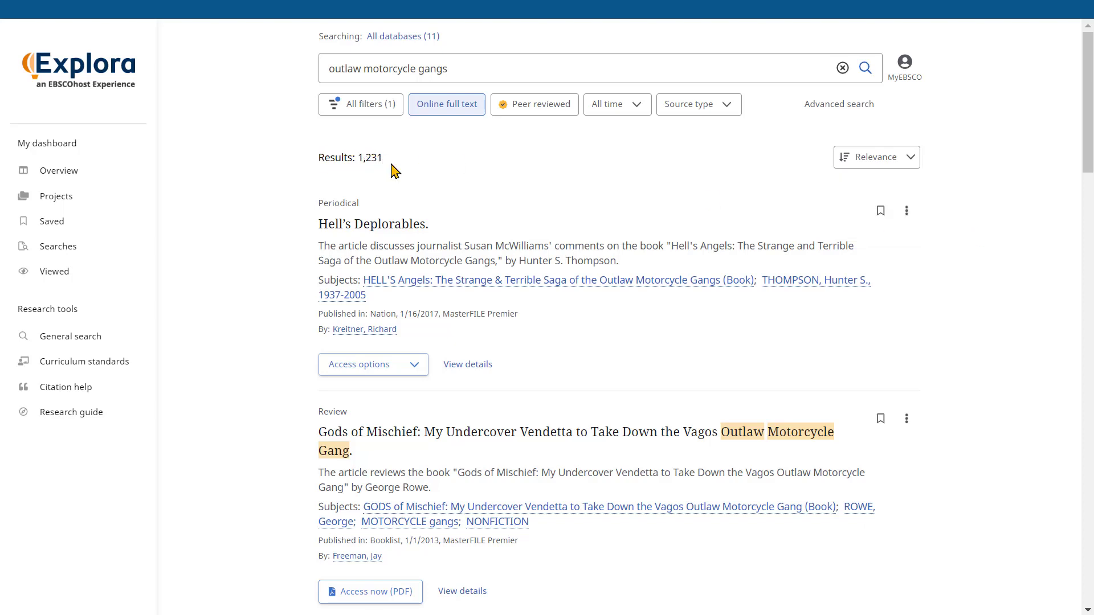
{"action": "mouse_move", "coordinate": [543, 180]}
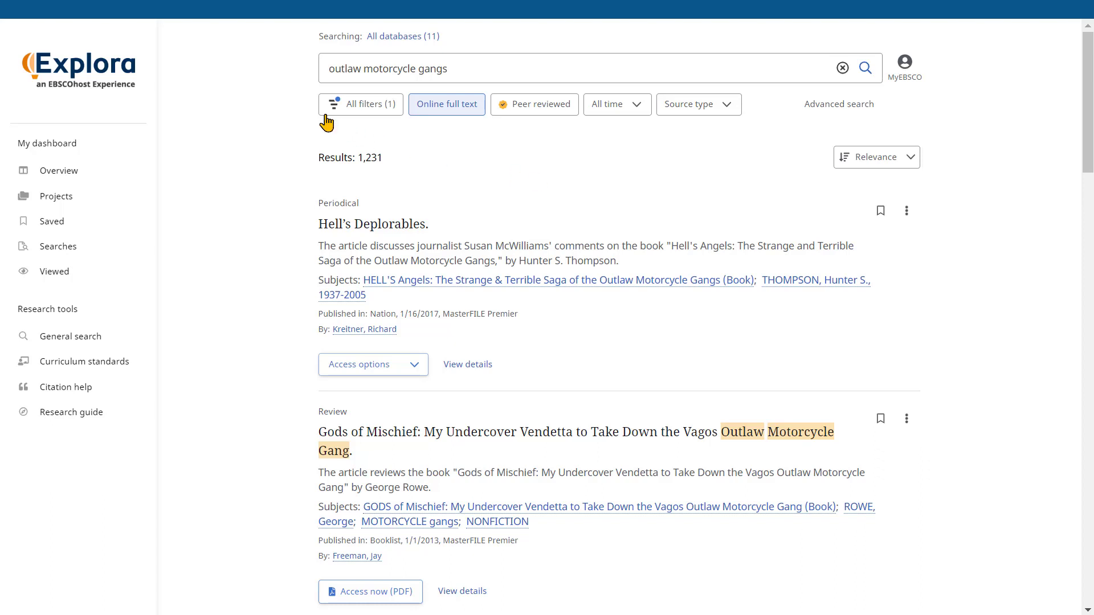
{"action": "mouse_move", "coordinate": [373, 114]}
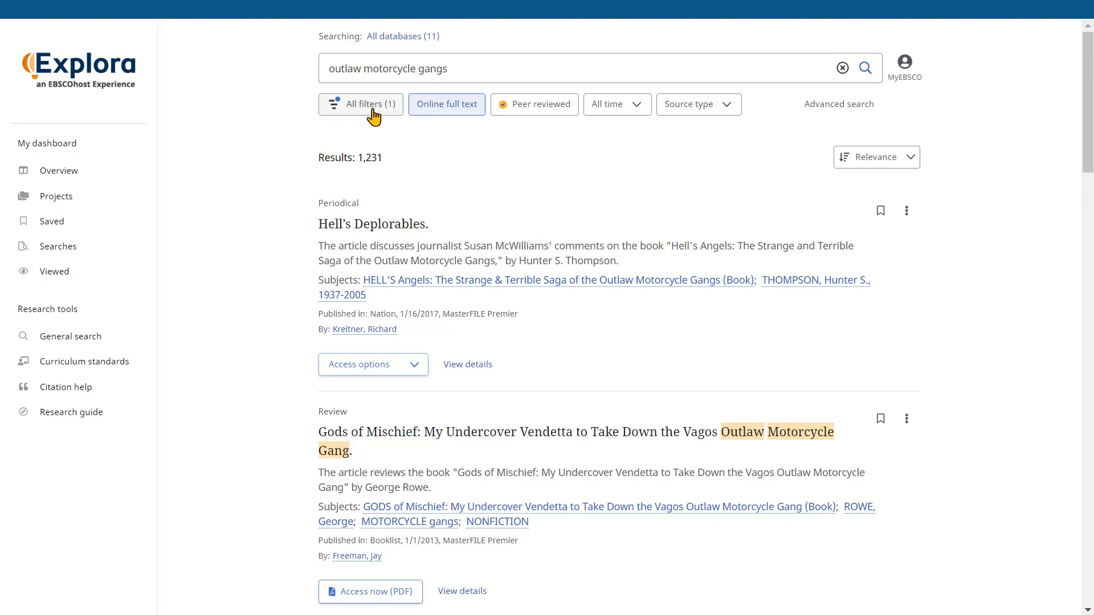
{"action": "mouse_move", "coordinate": [727, 118]}
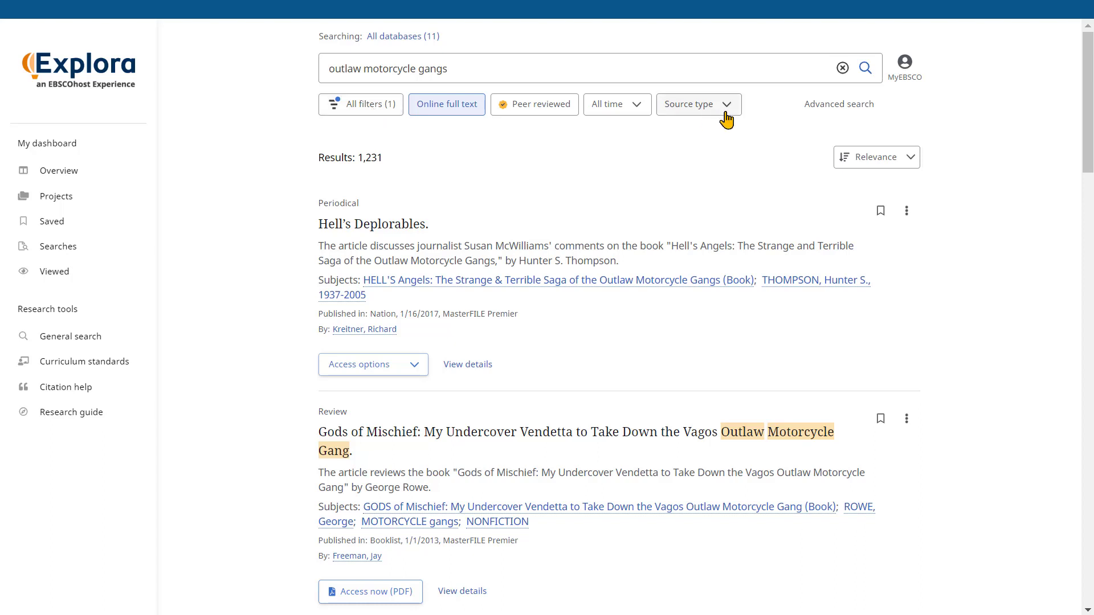
{"action": "mouse_move", "coordinate": [616, 105]}
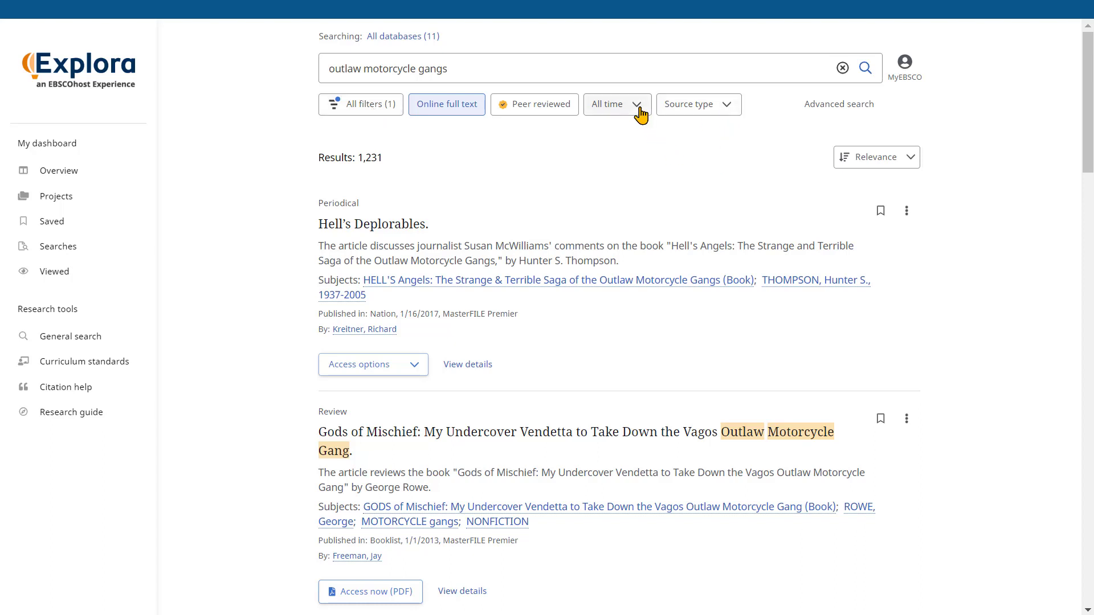
Change the 'All time' date range to 'Past 10 years', narrowing results to 106.
{"action": "left_click", "coordinate": [615, 104]}
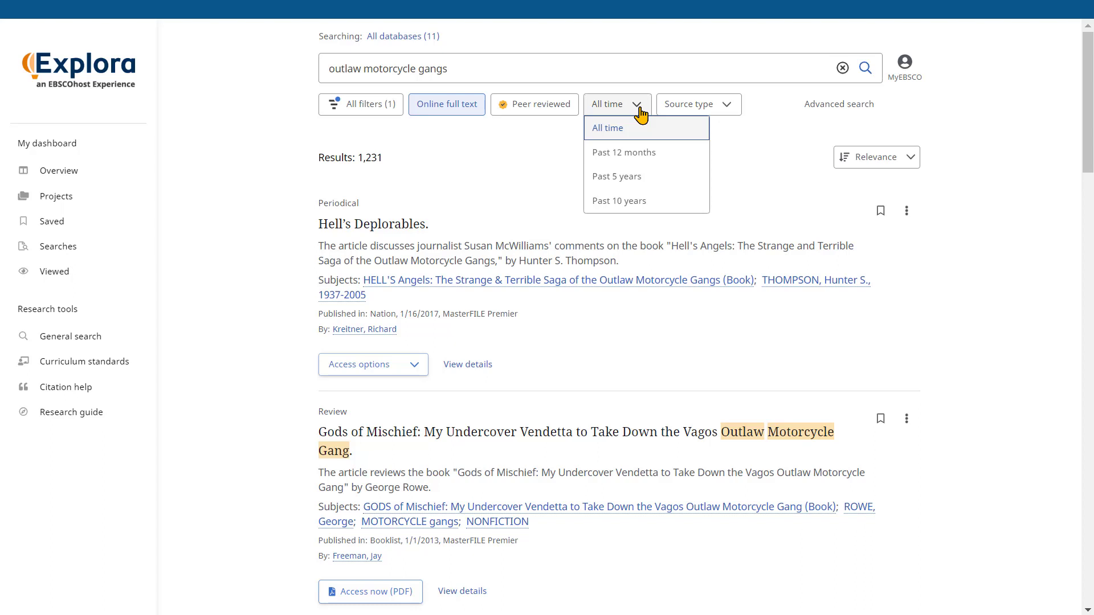
{"action": "mouse_move", "coordinate": [635, 143]}
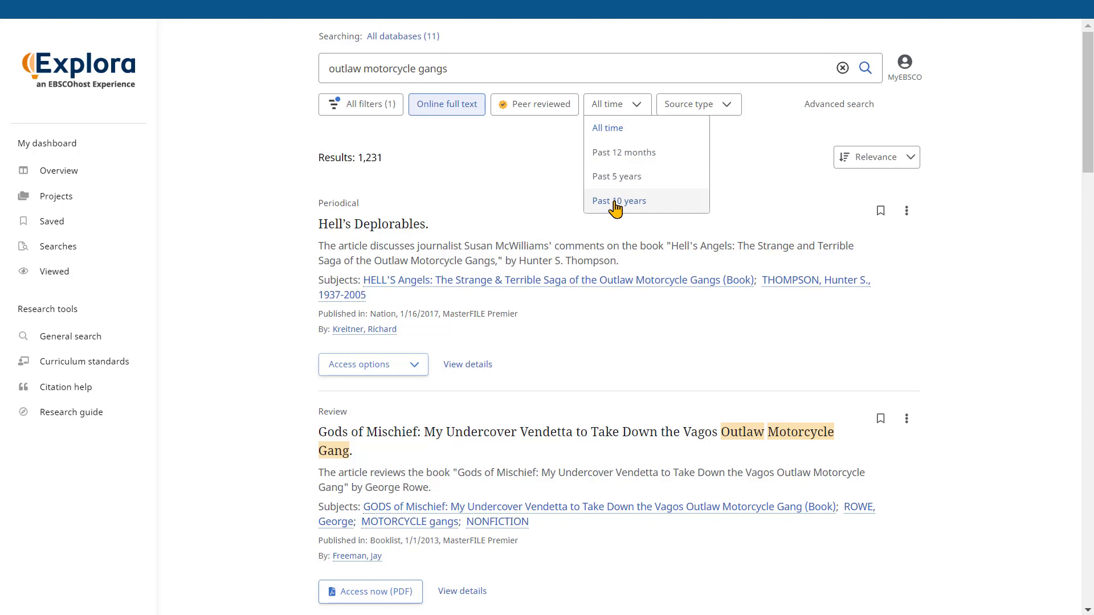
{"action": "left_click", "coordinate": [618, 201]}
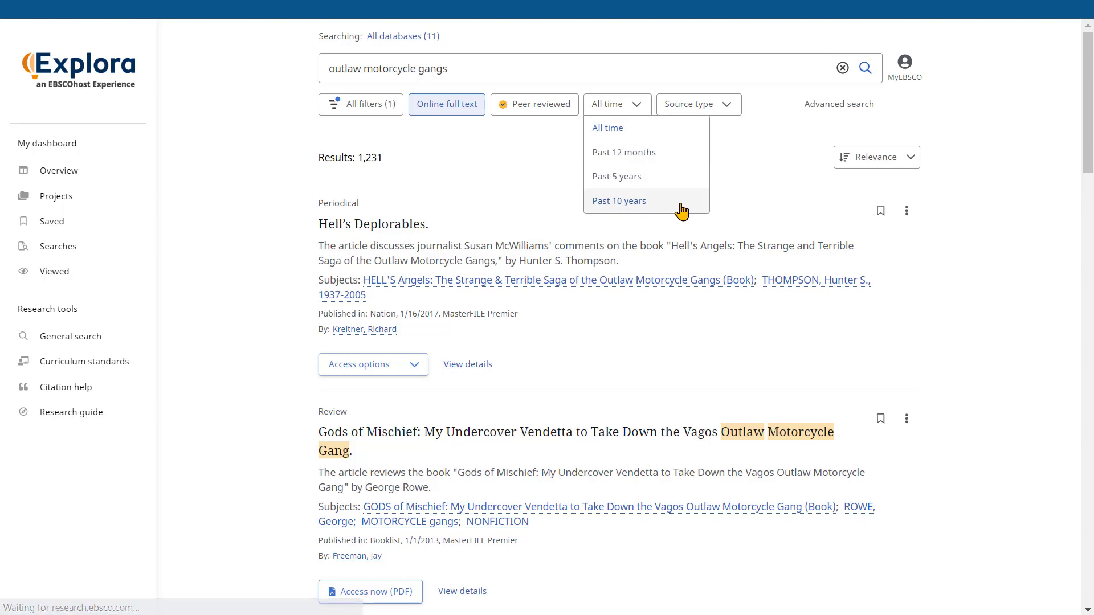
{"action": "left_click", "coordinate": [618, 201]}
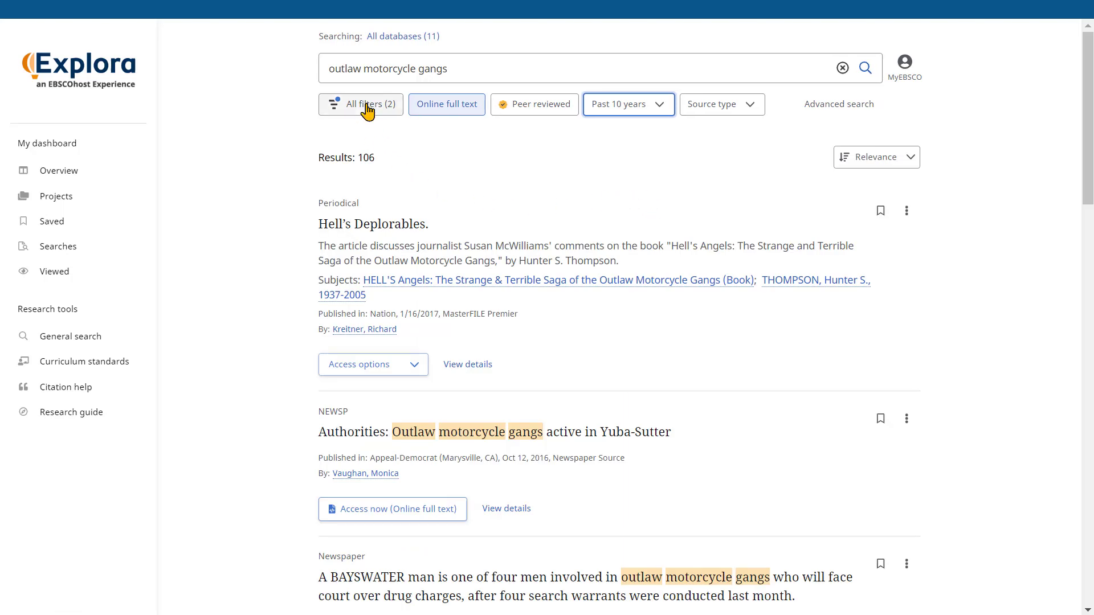
Review the two active filters and the Date Range options in the All filters panel.
{"action": "left_click", "coordinate": [361, 104]}
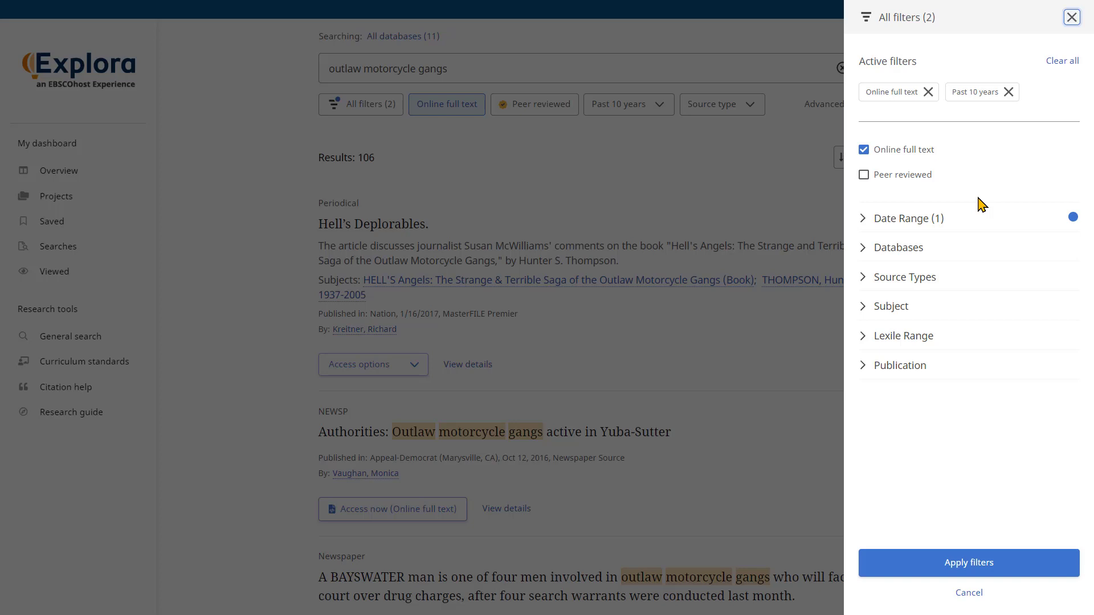
{"action": "left_click", "coordinate": [907, 218]}
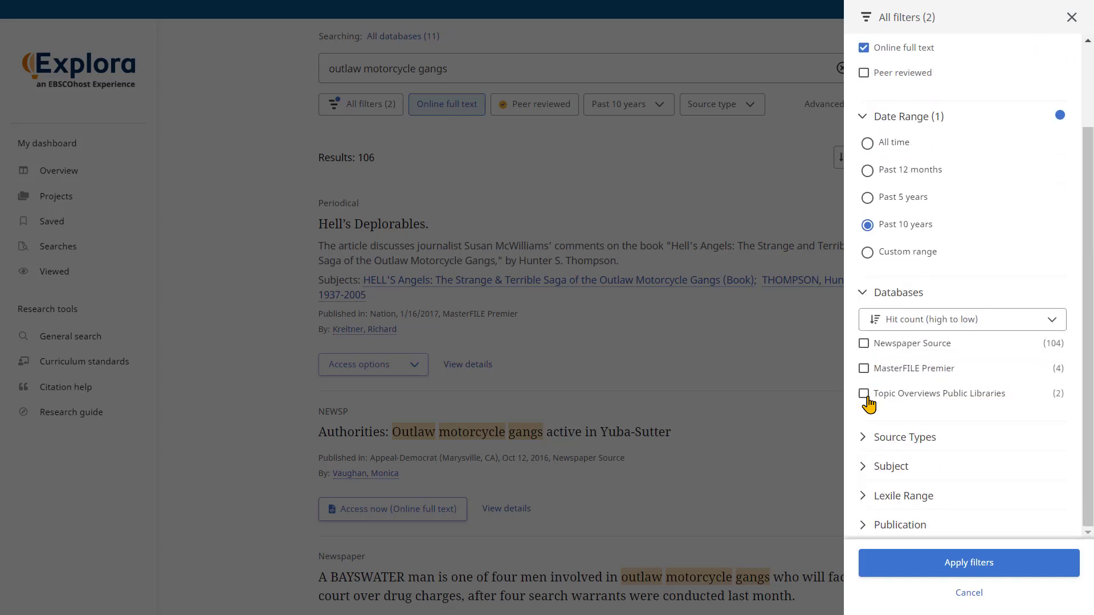
{"action": "mouse_move", "coordinate": [868, 438]}
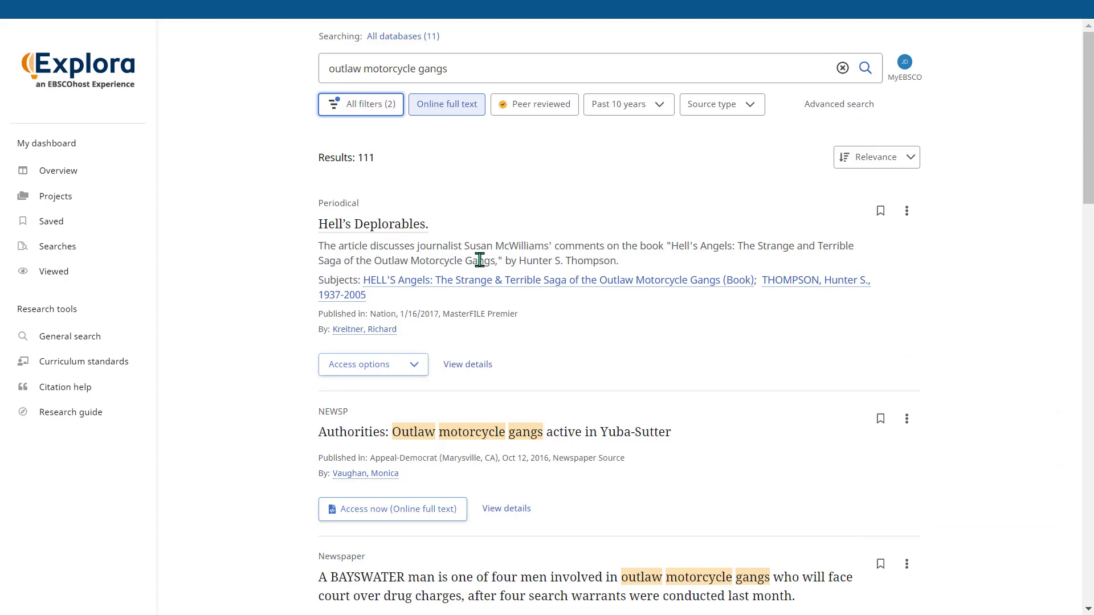
Open the Hell's Deplorables article as online full text from its Access options.
{"action": "scroll", "scroll_direction": "down", "scroll_amount": 3}
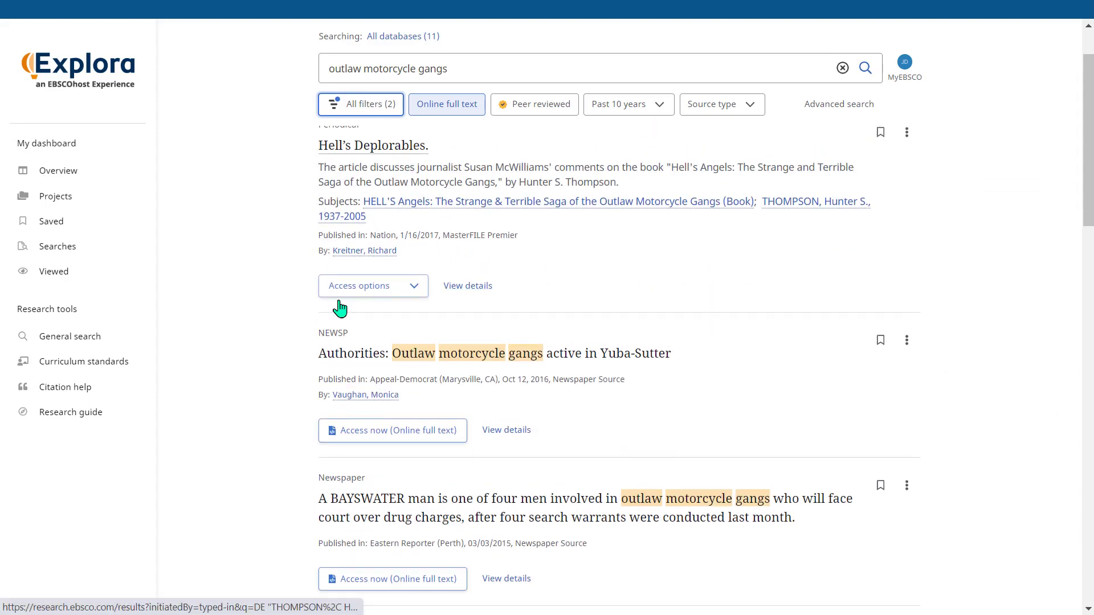
{"action": "left_click", "coordinate": [373, 285]}
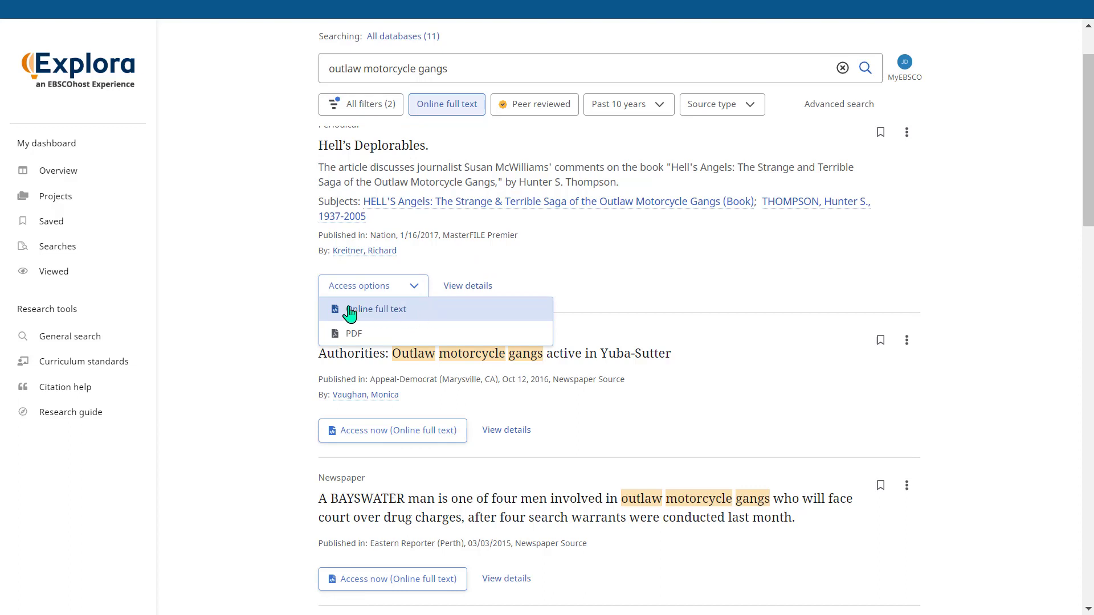
{"action": "mouse_move", "coordinate": [442, 342]}
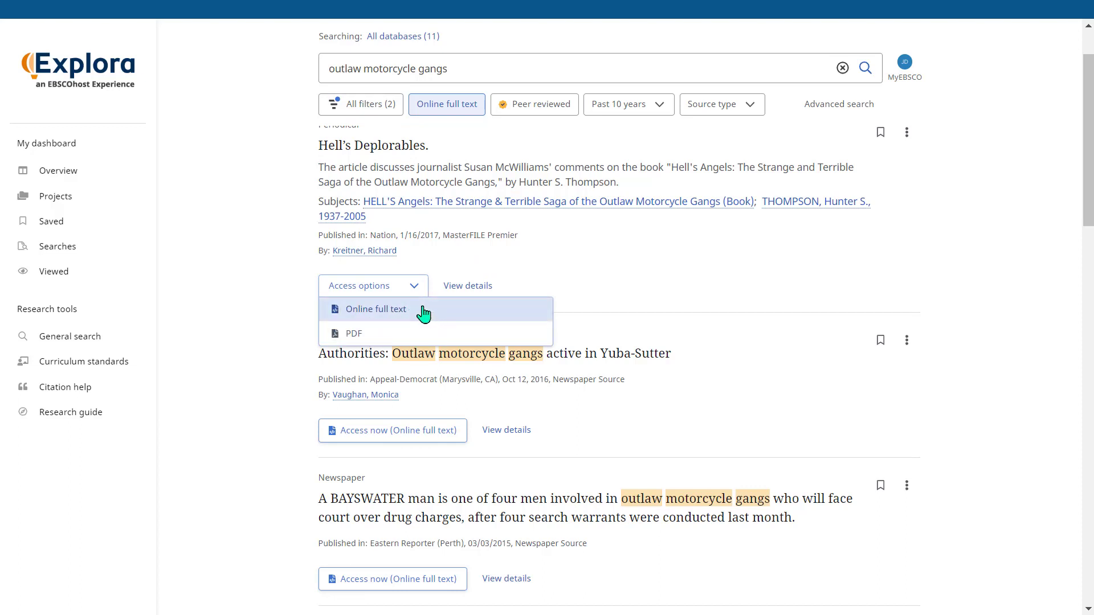
{"action": "left_click", "coordinate": [375, 309]}
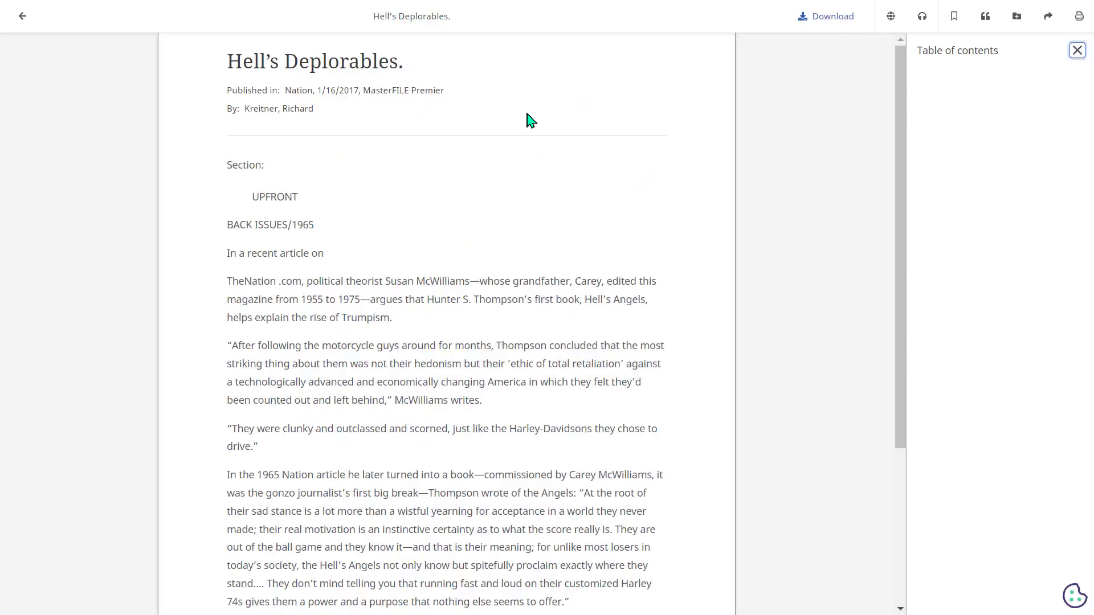
Translate the article to Tiếng Việt, then restore its original English text.
{"action": "left_click", "coordinate": [890, 15]}
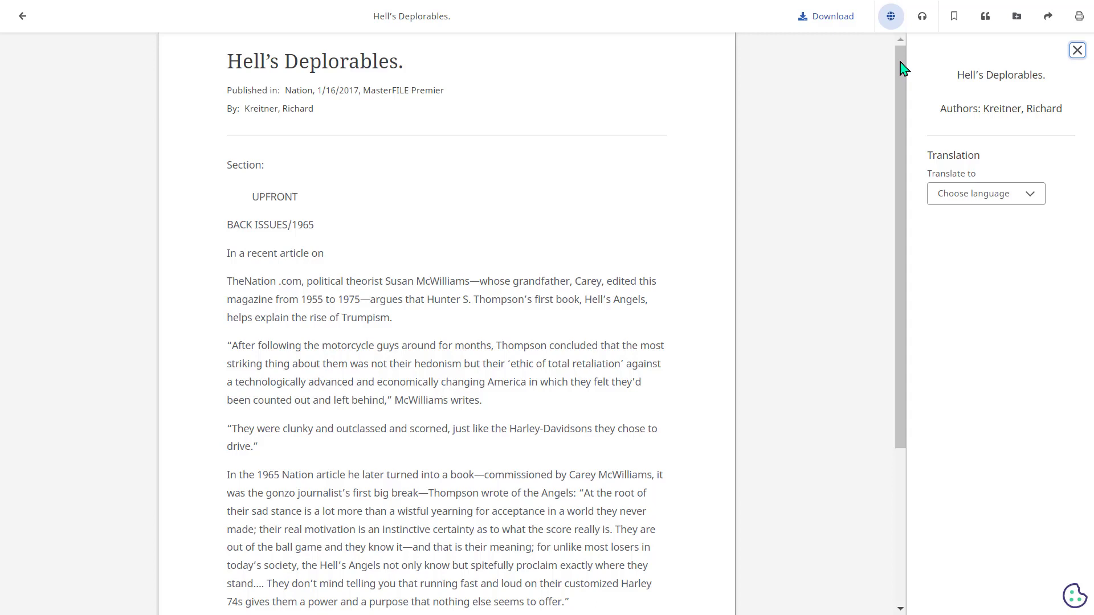
{"action": "left_click", "coordinate": [985, 194]}
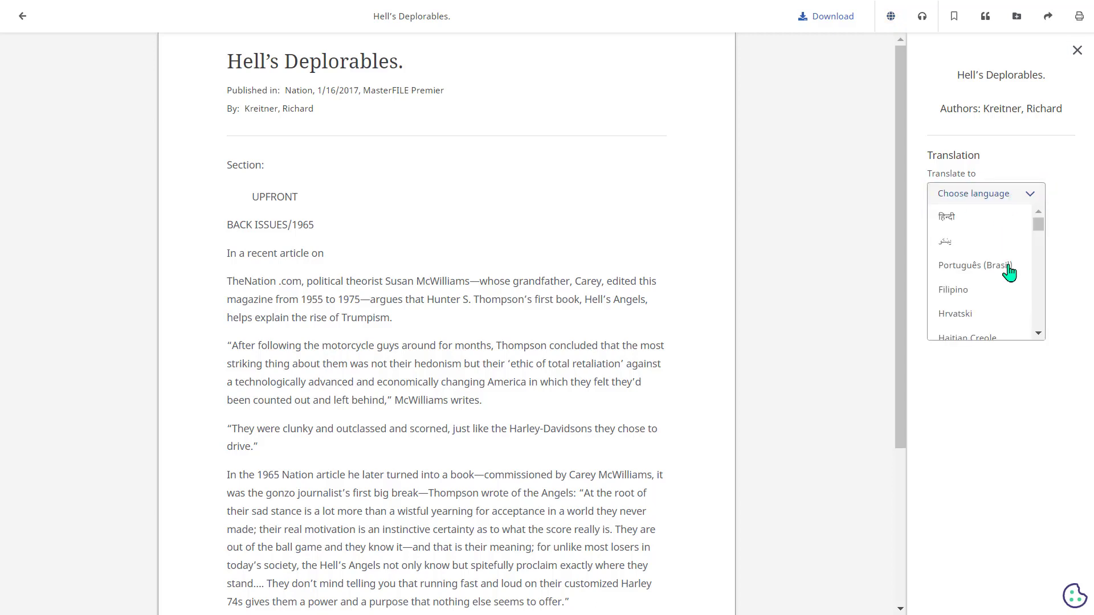
{"action": "scroll", "scroll_direction": "down", "scroll_amount": 3}
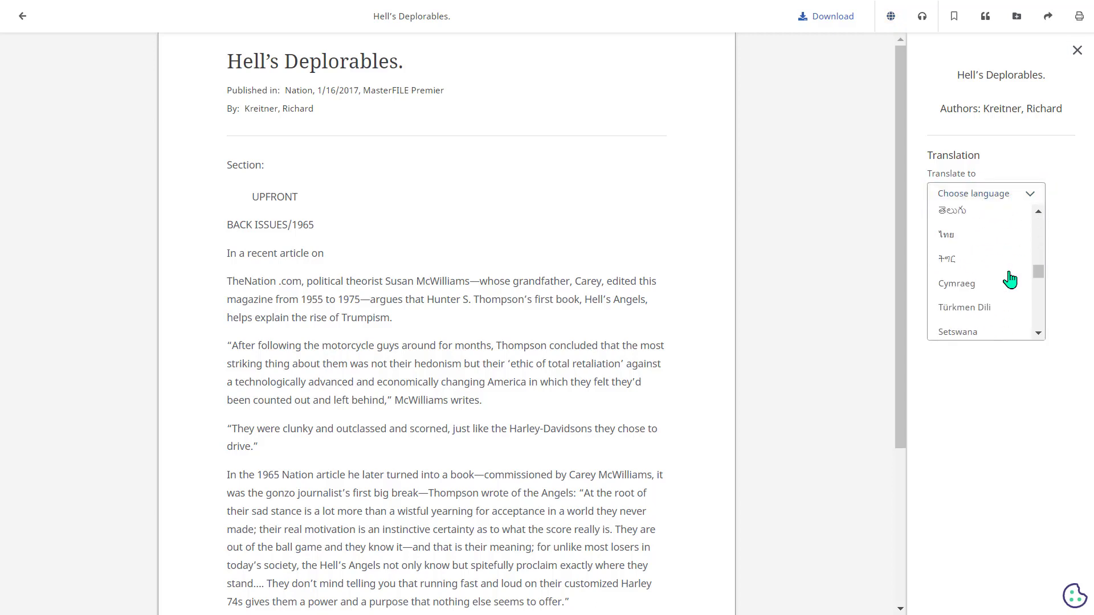
{"action": "scroll", "scroll_direction": "down", "scroll_amount": 3}
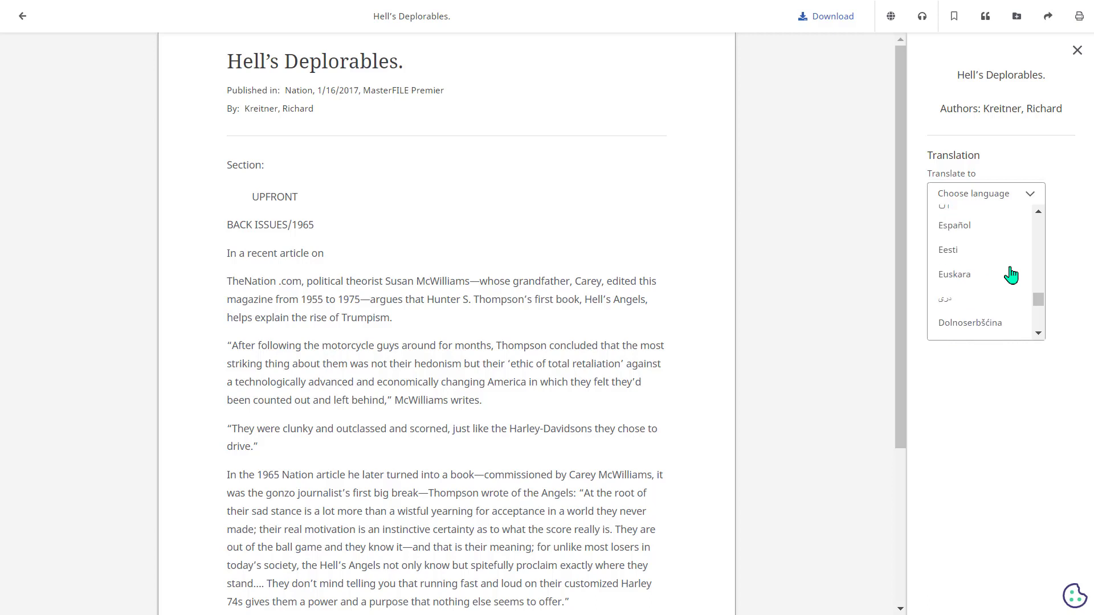
{"action": "scroll", "scroll_direction": "down", "scroll_amount": 3}
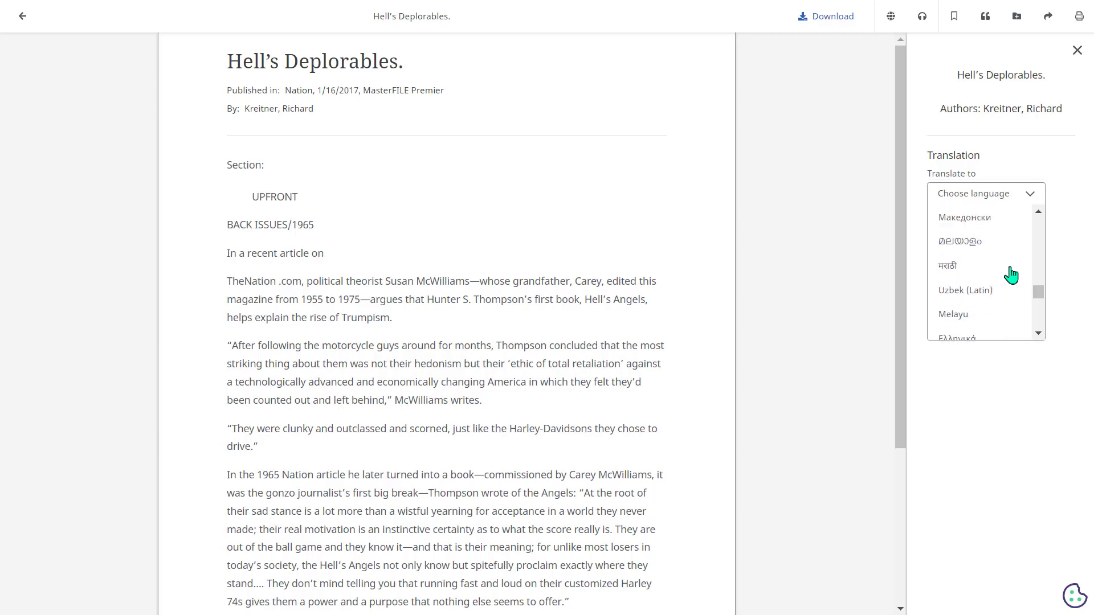
{"action": "scroll", "scroll_direction": "down", "scroll_amount": 3}
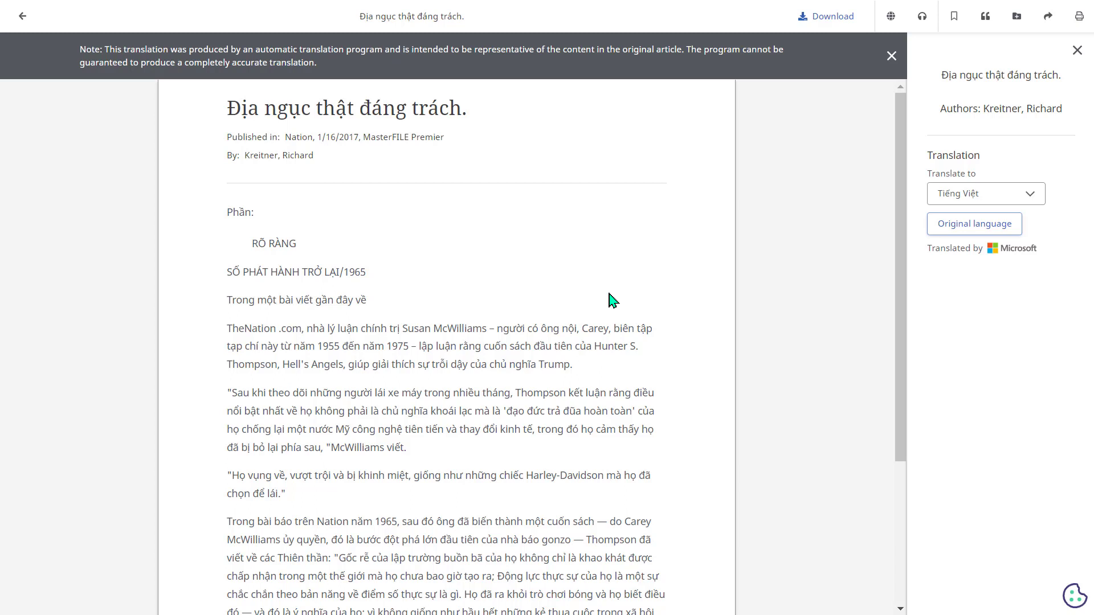
{"action": "mouse_move", "coordinate": [278, 573]}
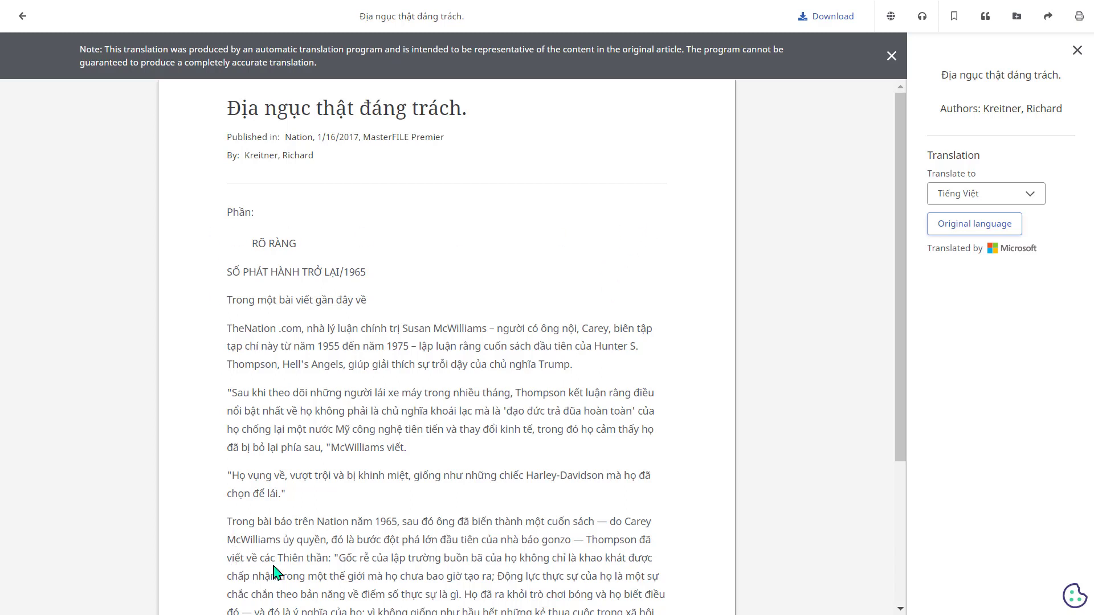
{"action": "mouse_move", "coordinate": [981, 285]}
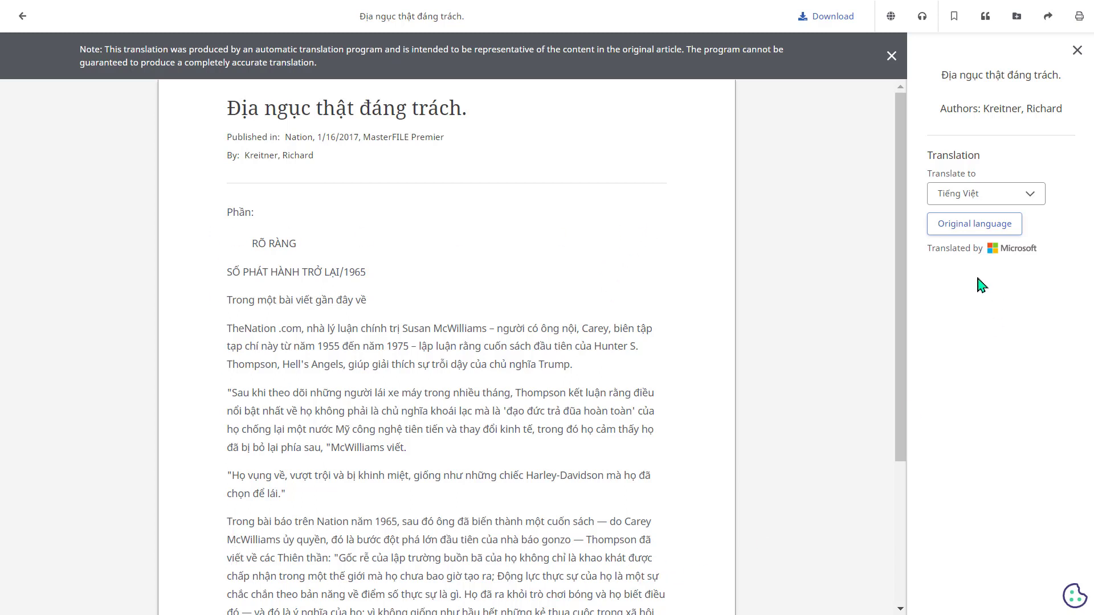
{"action": "left_click", "coordinate": [974, 223]}
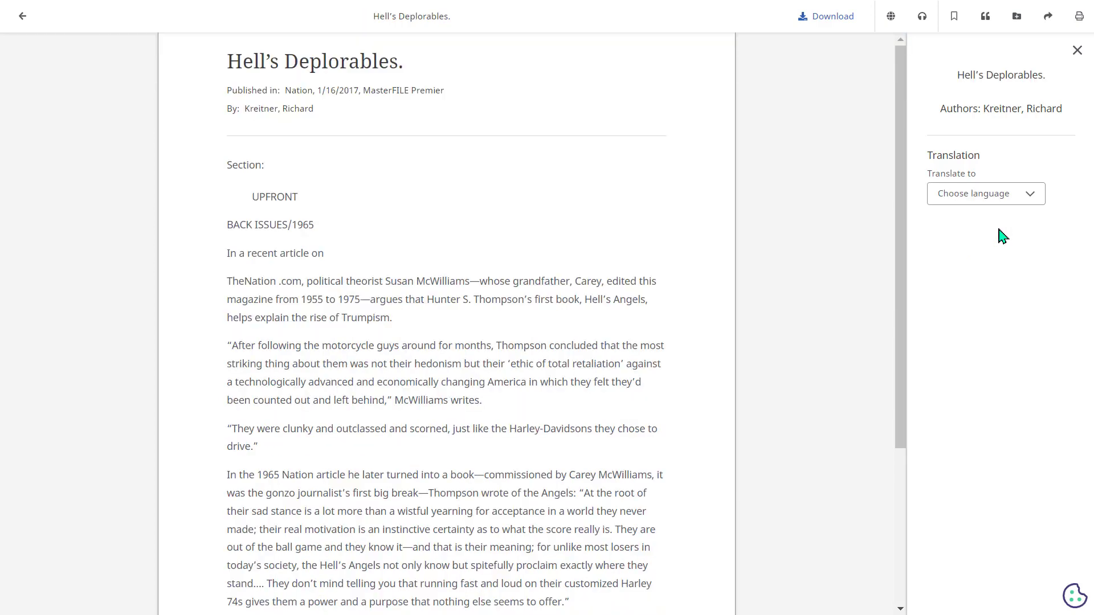
{"action": "mouse_move", "coordinate": [891, 15]}
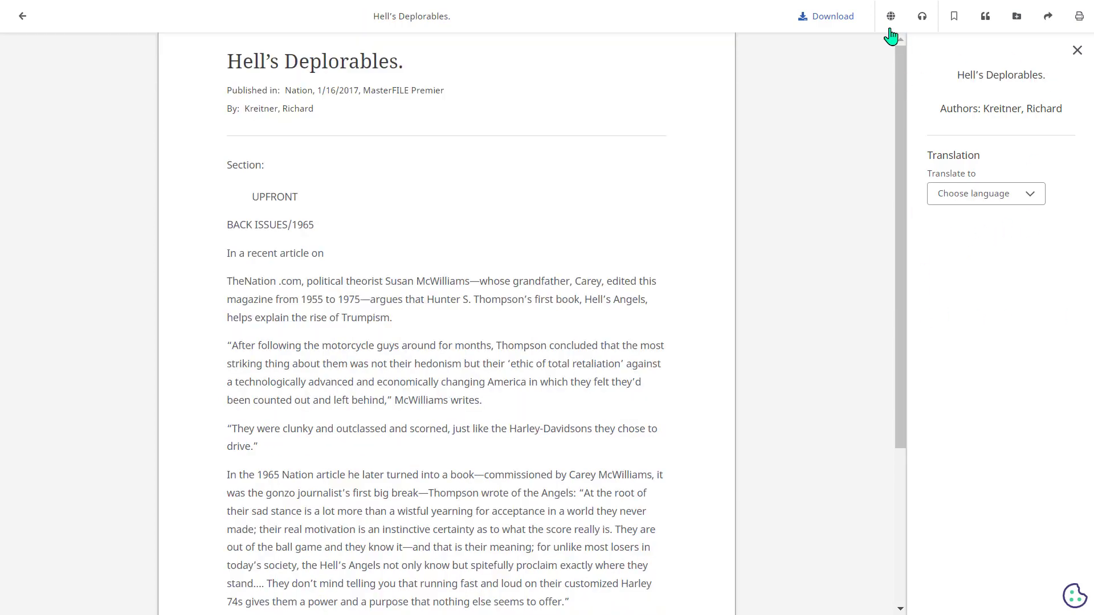
Bring up the Listen settings, save the article, and open its ABNT citation.
{"action": "left_click", "coordinate": [922, 15]}
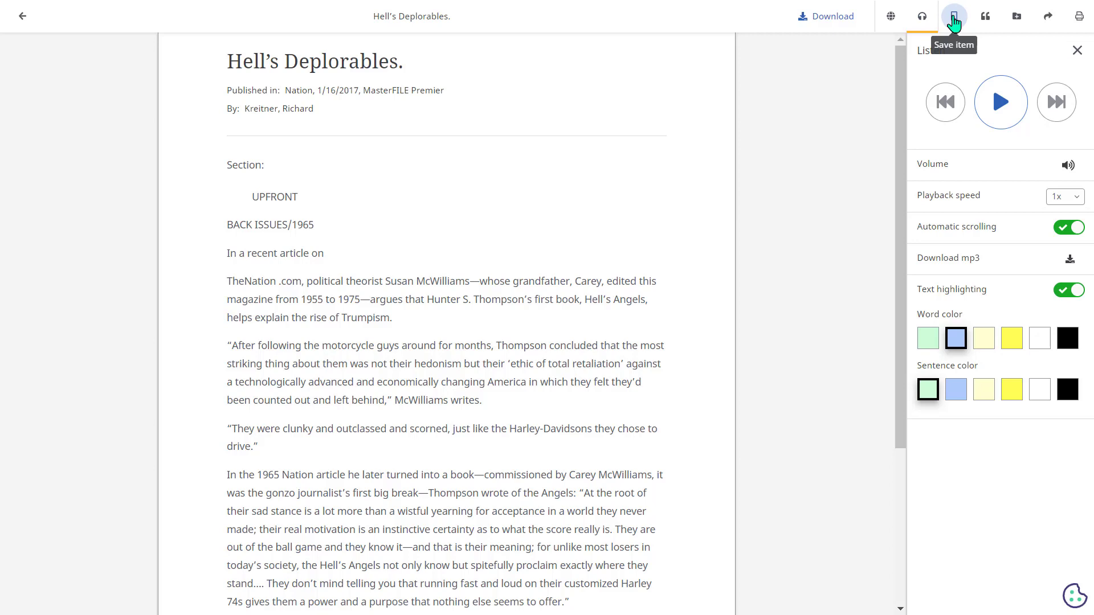
{"action": "left_click", "coordinate": [954, 15]}
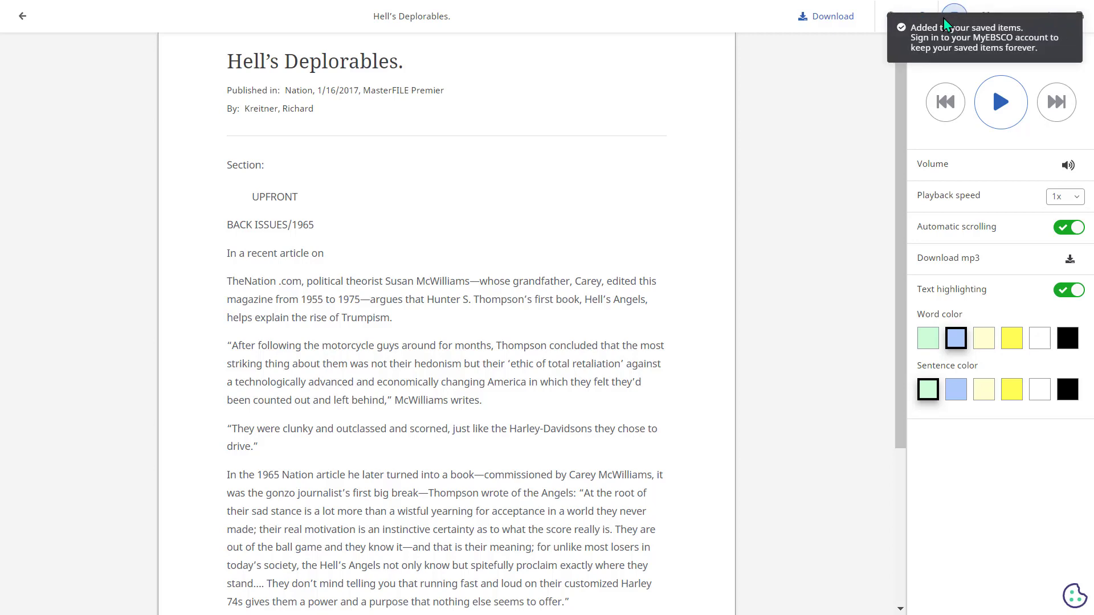
{"action": "left_click", "coordinate": [954, 15]}
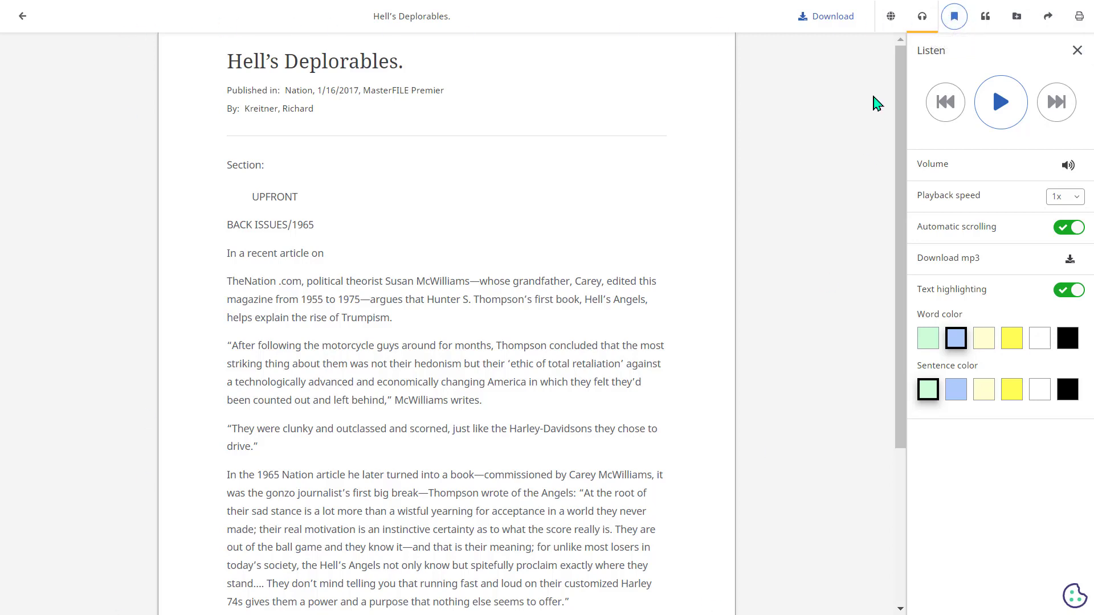
{"action": "left_click", "coordinate": [985, 15]}
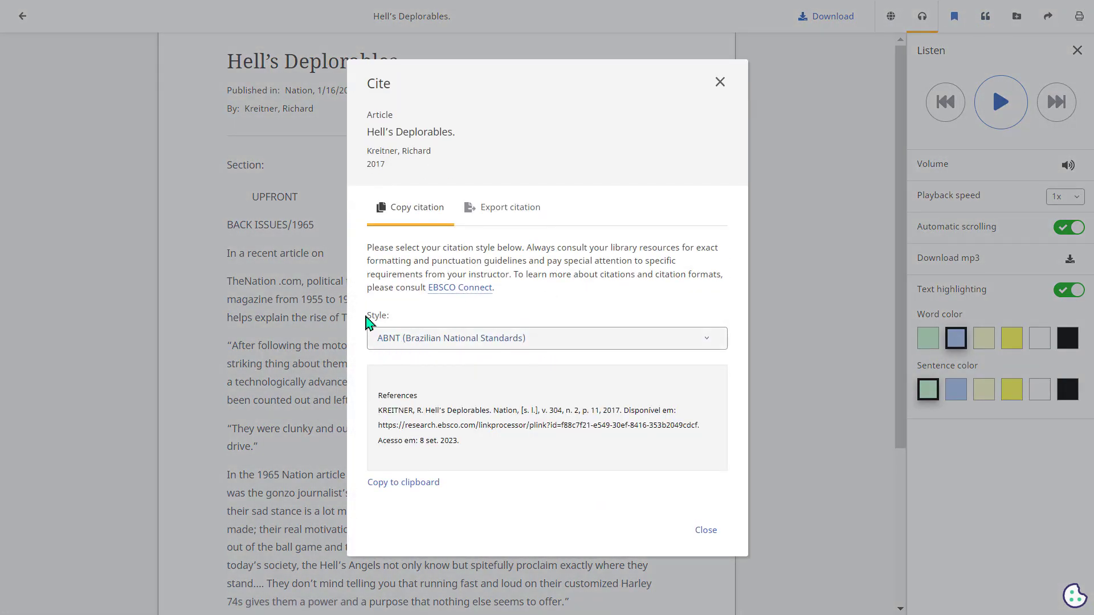
Switch the citation to Harvard style and view the export choices (RIS, EasyBib, RefWorks, EndNote Web, NoodleTools).
{"action": "left_click", "coordinate": [546, 337]}
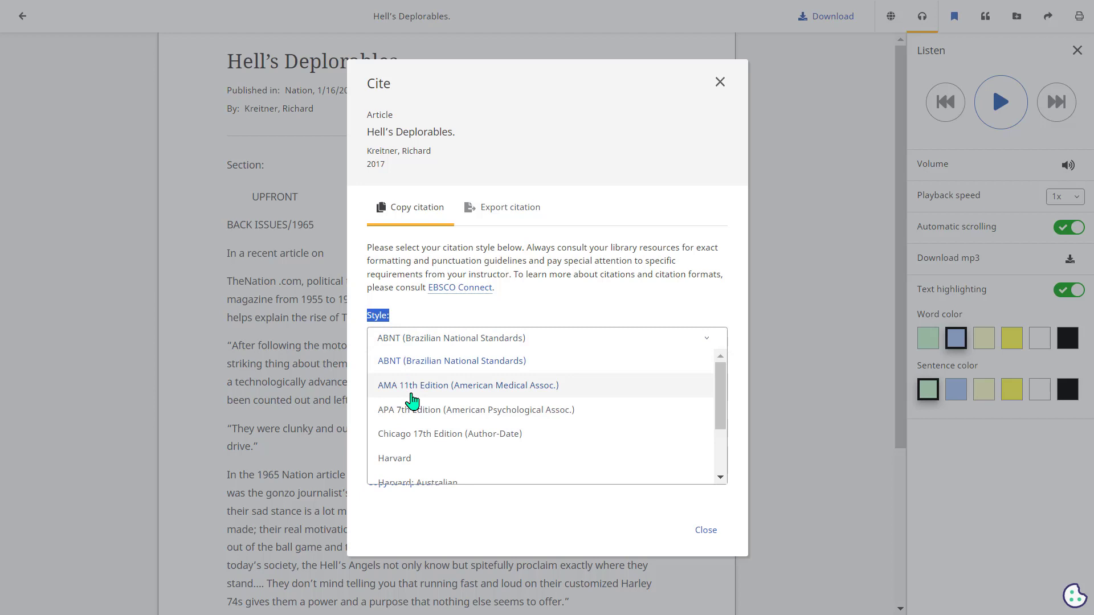
{"action": "mouse_move", "coordinate": [409, 418]}
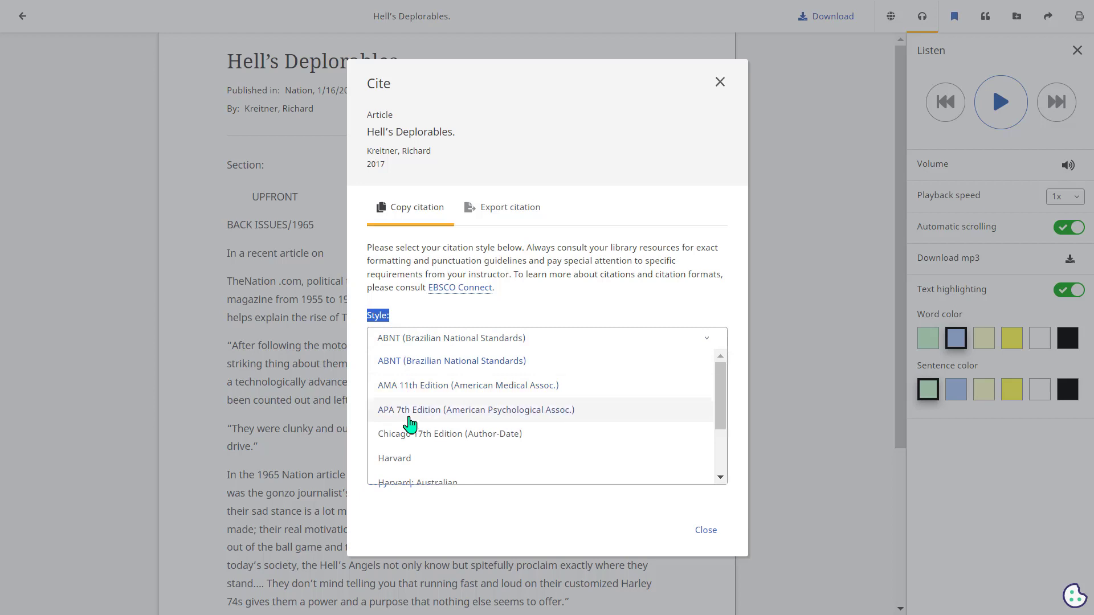
{"action": "left_click", "coordinate": [476, 409]}
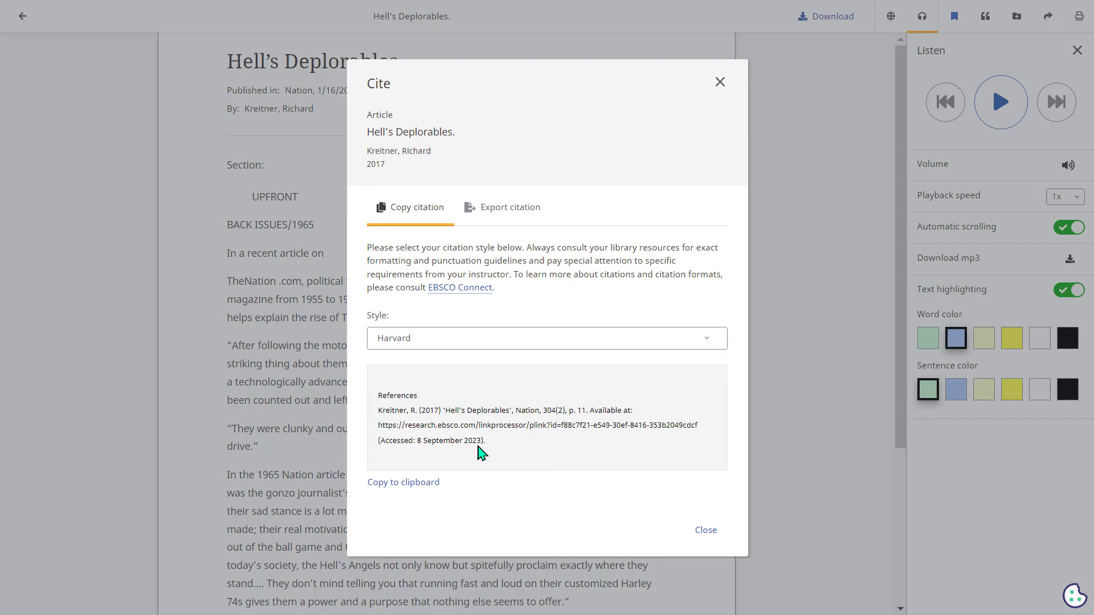
{"action": "mouse_move", "coordinate": [471, 440]}
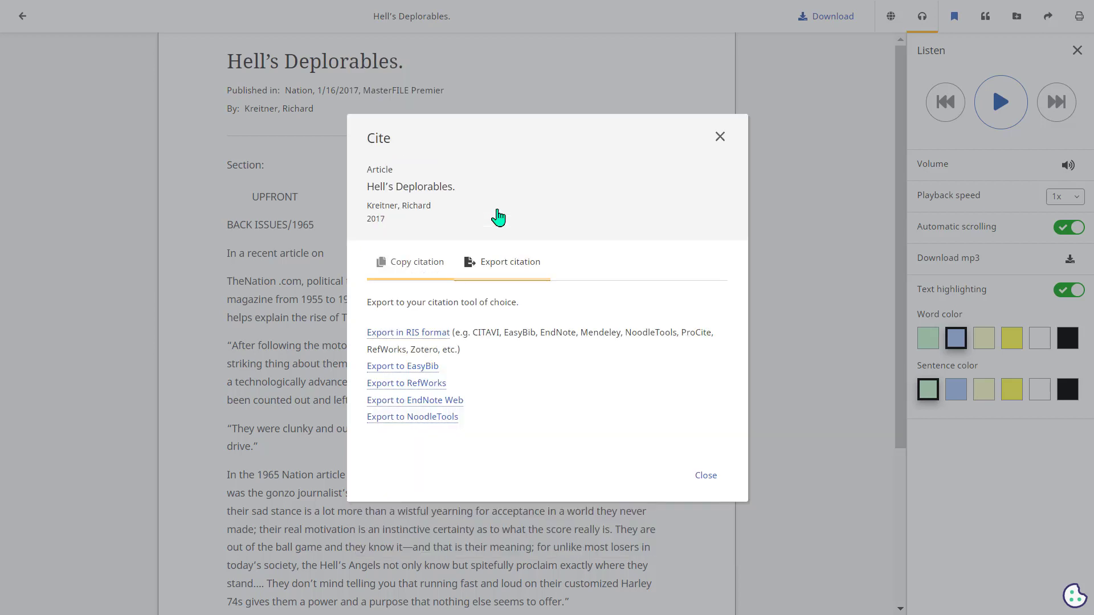
{"action": "left_click", "coordinate": [501, 262]}
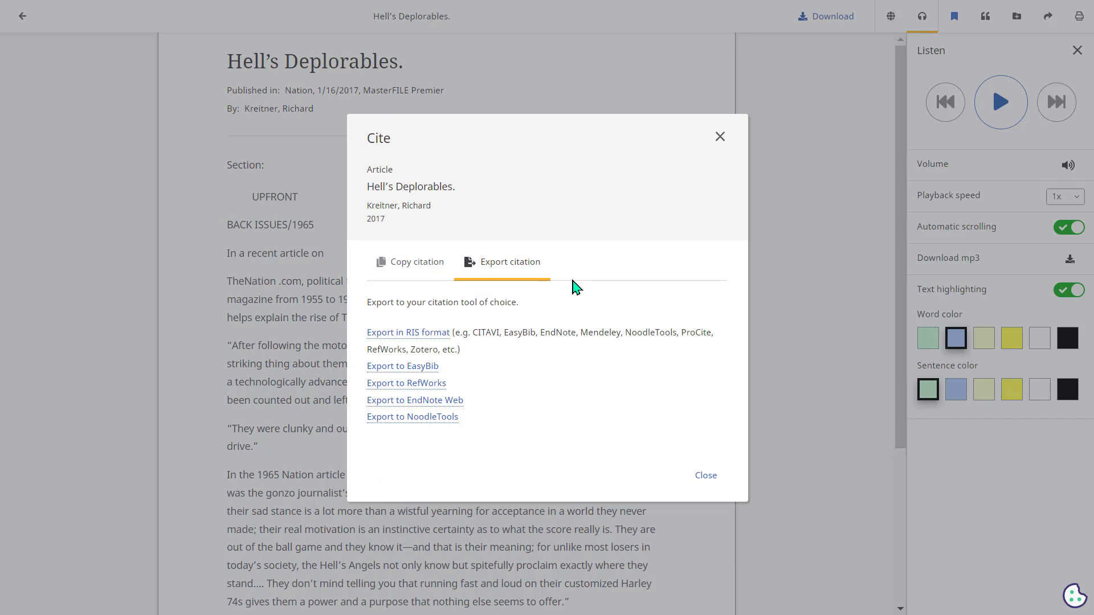
{"action": "mouse_move", "coordinate": [562, 416]}
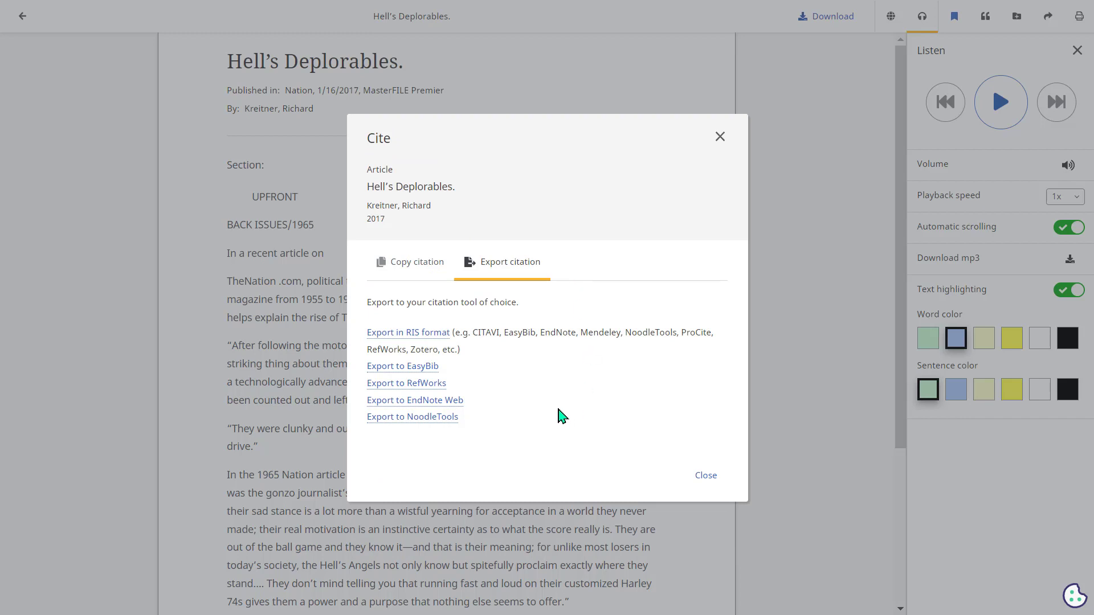
{"action": "mouse_move", "coordinate": [515, 370]}
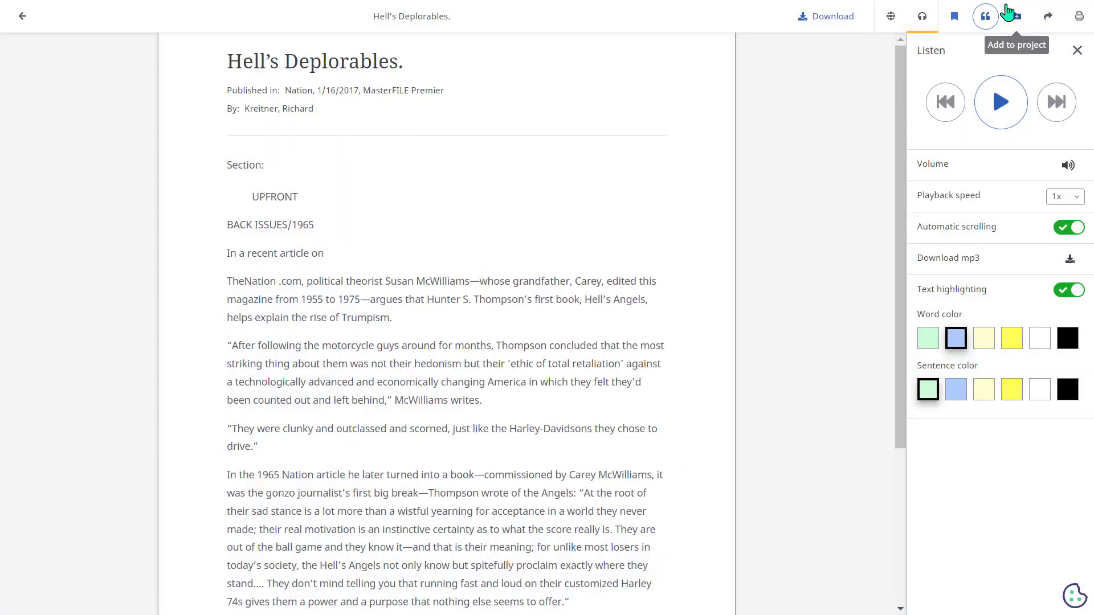
{"action": "mouse_move", "coordinate": [1015, 16]}
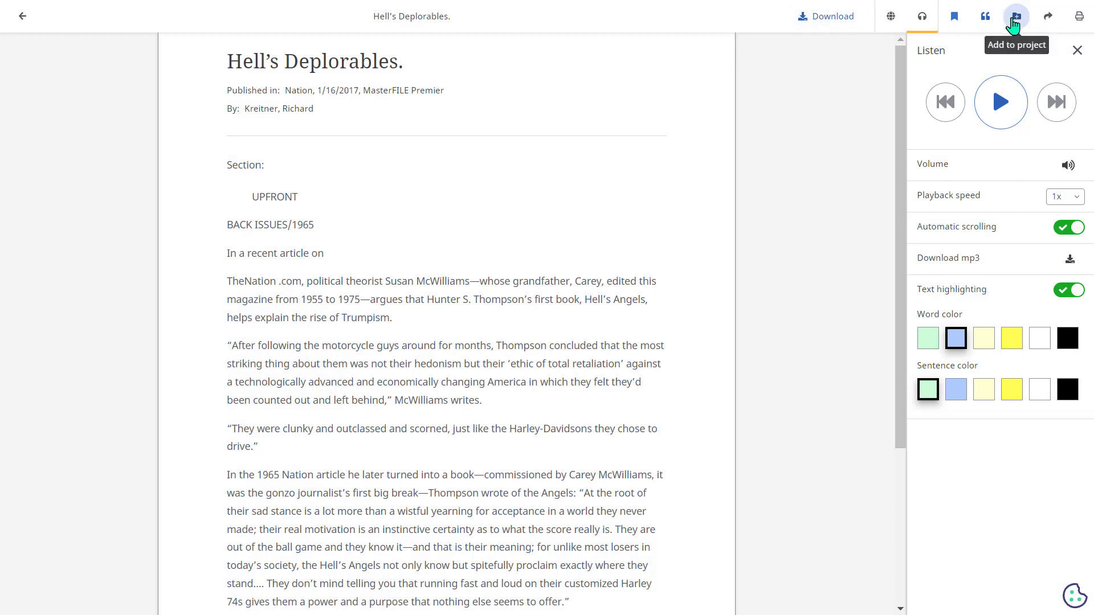
Start adding the article to a project, triggering the MyEBSCO sign-in notice.
{"action": "left_click", "coordinate": [1016, 14]}
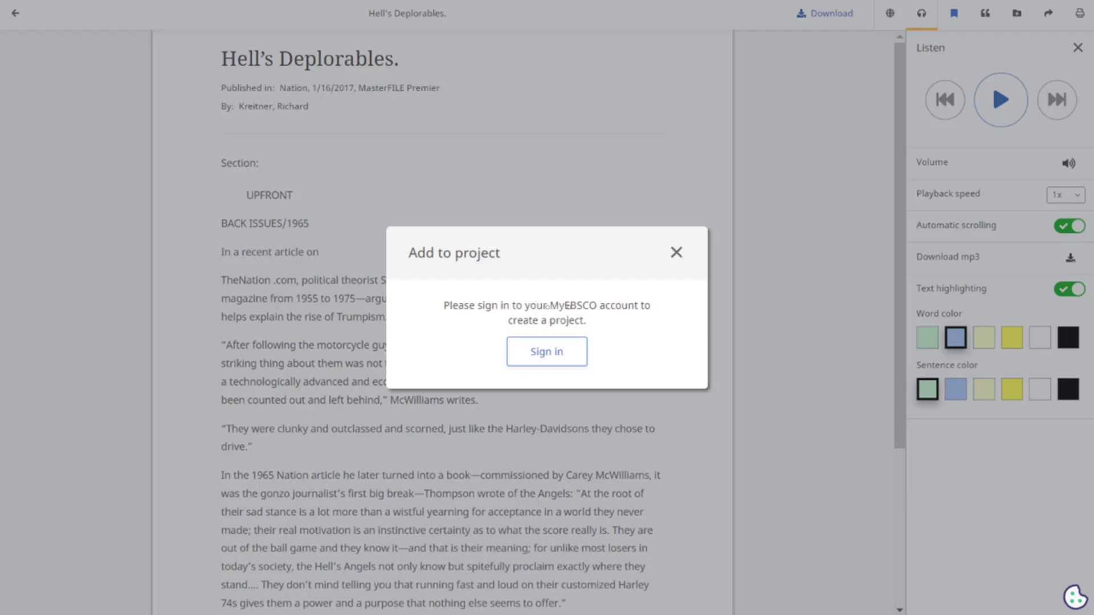
Go to the sign-in page, glance at the Create your account form, and return to sign-in with details filled.
{"action": "left_click", "coordinate": [546, 351]}
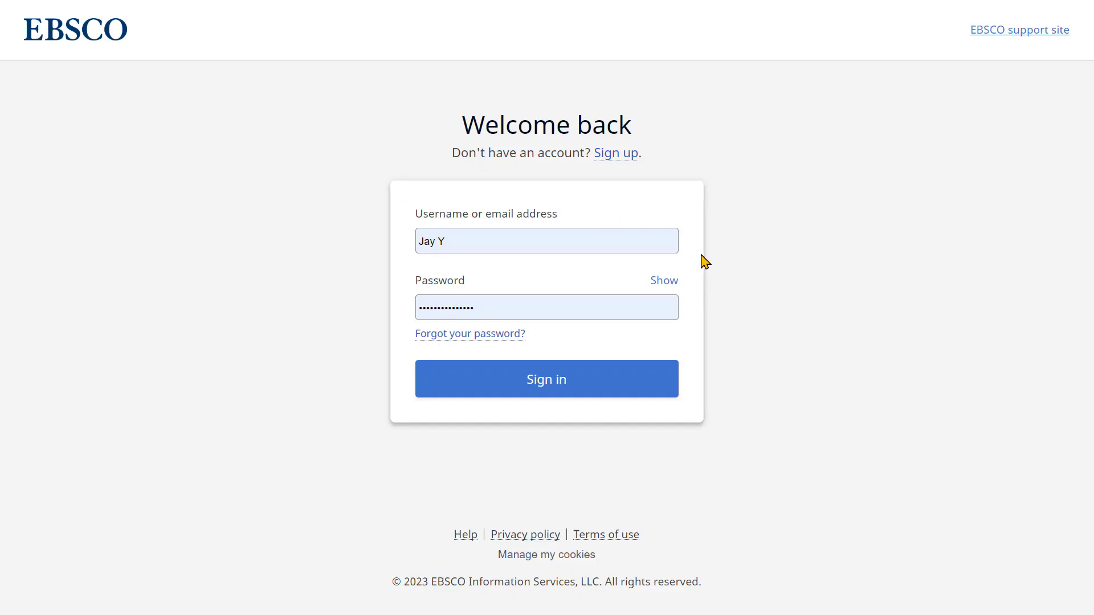
{"action": "mouse_move", "coordinate": [615, 153]}
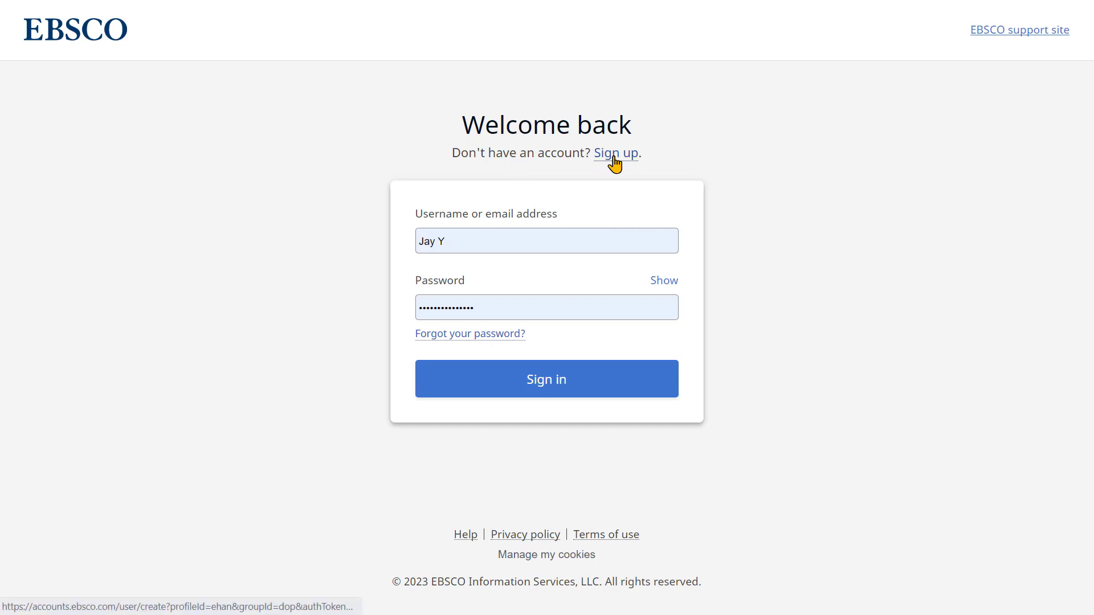
{"action": "left_click", "coordinate": [615, 153]}
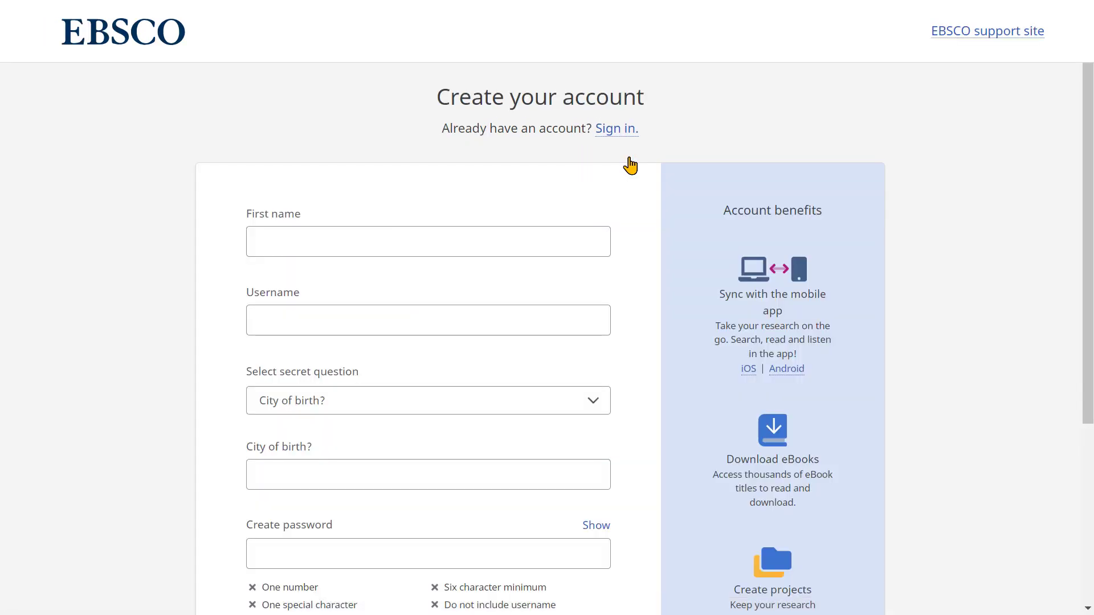
{"action": "mouse_move", "coordinate": [631, 193]}
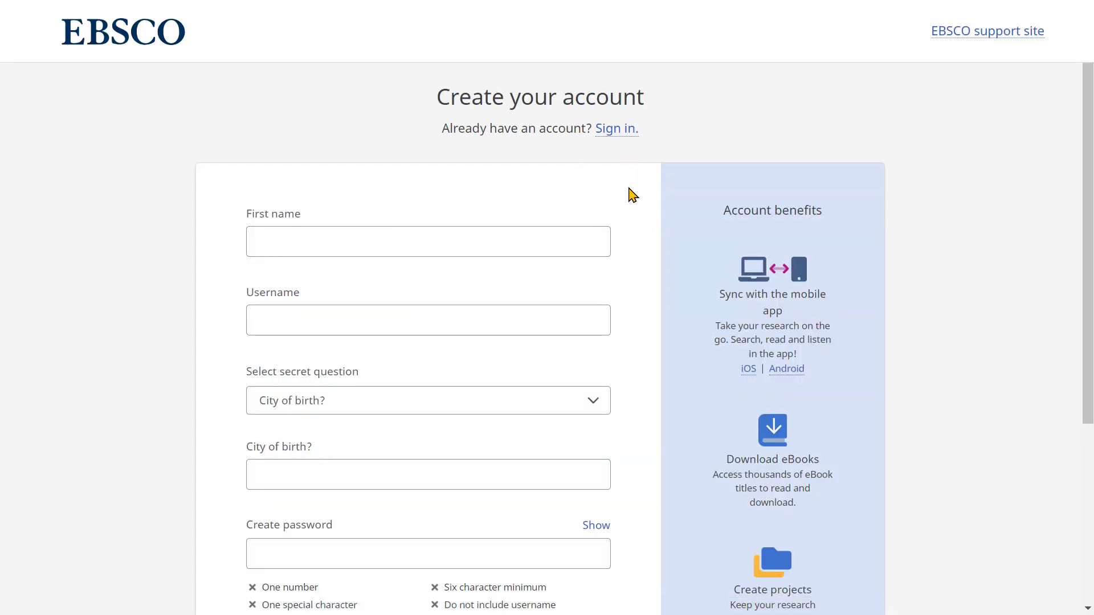
{"action": "scroll", "scroll_direction": "down", "scroll_amount": 3}
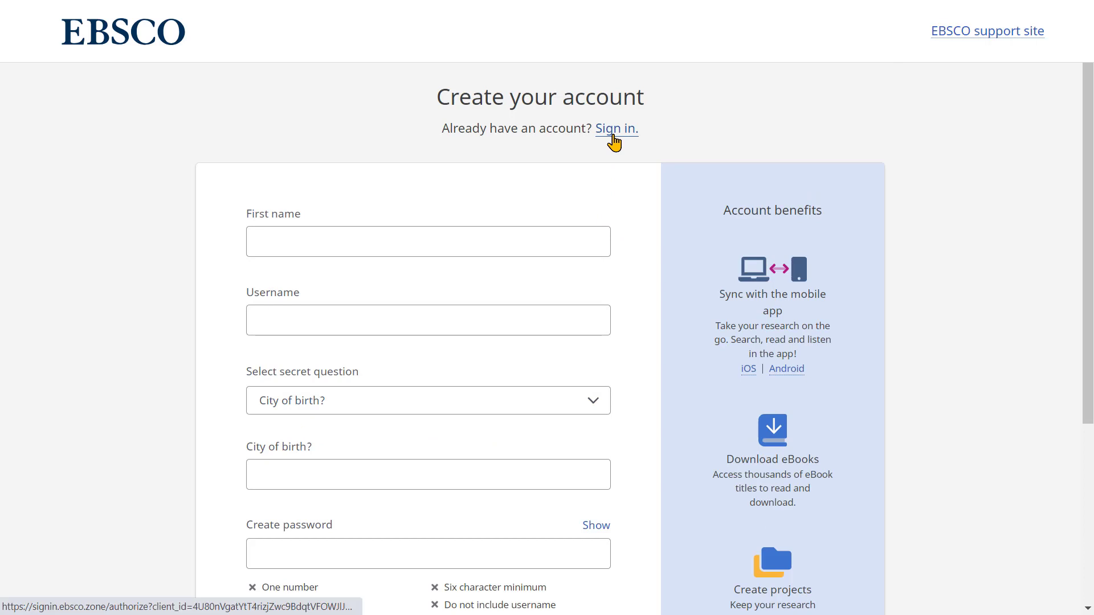
{"action": "left_click", "coordinate": [615, 129]}
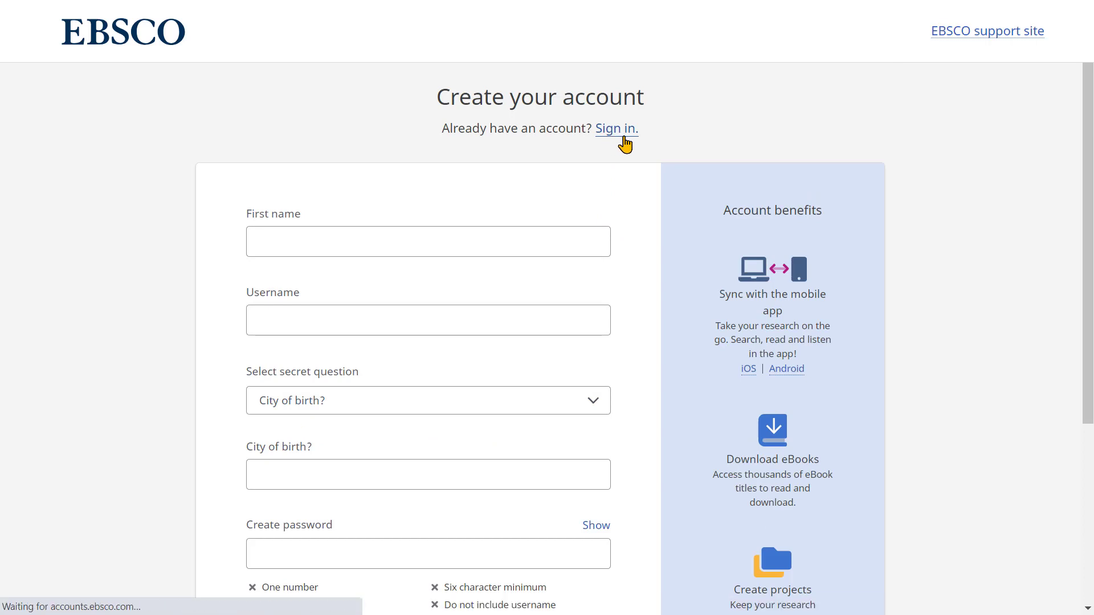
{"action": "left_click", "coordinate": [616, 129]}
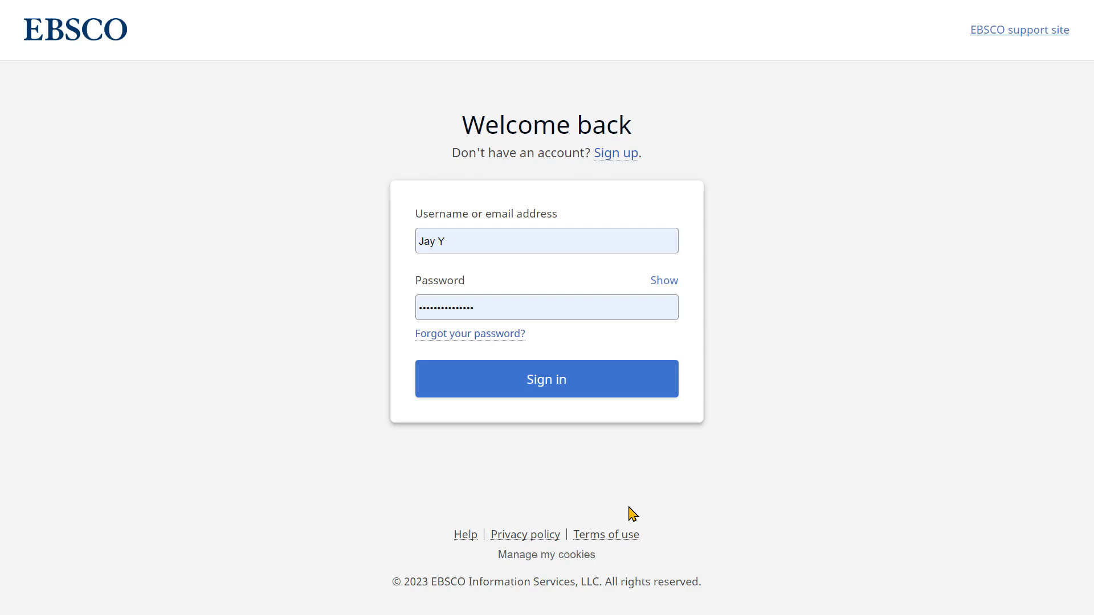
{"action": "mouse_move", "coordinate": [513, 423]}
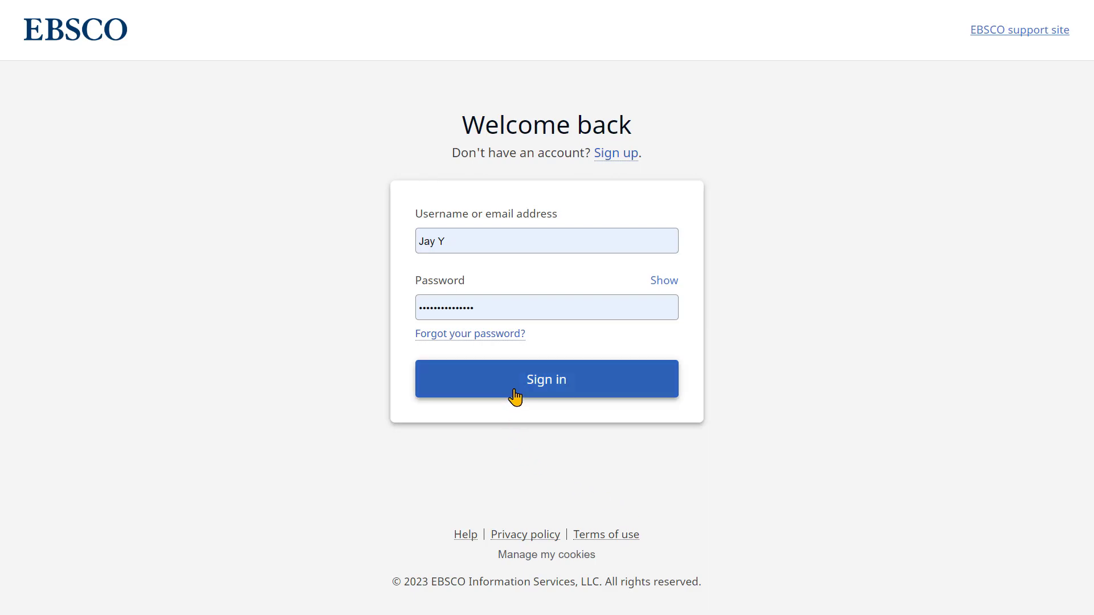
Sign in to the EBSCO account and start a new project for the article.
{"action": "left_click", "coordinate": [546, 378]}
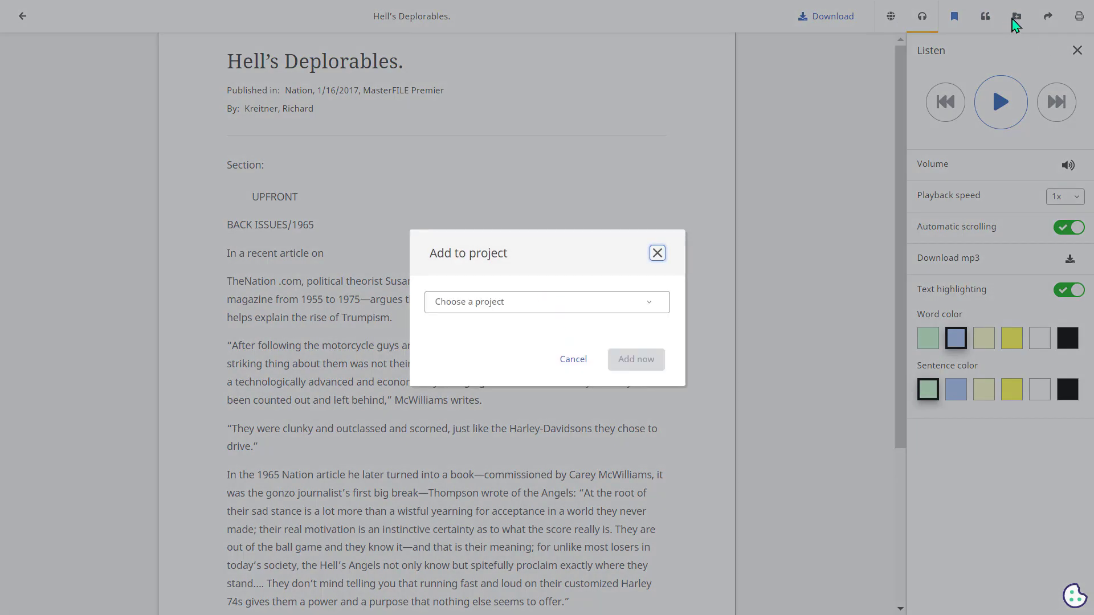
{"action": "mouse_move", "coordinate": [427, 272]}
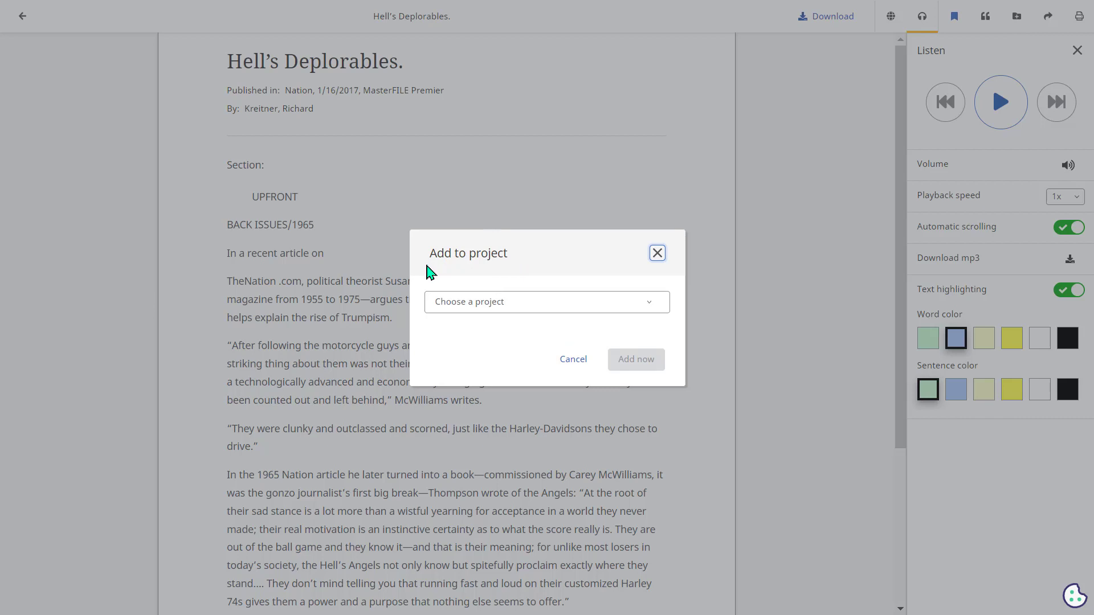
{"action": "mouse_move", "coordinate": [456, 323]}
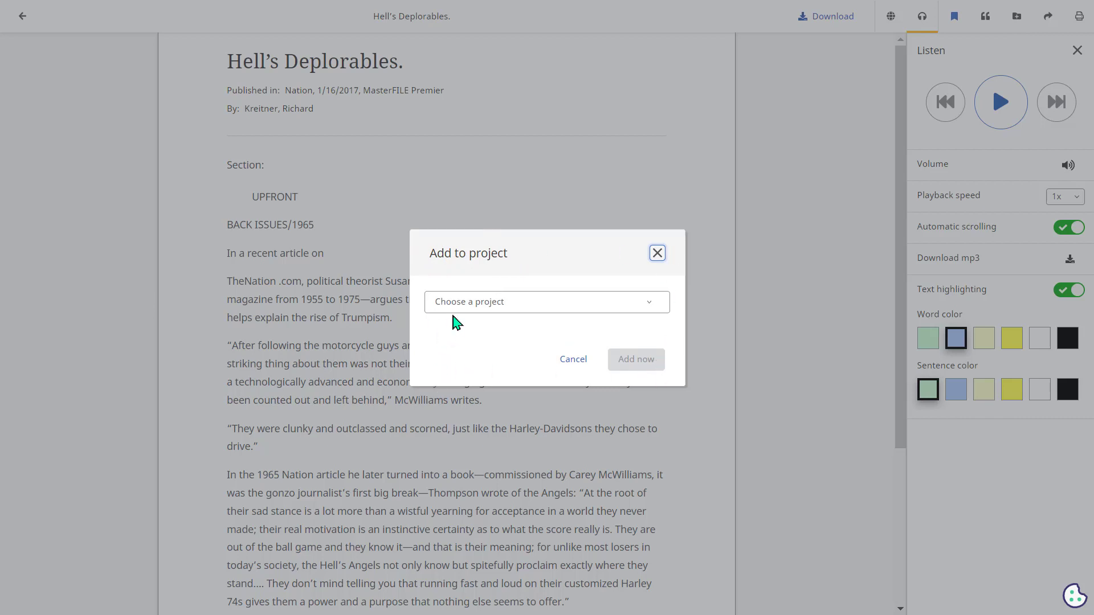
{"action": "left_click", "coordinate": [546, 301]}
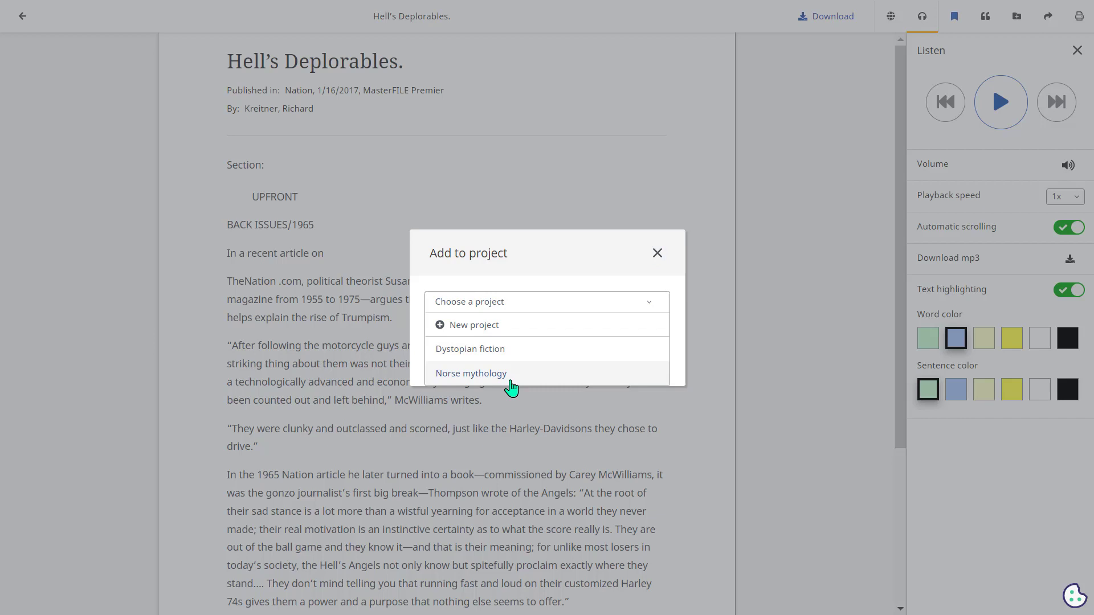
{"action": "left_click", "coordinate": [474, 324]}
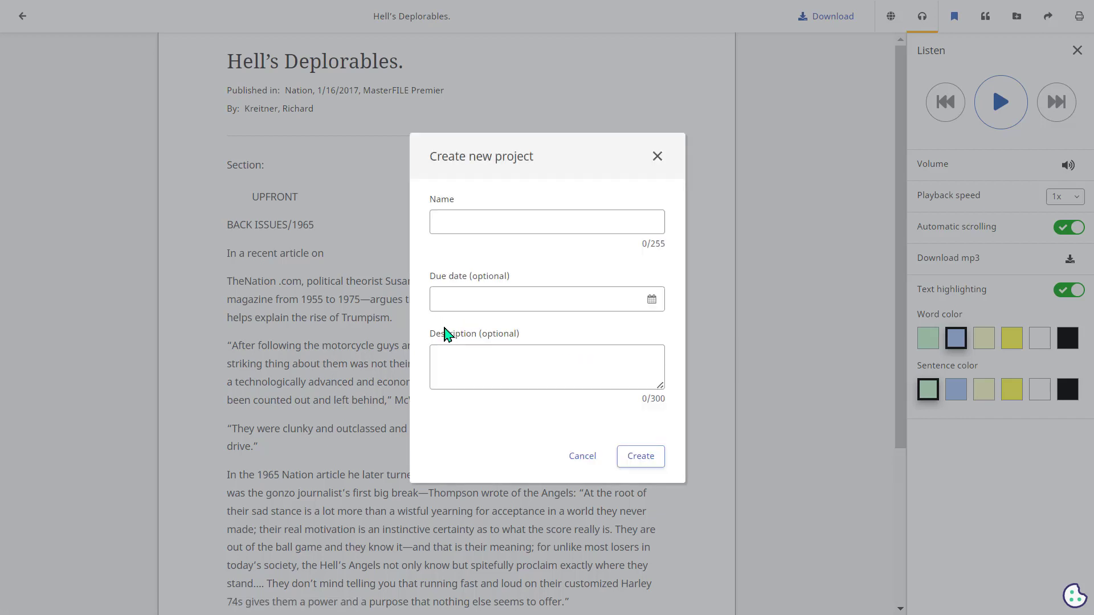
{"action": "left_click", "coordinate": [546, 222]}
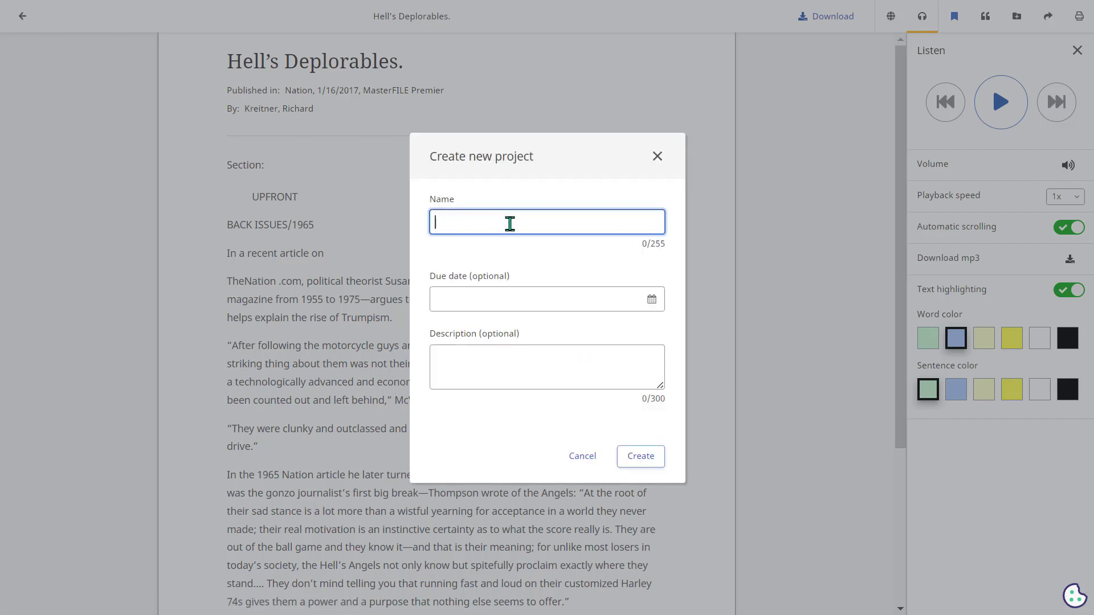
{"action": "mouse_move", "coordinate": [425, 390]}
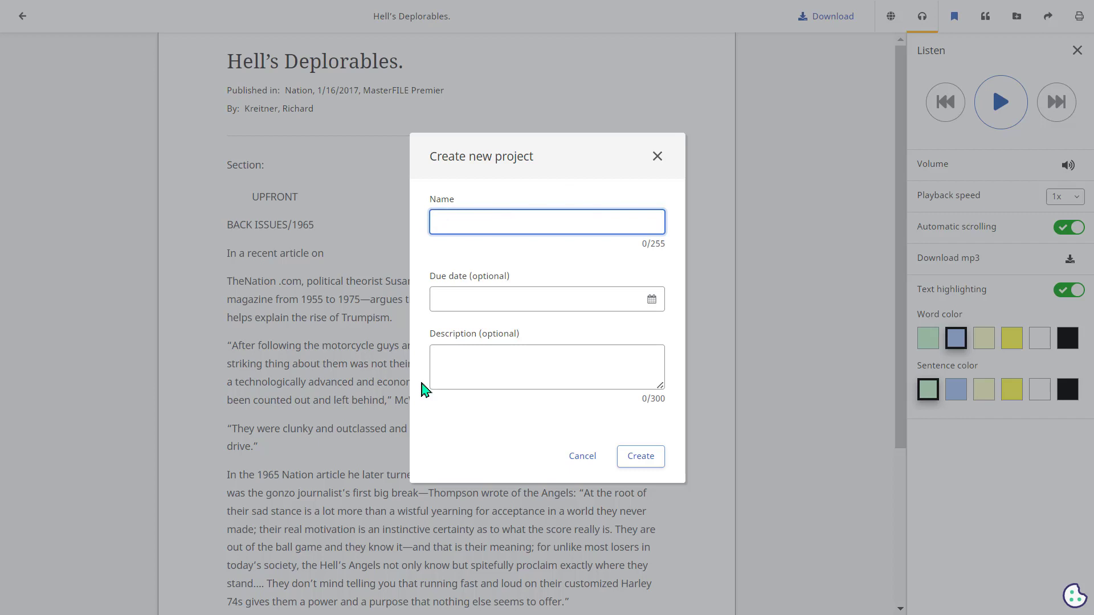
Create the project 'Outlaw motorcycle gangs' with due date 12/31/2023.
{"action": "type", "text": "Outlaw"}
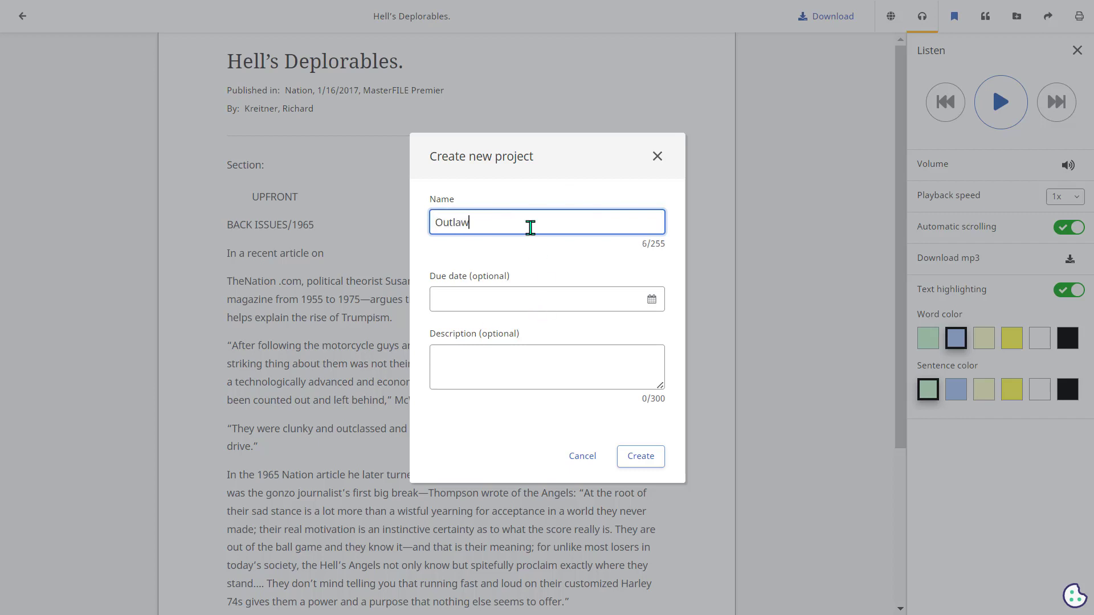
{"action": "type", "text": "motorcycle gangs"}
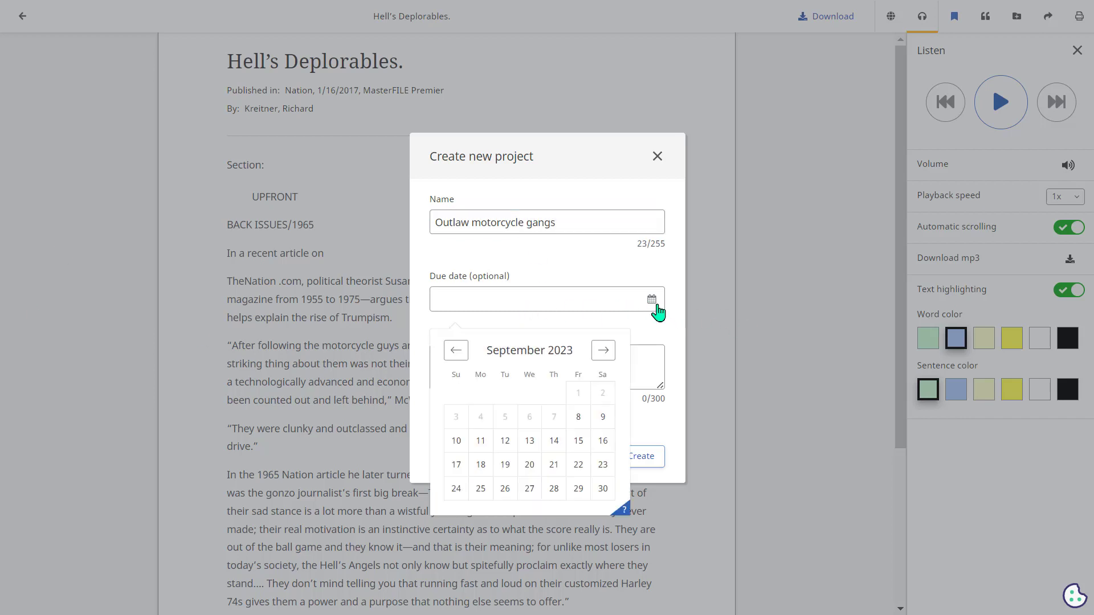
{"action": "left_click", "coordinate": [601, 350]}
{"action": "type", "text": "12/31/2023"}
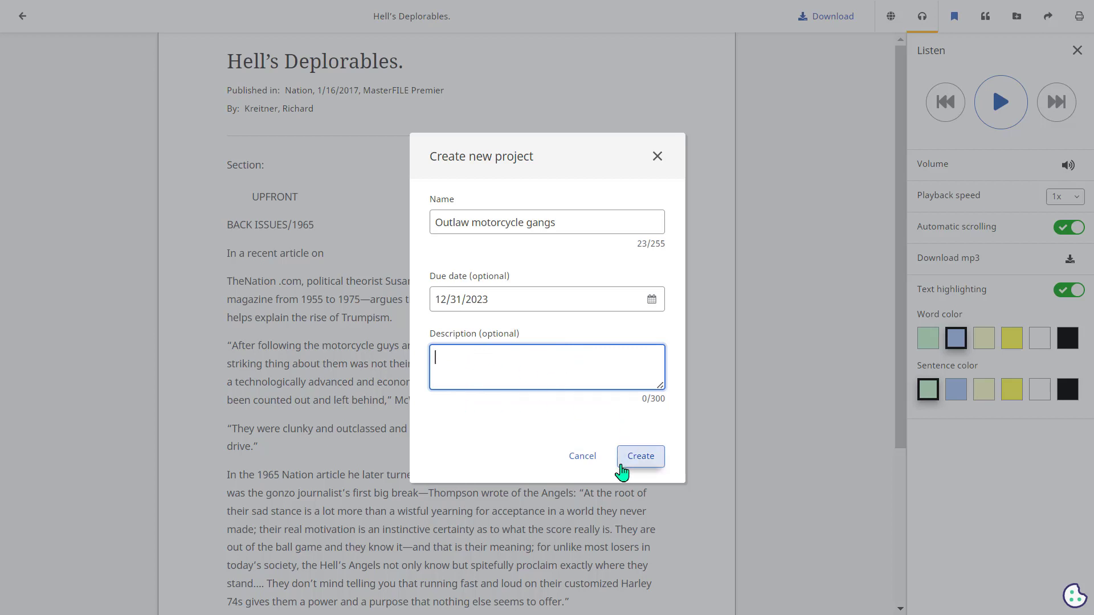
{"action": "left_click", "coordinate": [640, 456]}
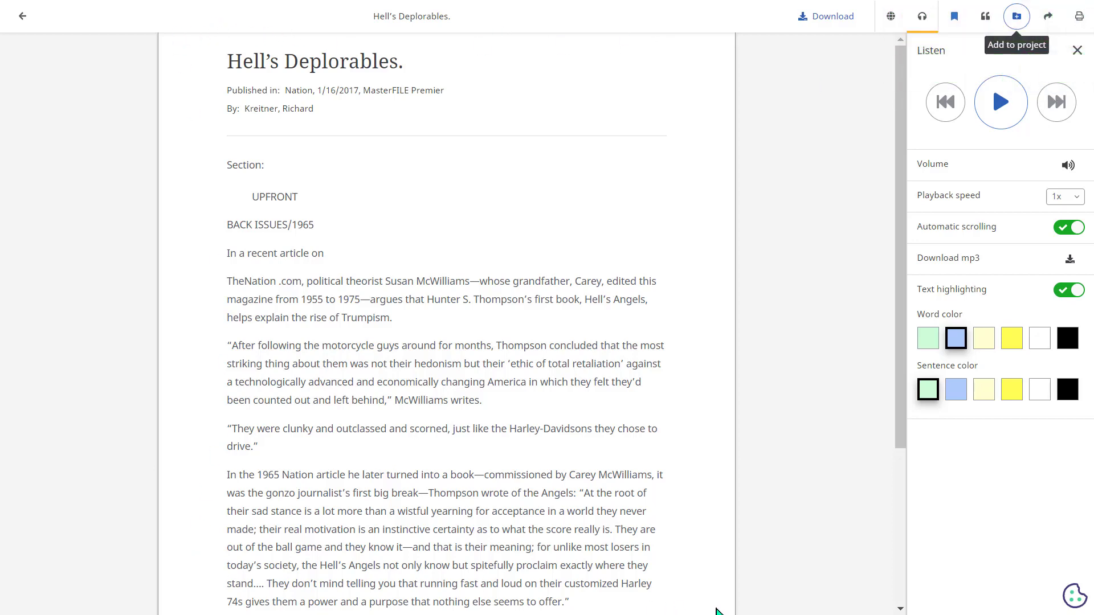
{"action": "mouse_move", "coordinate": [36, 82]}
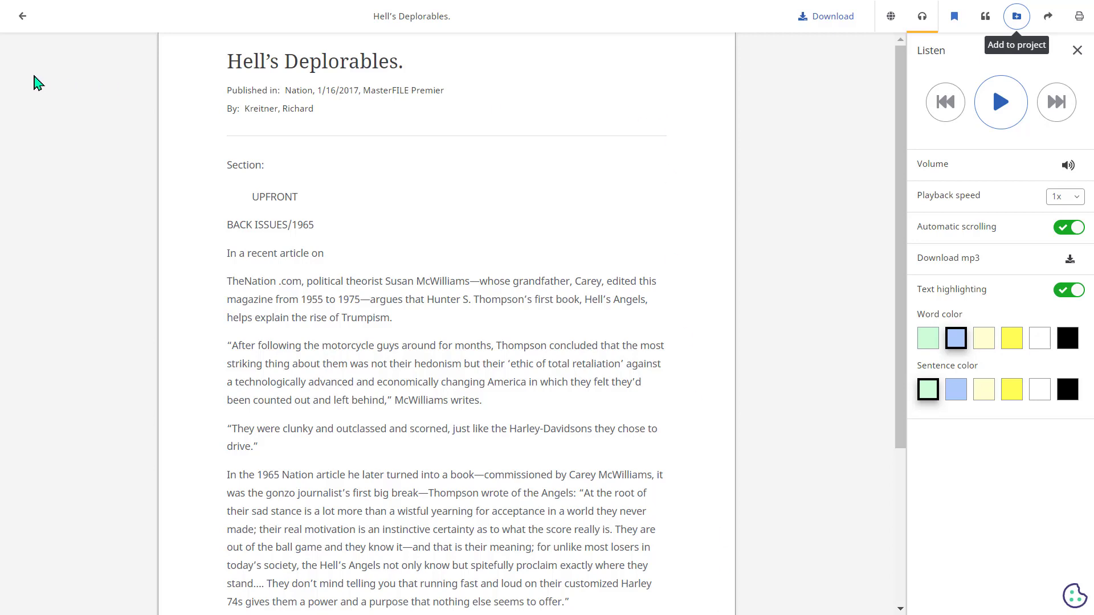
{"action": "mouse_move", "coordinate": [447, 56]}
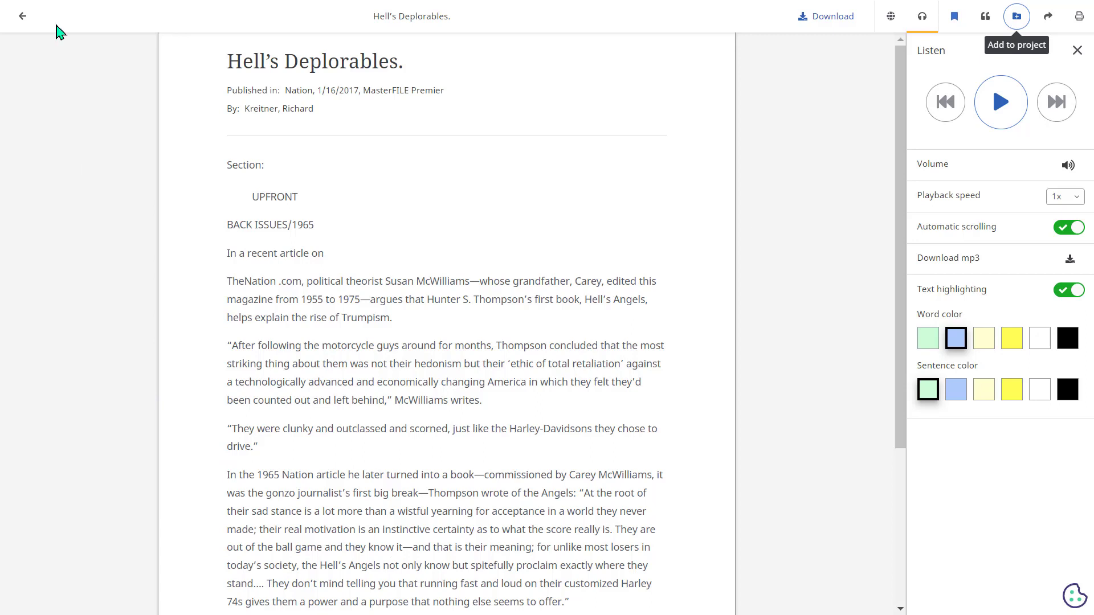
{"action": "mouse_move", "coordinate": [139, 350]}
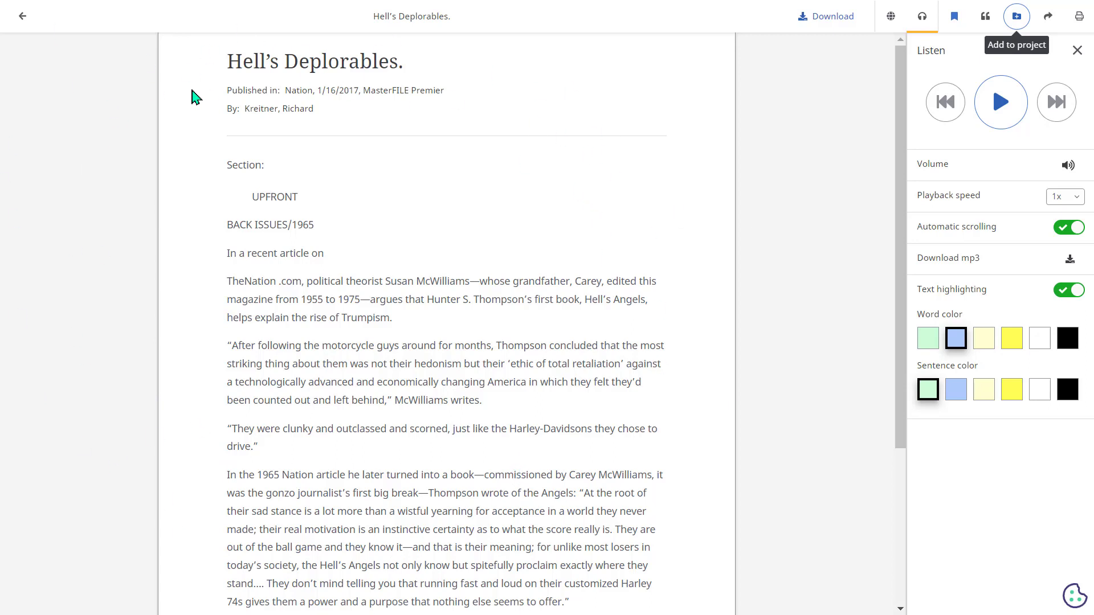
{"action": "mouse_move", "coordinate": [154, 60]}
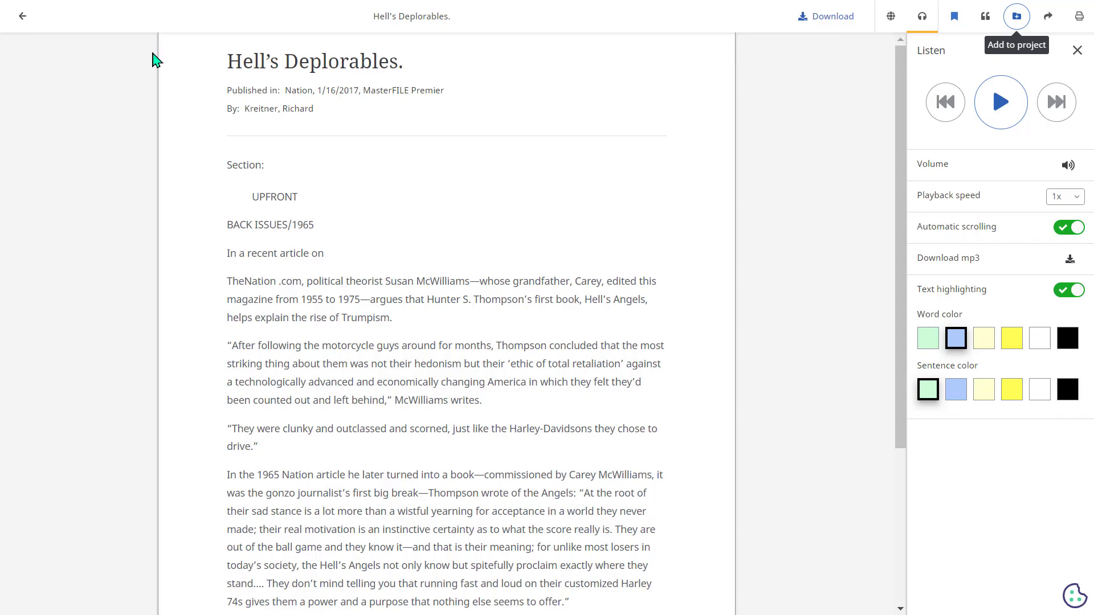
Generate a shareable link for 'Hell's Deplorables' and return to the article.
{"action": "left_click", "coordinate": [1047, 15]}
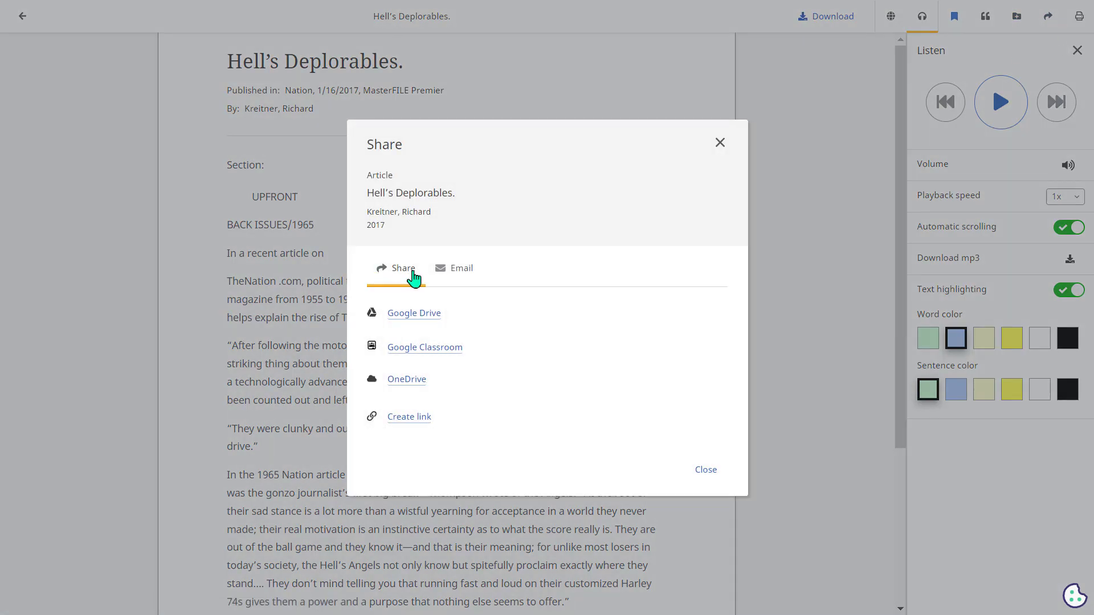
{"action": "mouse_move", "coordinate": [427, 322]}
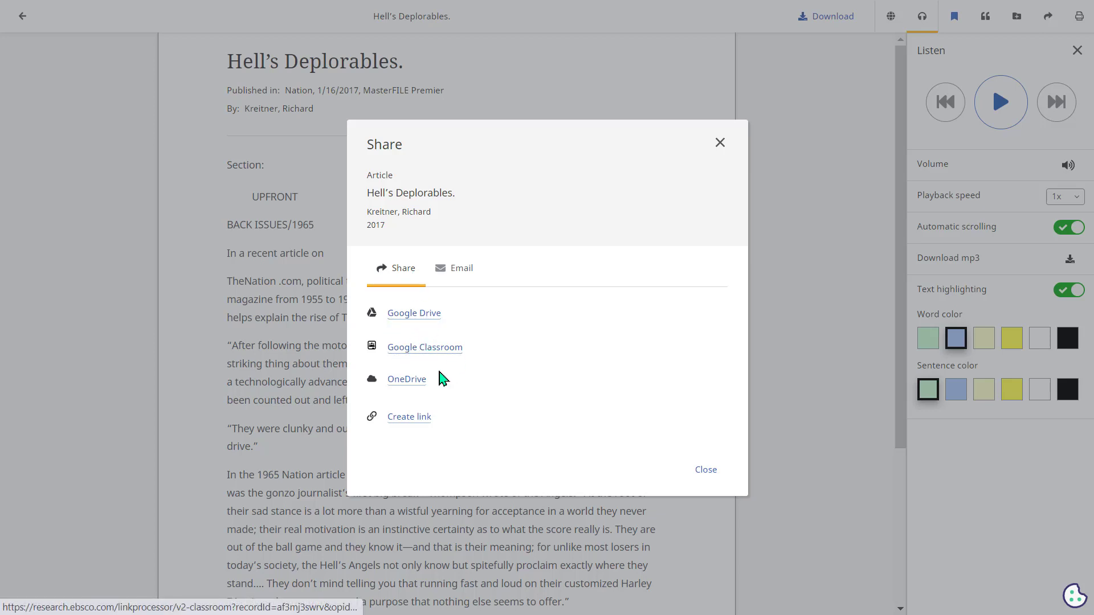
{"action": "left_click", "coordinate": [409, 417]}
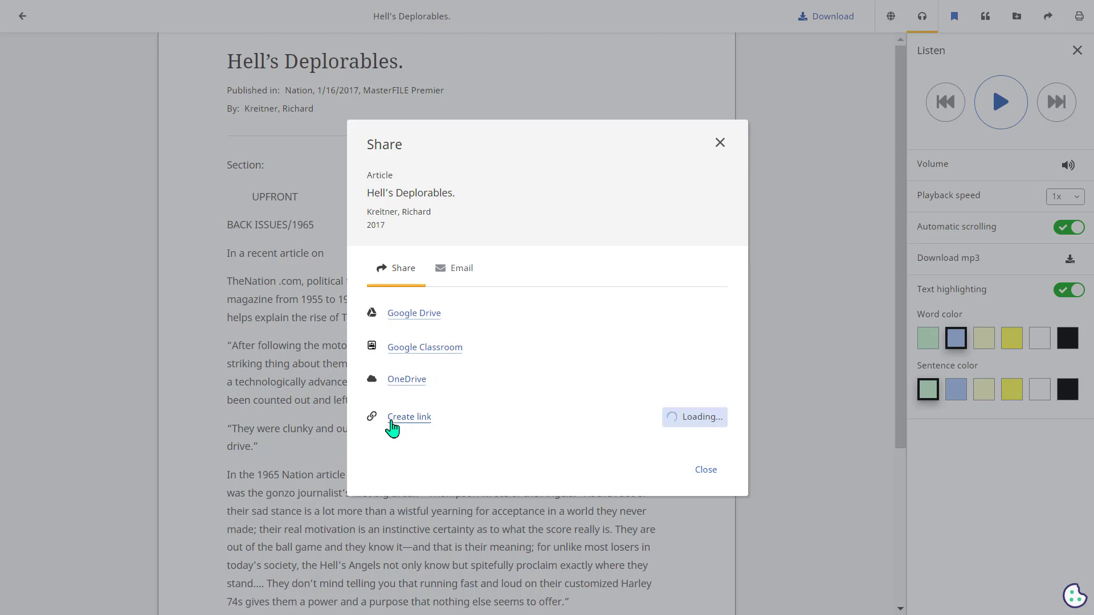
{"action": "left_click", "coordinate": [409, 417]}
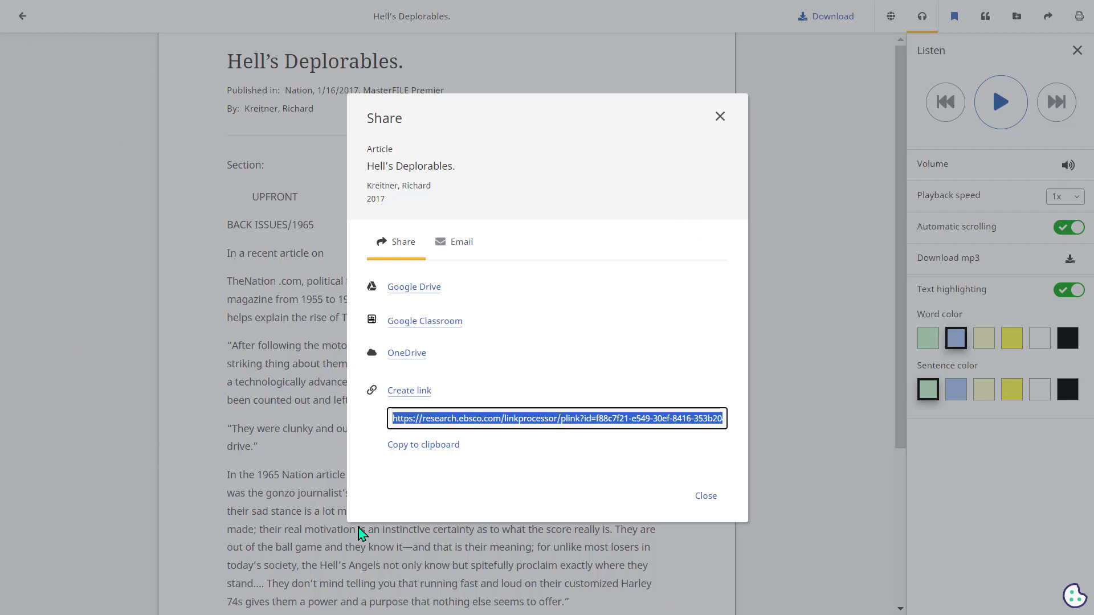
{"action": "left_click", "coordinate": [455, 242]}
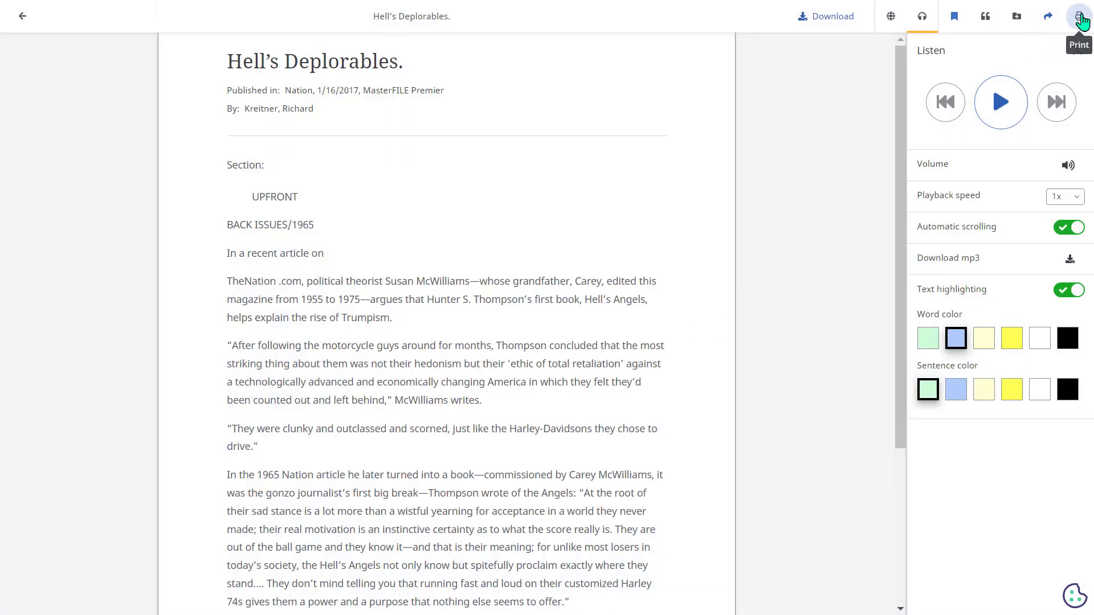
{"action": "left_click", "coordinate": [1080, 15]}
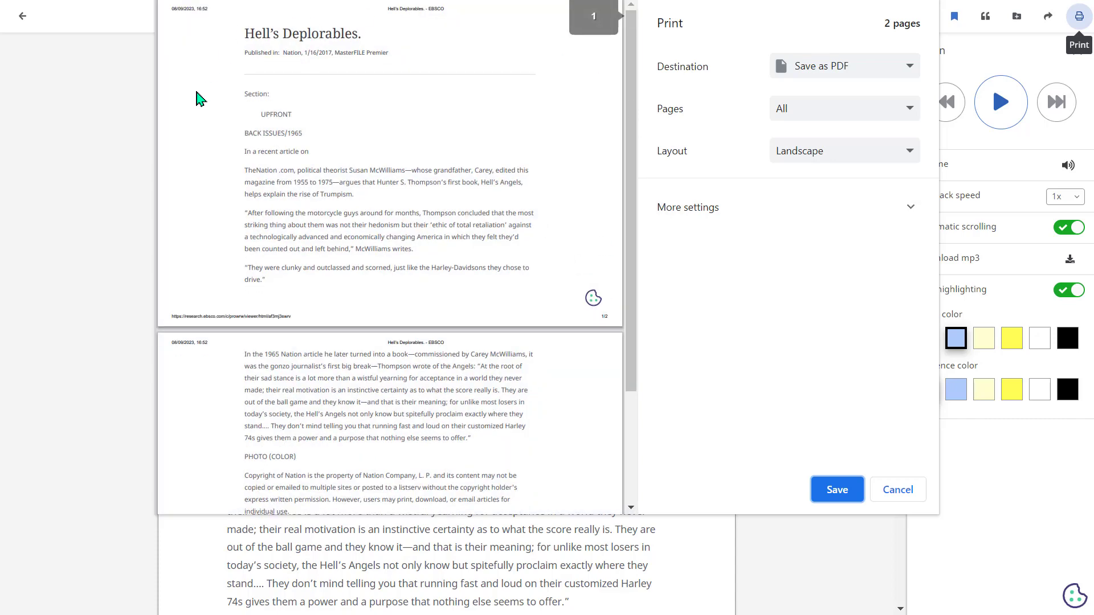
{"action": "mouse_move", "coordinate": [902, 100]}
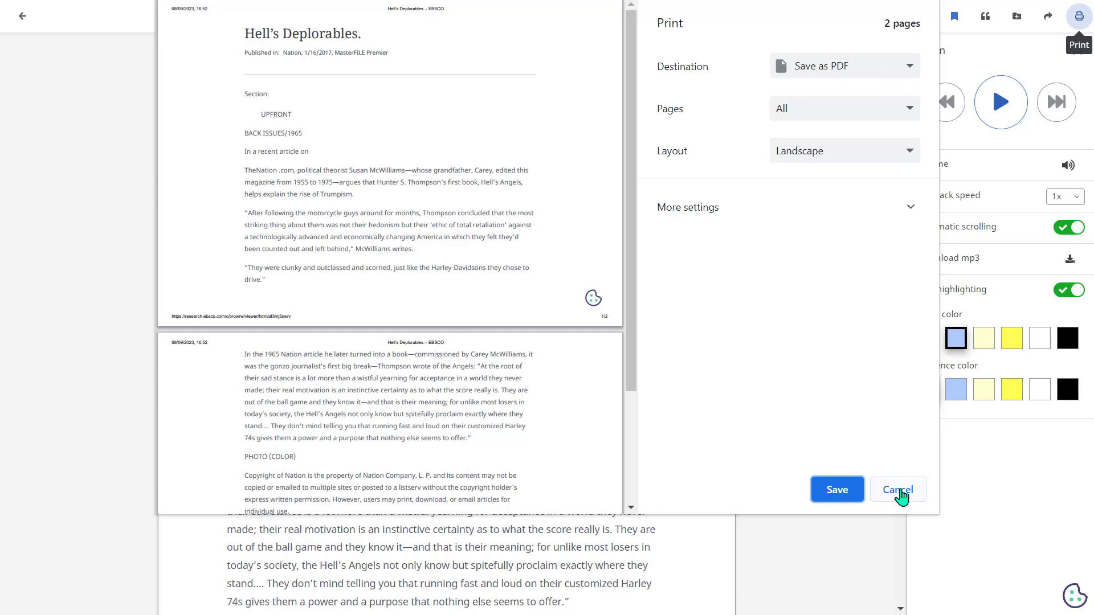
{"action": "left_click", "coordinate": [896, 488]}
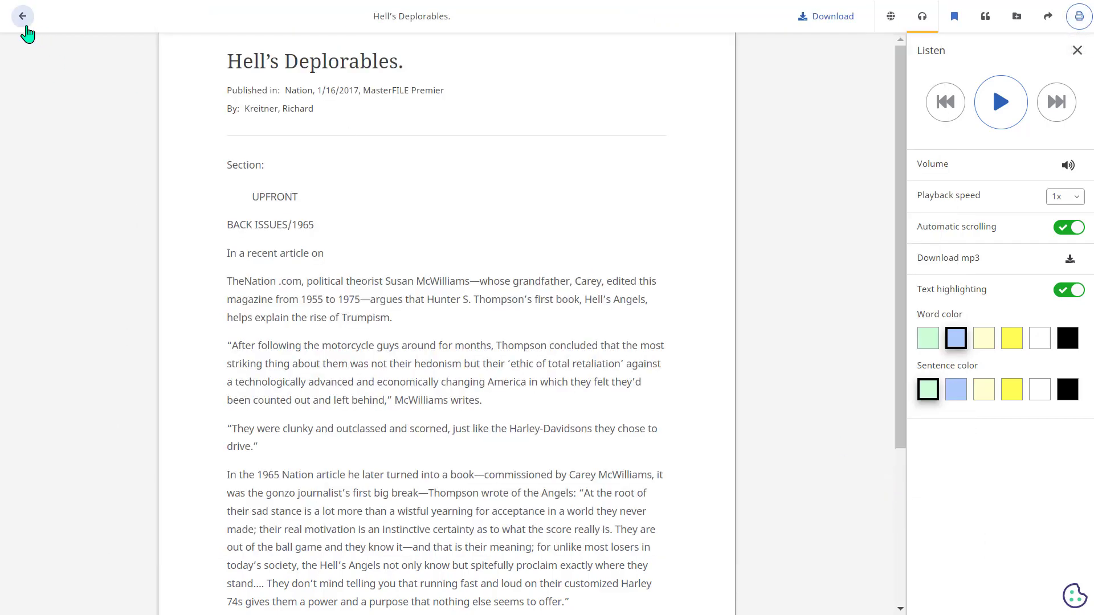
Return to the results list and open the PDF full text of 'Hell's Deplorables'.
{"action": "left_click", "coordinate": [22, 15]}
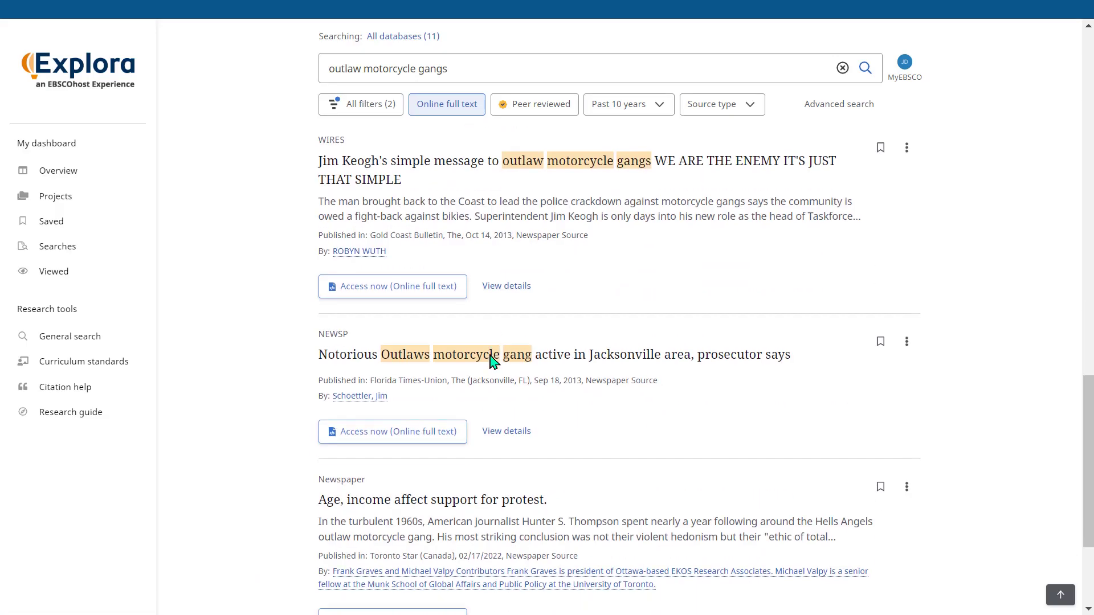
{"action": "scroll", "scroll_direction": "down", "scroll_amount": 3}
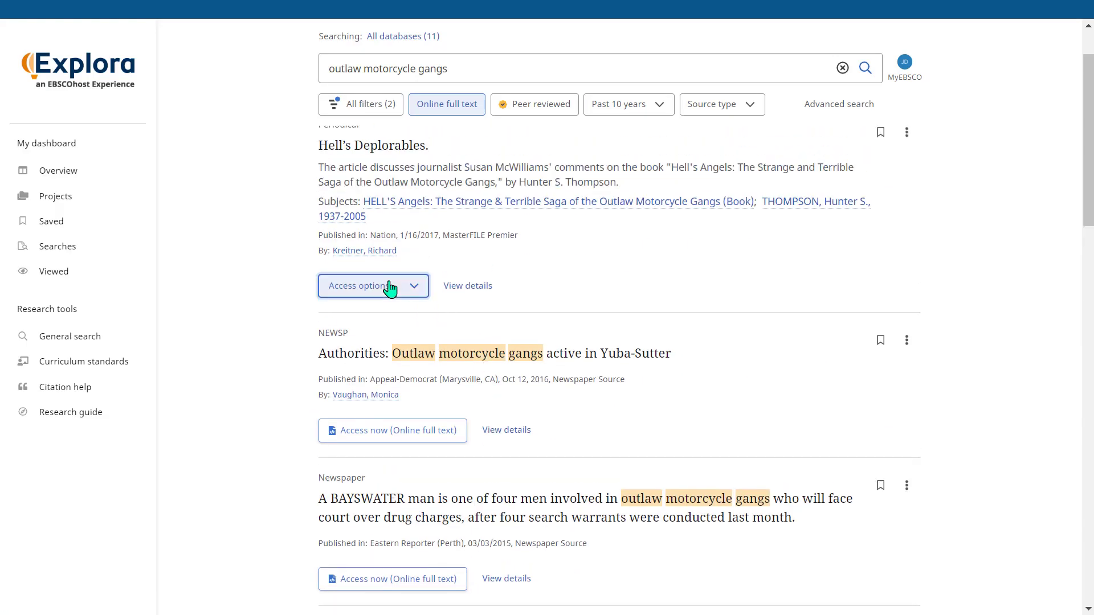
{"action": "left_click", "coordinate": [374, 285]}
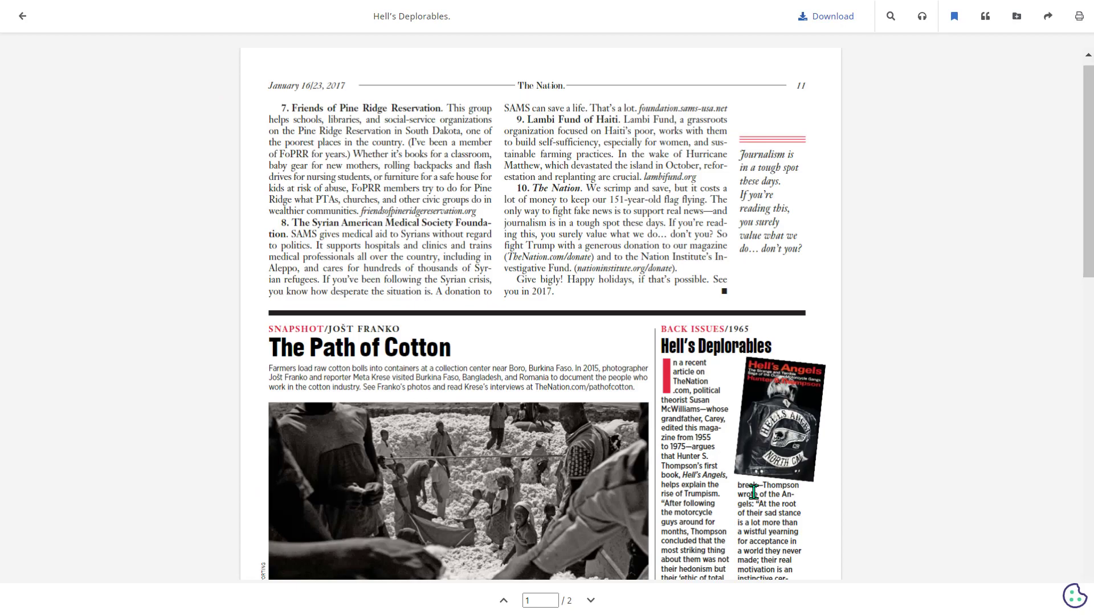
View page 2 of the PDF and start downloading the article.
{"action": "scroll", "scroll_direction": "down", "scroll_amount": 3}
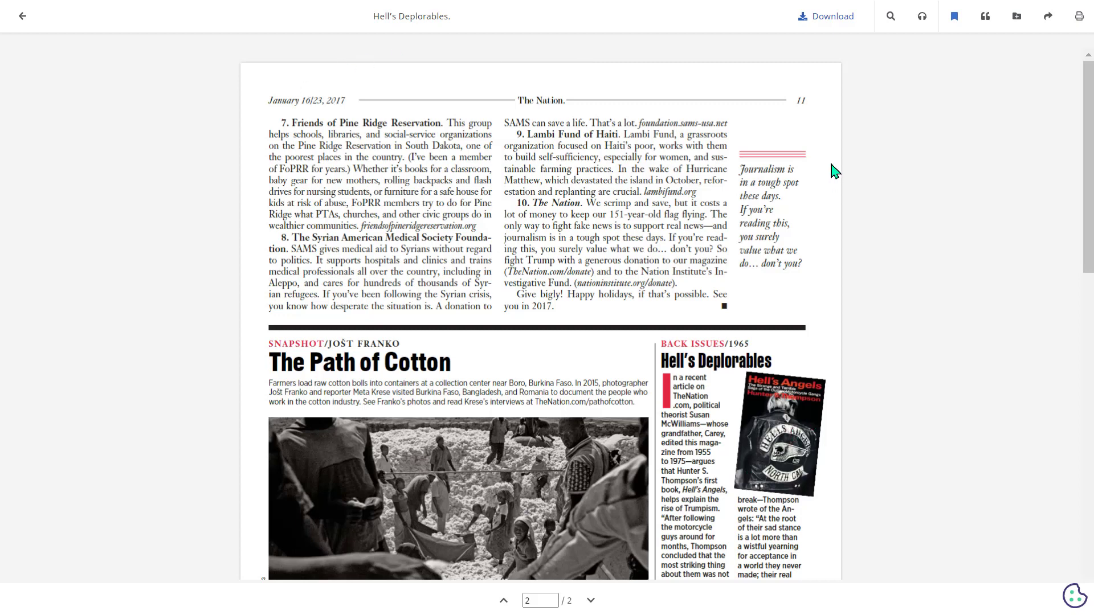
{"action": "mouse_move", "coordinate": [922, 15]}
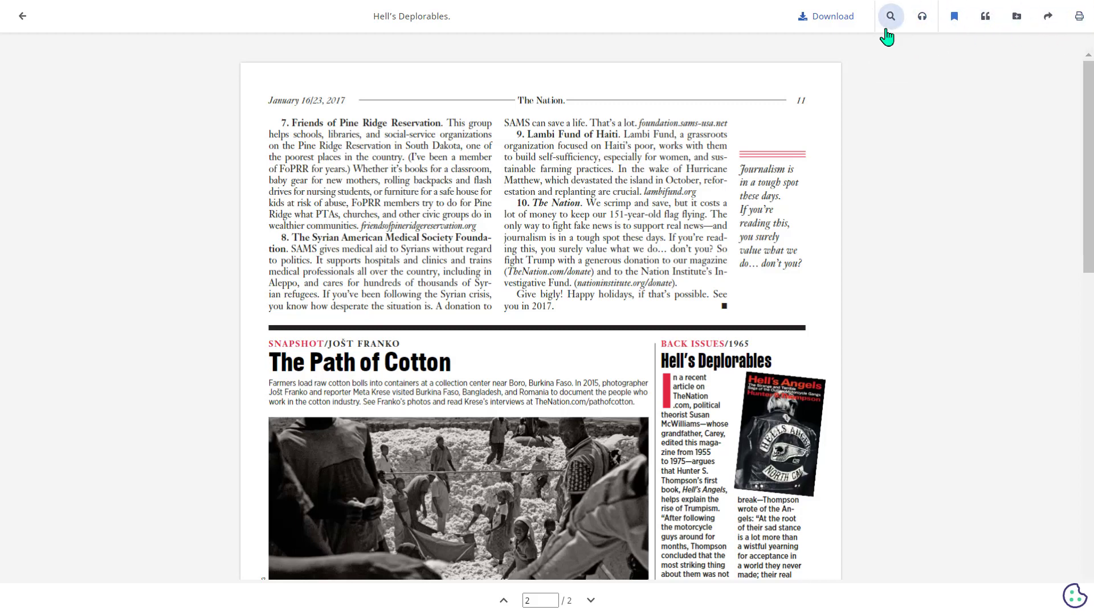
{"action": "left_click", "coordinate": [826, 16]}
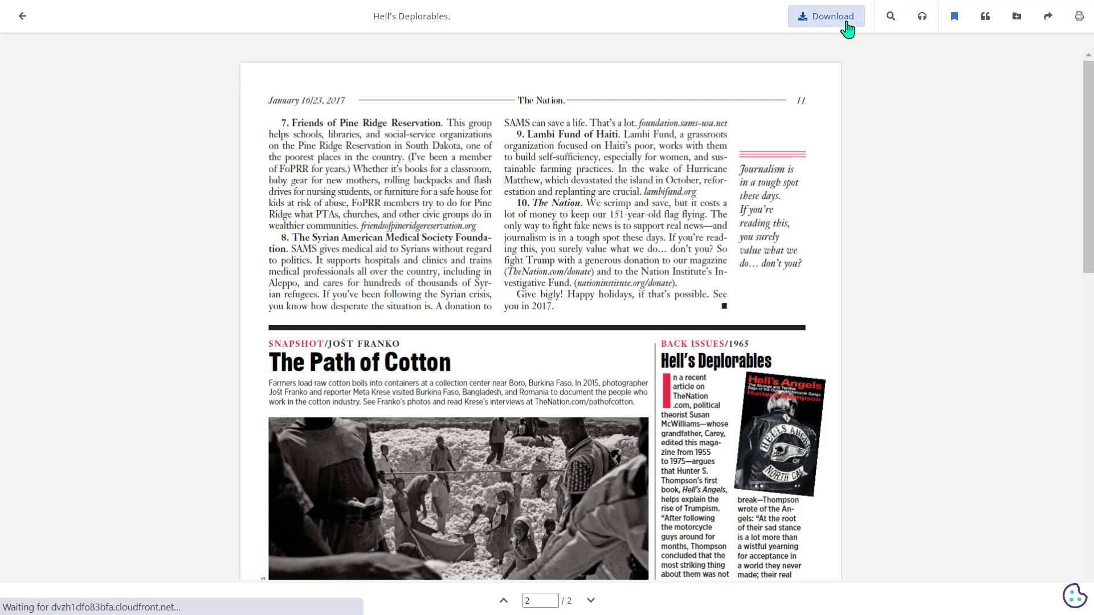
{"action": "left_click", "coordinate": [825, 16]}
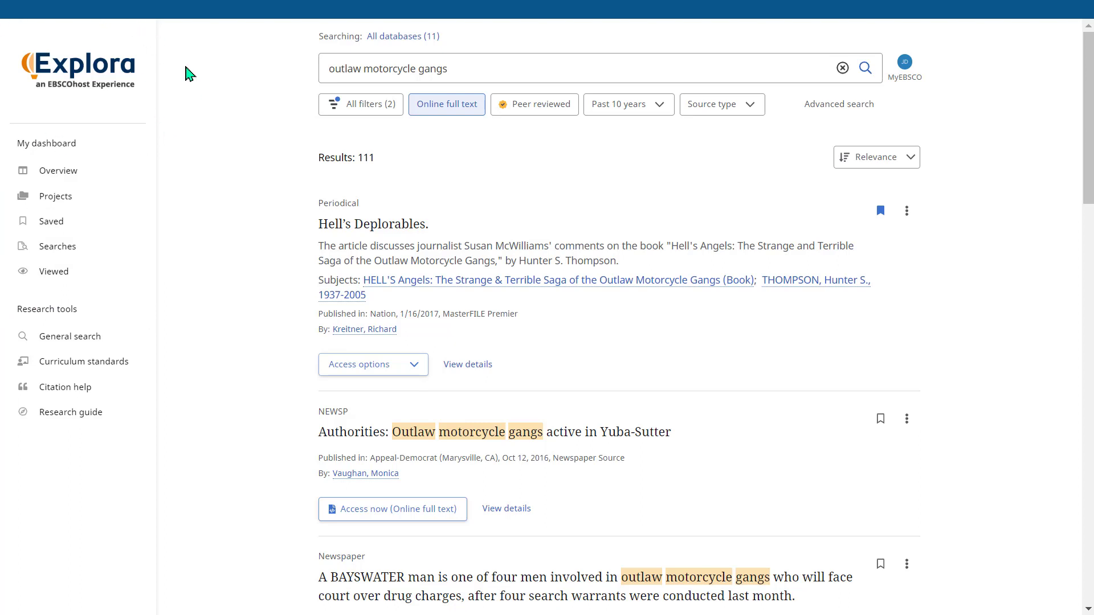
{"action": "mouse_move", "coordinate": [880, 564]}
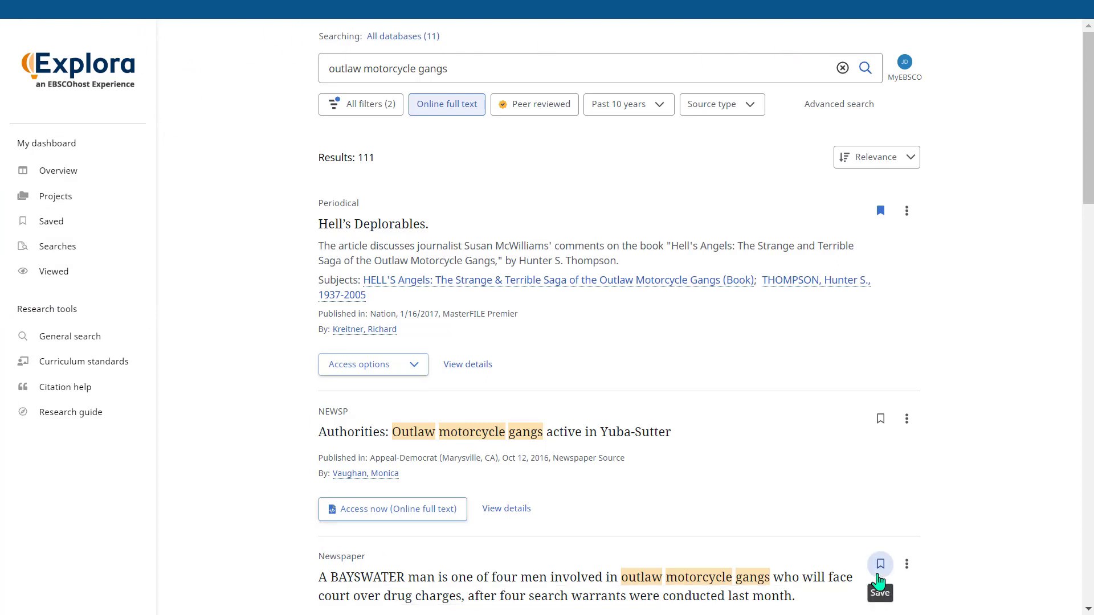
{"action": "mouse_move", "coordinate": [101, 147]}
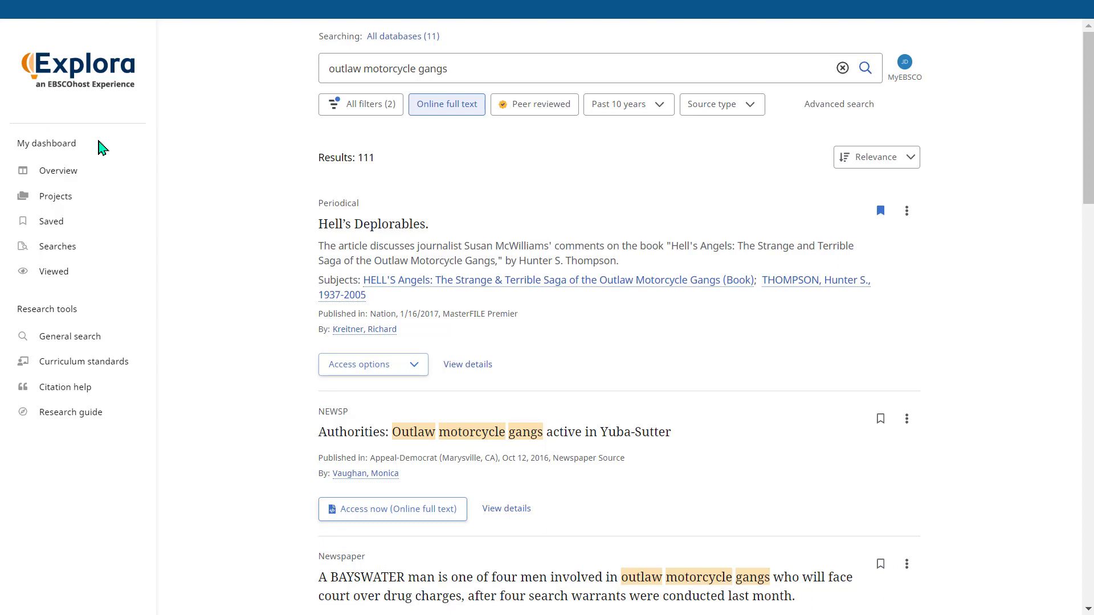
{"action": "mouse_move", "coordinate": [207, 321]}
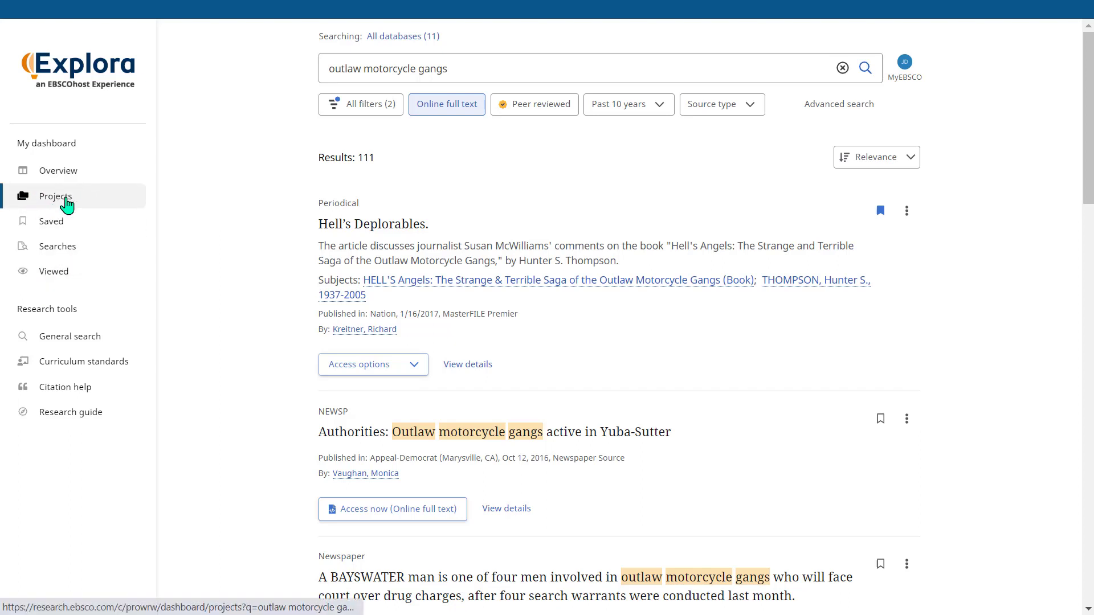
{"action": "mouse_move", "coordinate": [89, 207]}
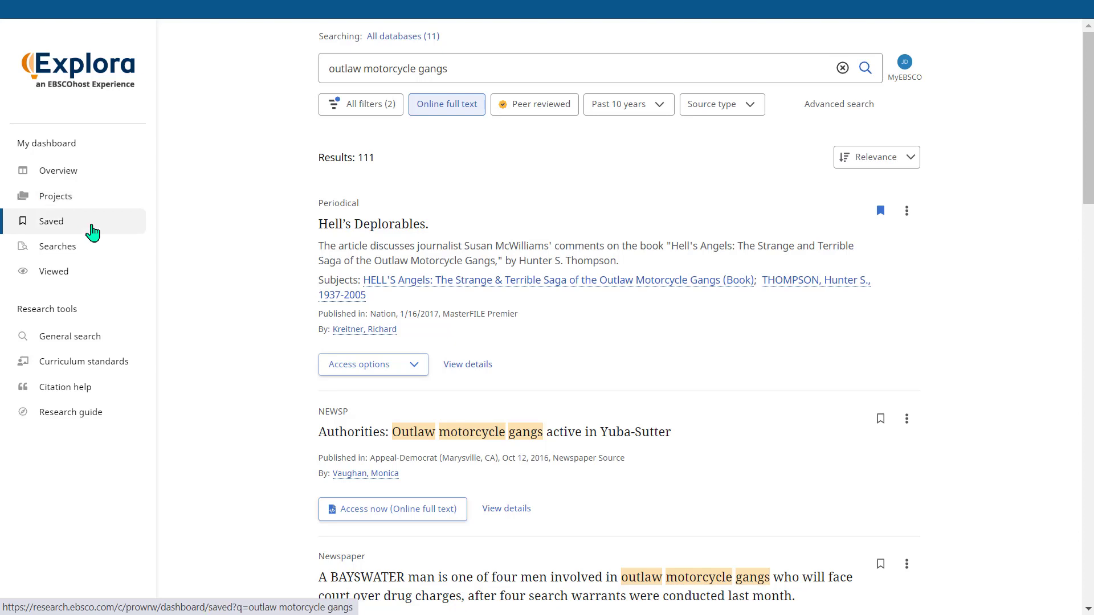
{"action": "mouse_move", "coordinate": [87, 231]}
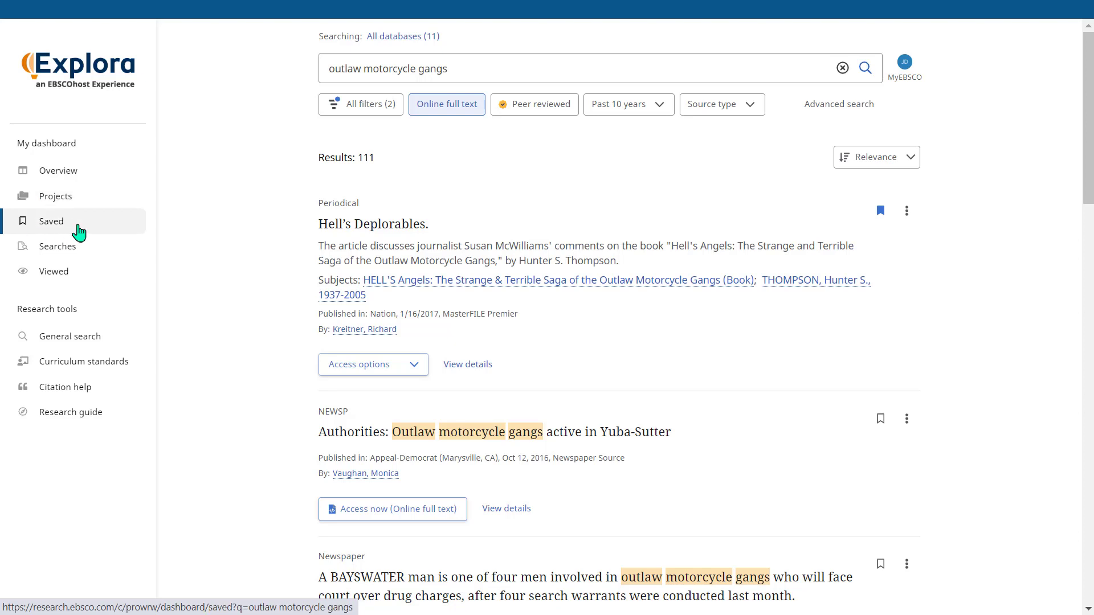